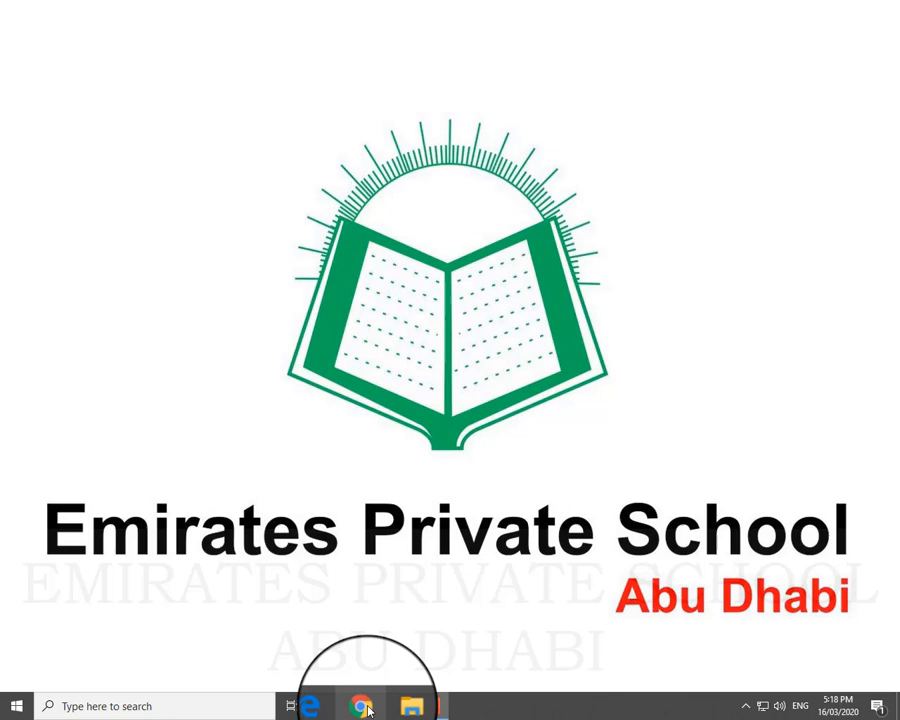
left_click(360, 708)
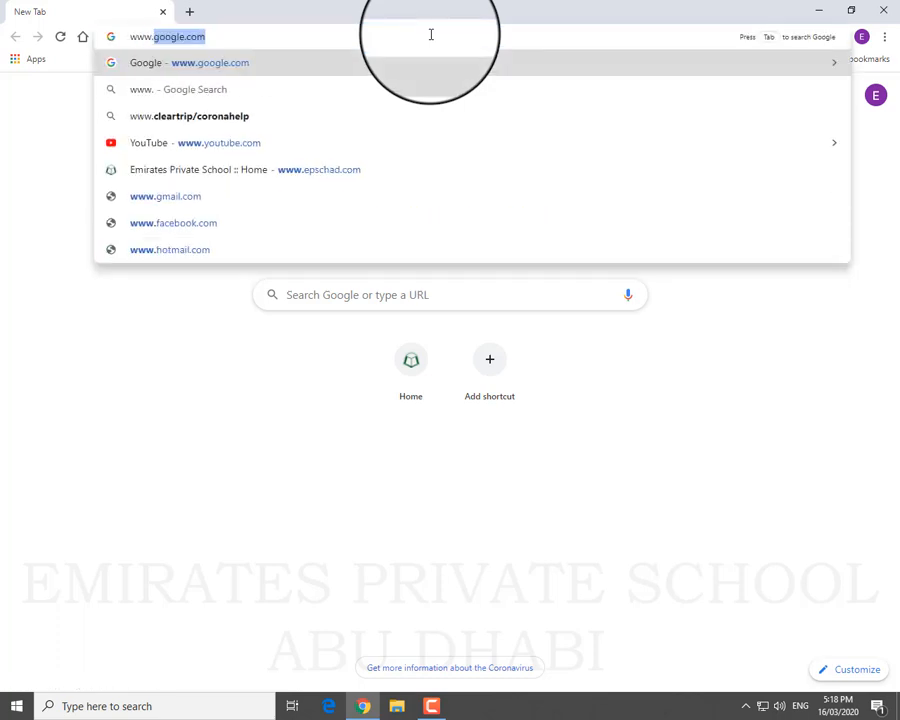
type("www.epschad.com")
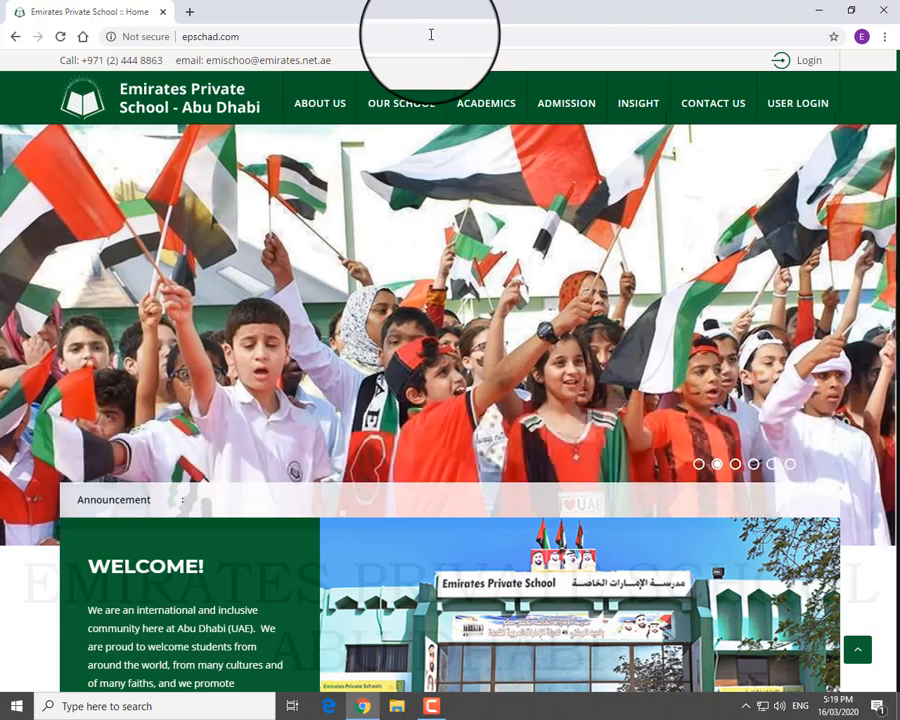
left_click(796, 102)
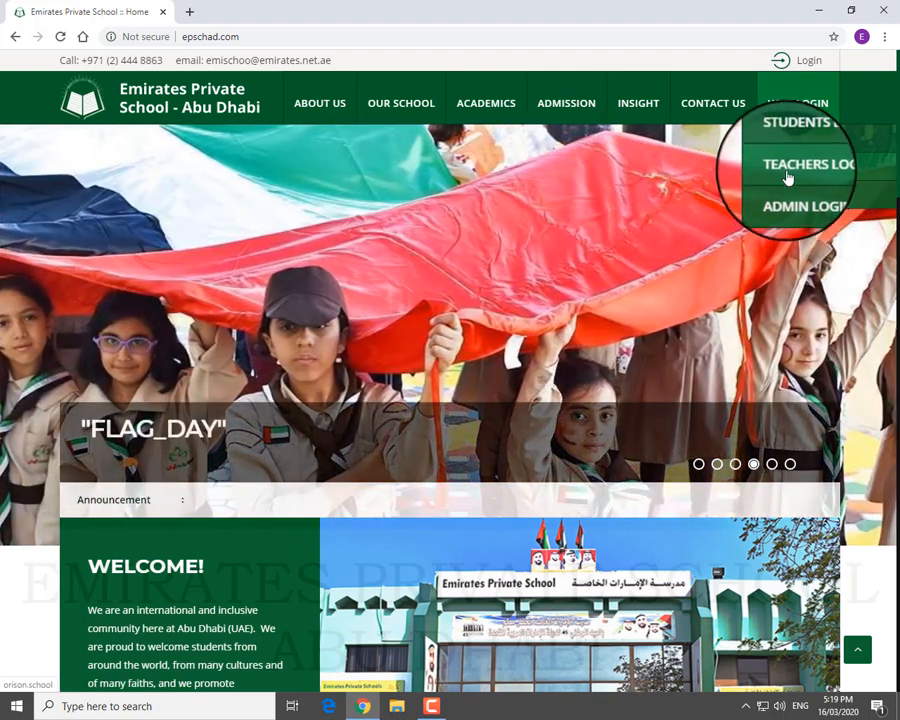
left_click(806, 164)
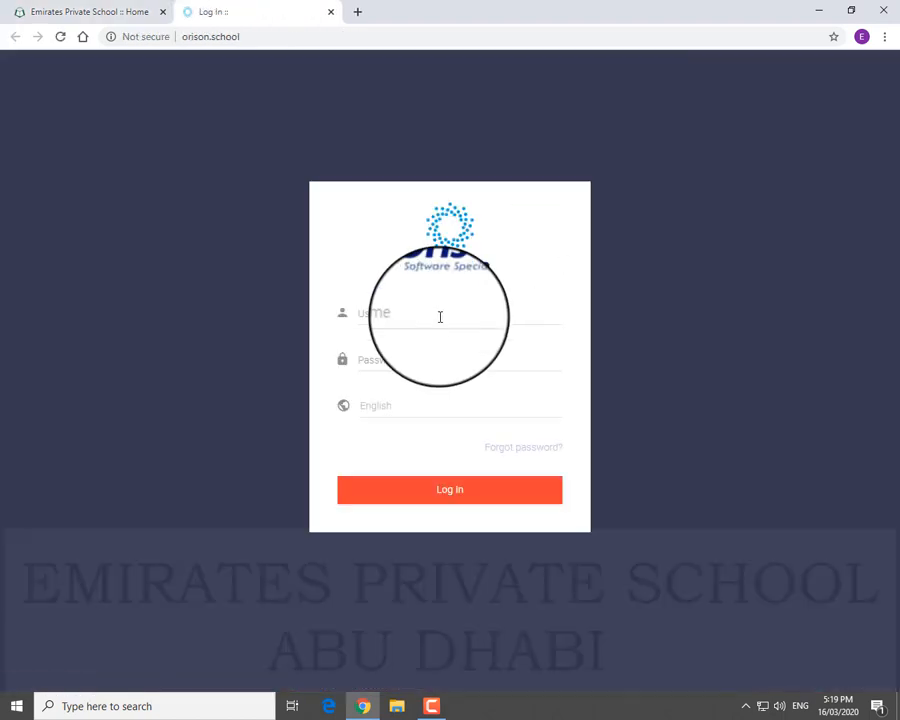
left_click(448, 488)
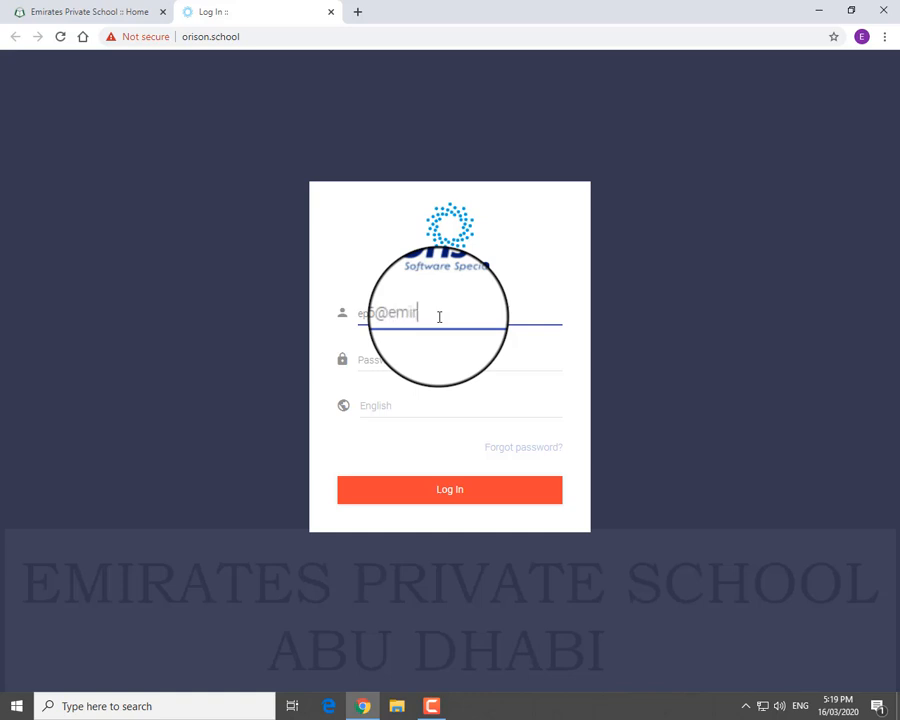
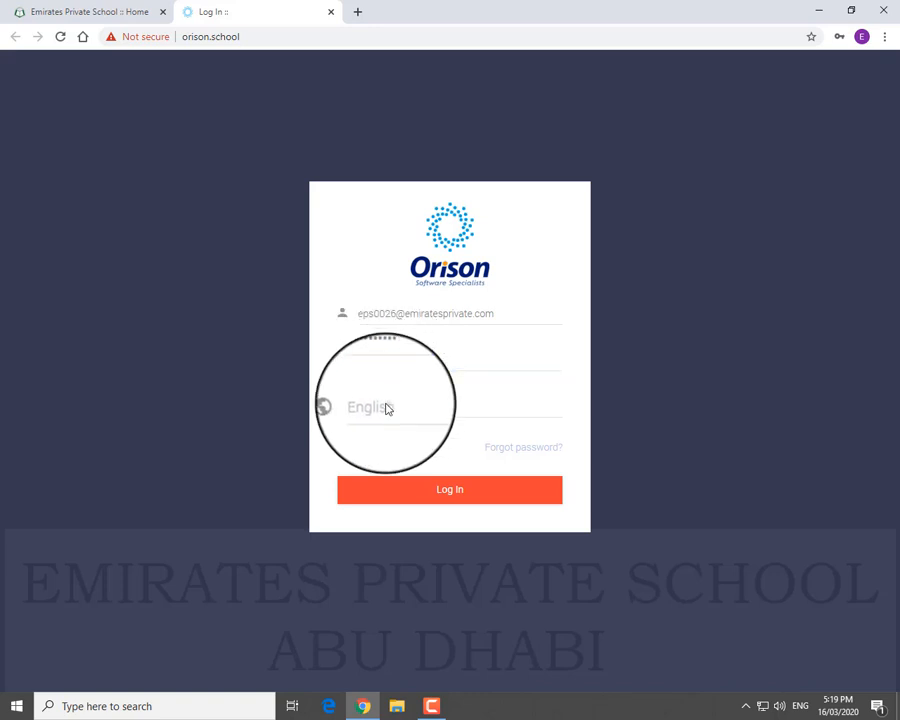
Step: Choose English as the interface language and submit the login to reach the dashboard
left_click(384, 404)
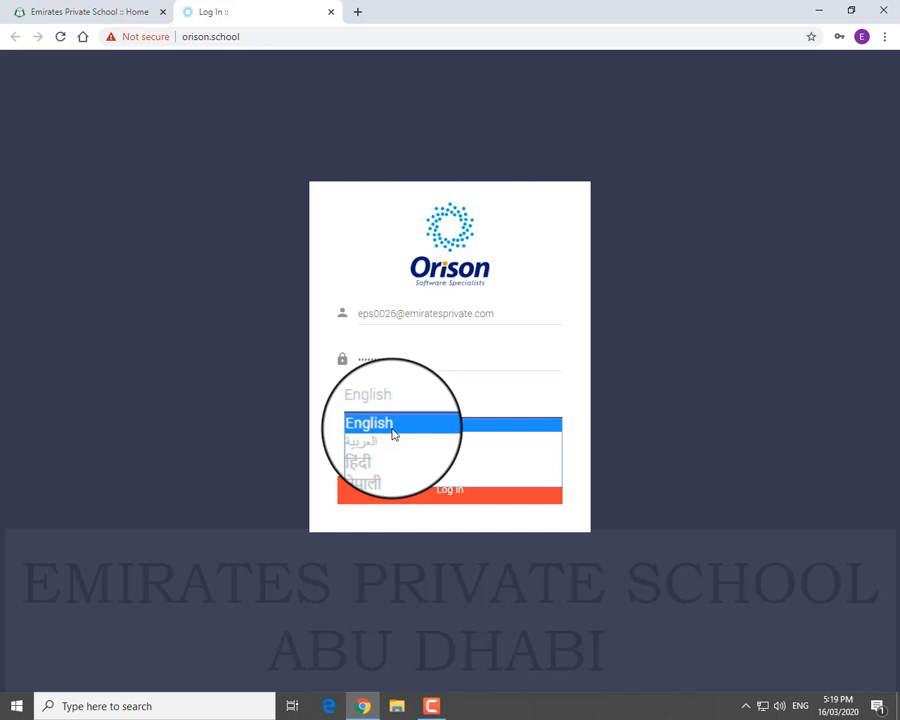
left_click(368, 422)
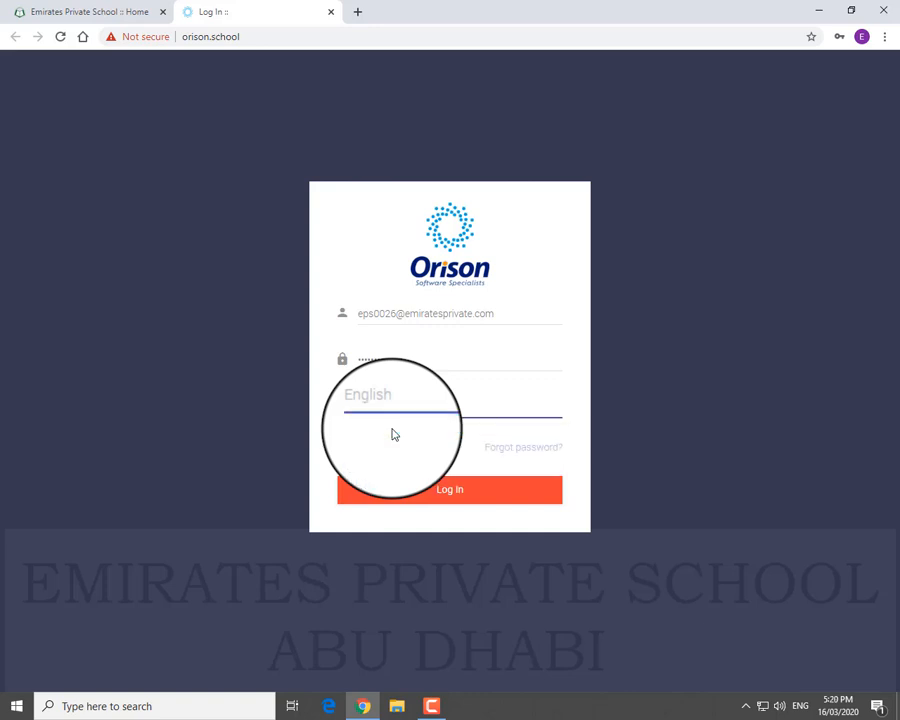
left_click(448, 488)
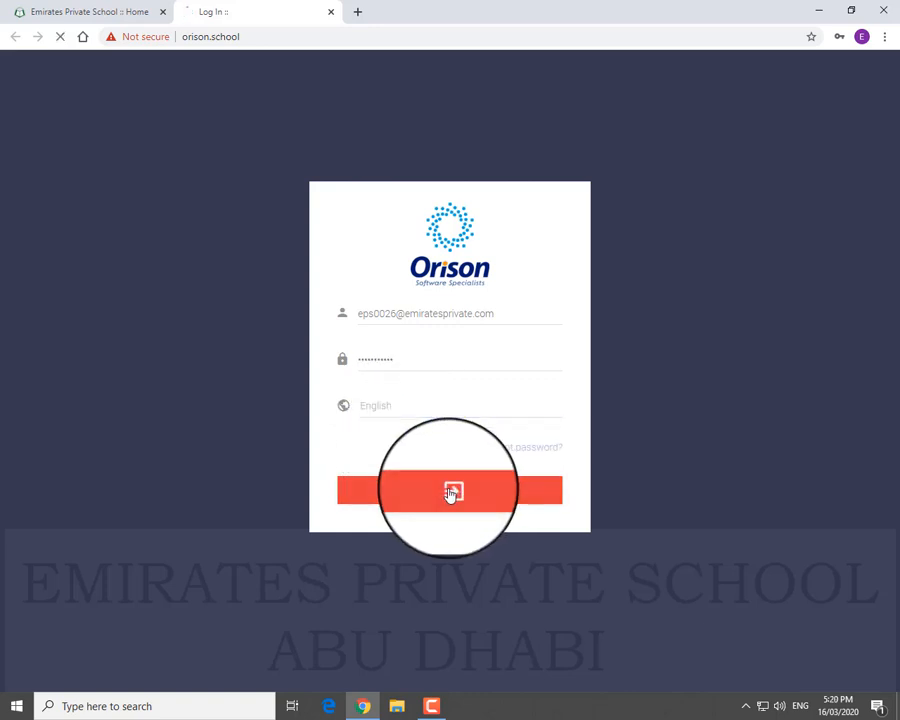
left_click(450, 492)
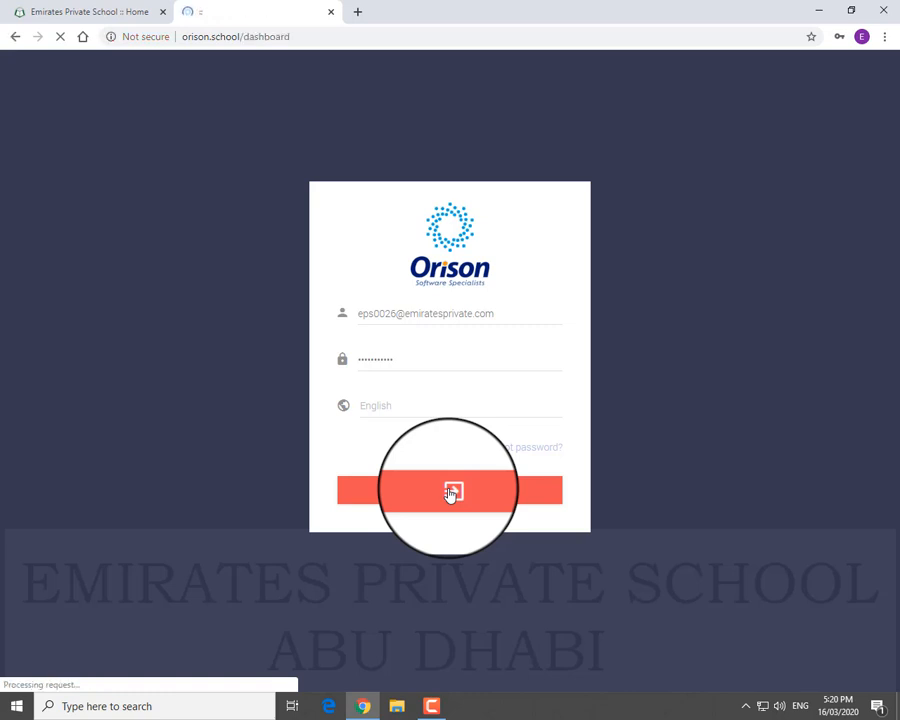
left_click(448, 490)
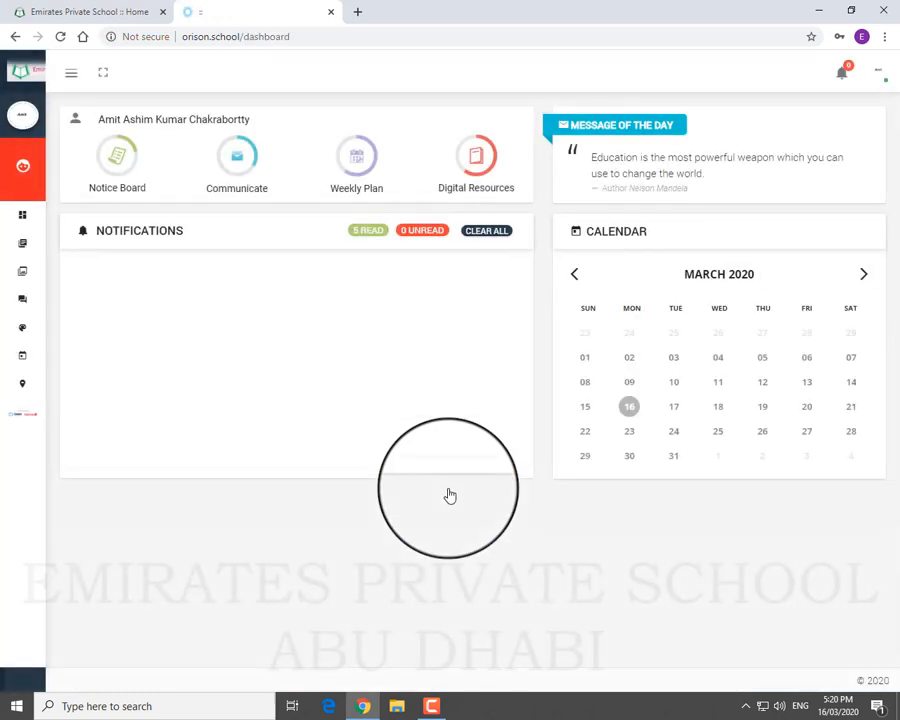
mouse_move(232, 486)
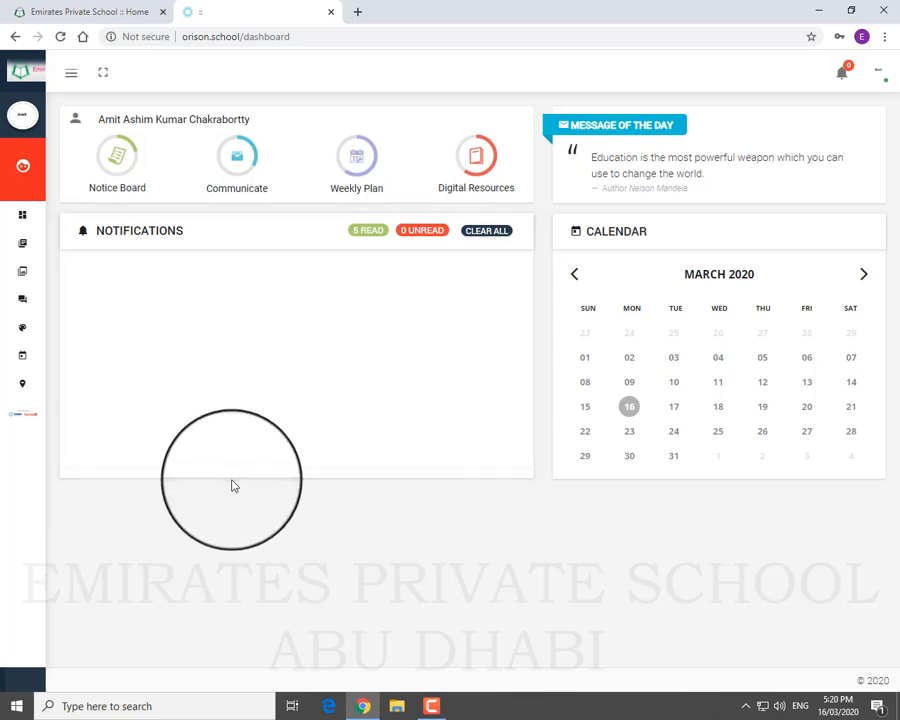
mouse_move(228, 470)
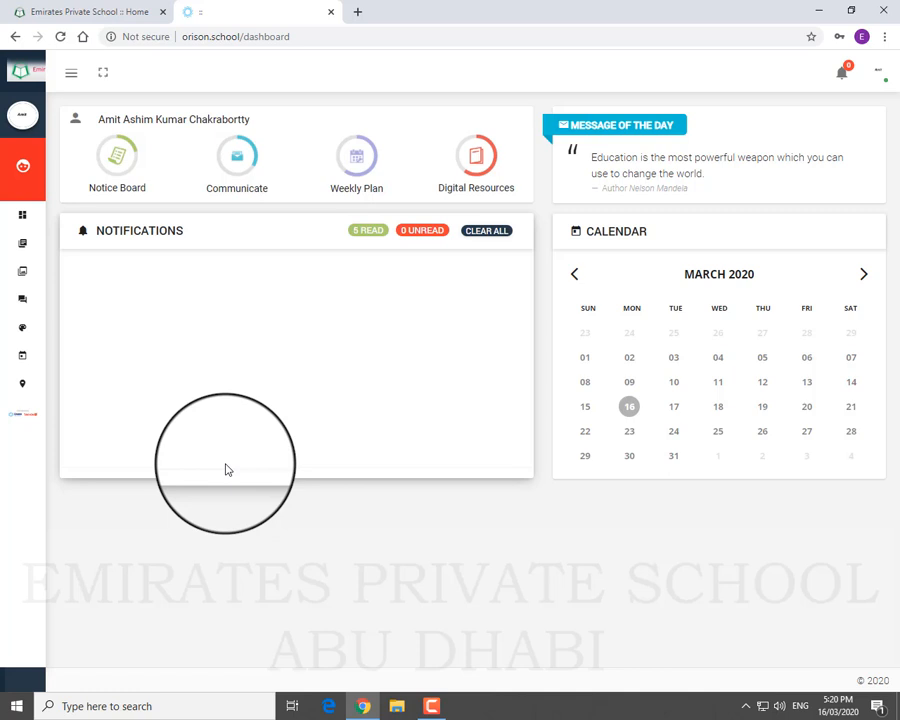
mouse_move(224, 414)
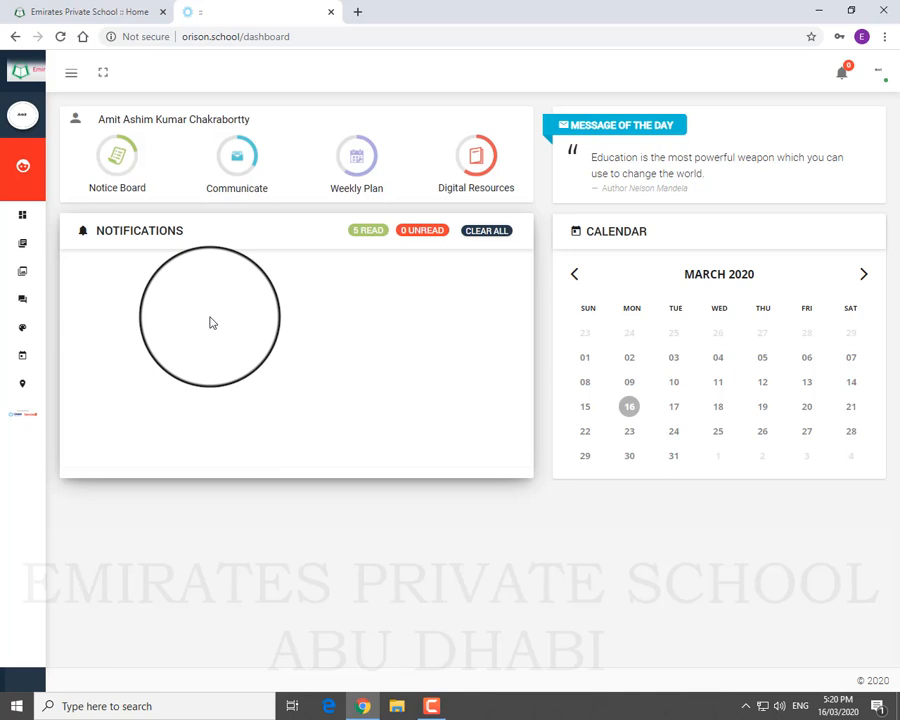
mouse_move(212, 332)
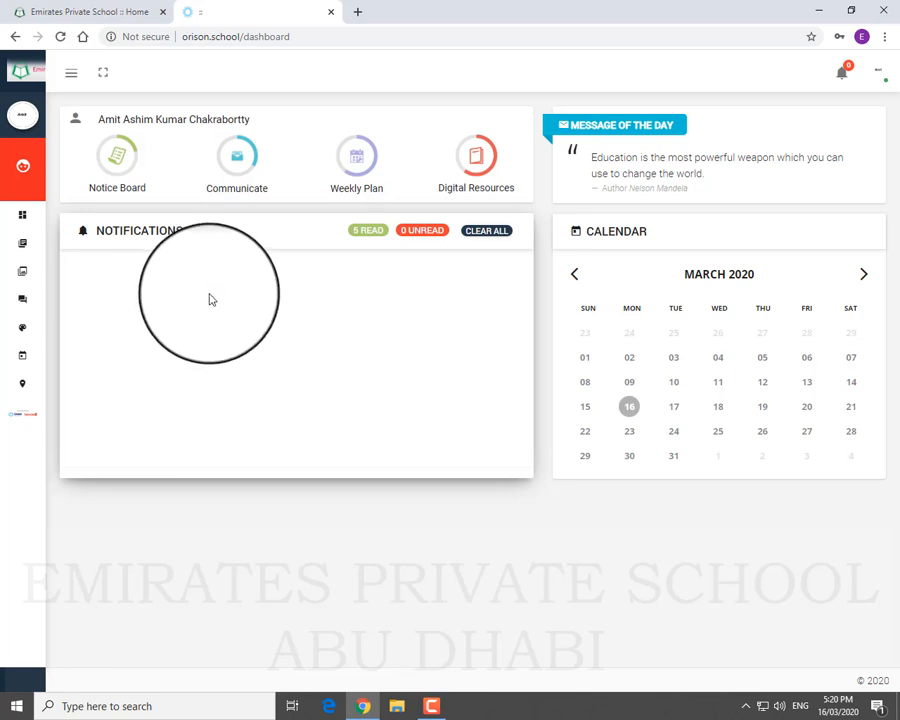
Step: Navigate via the side menu through Academics to Panel 1, opening the Reportz admin page
left_click(64, 72)
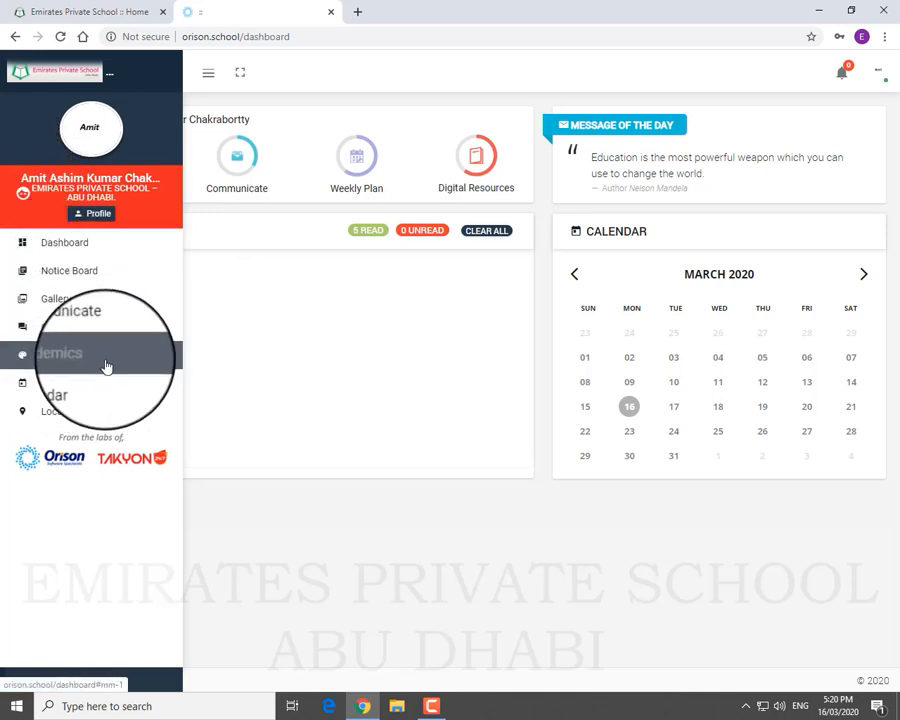
left_click(56, 352)
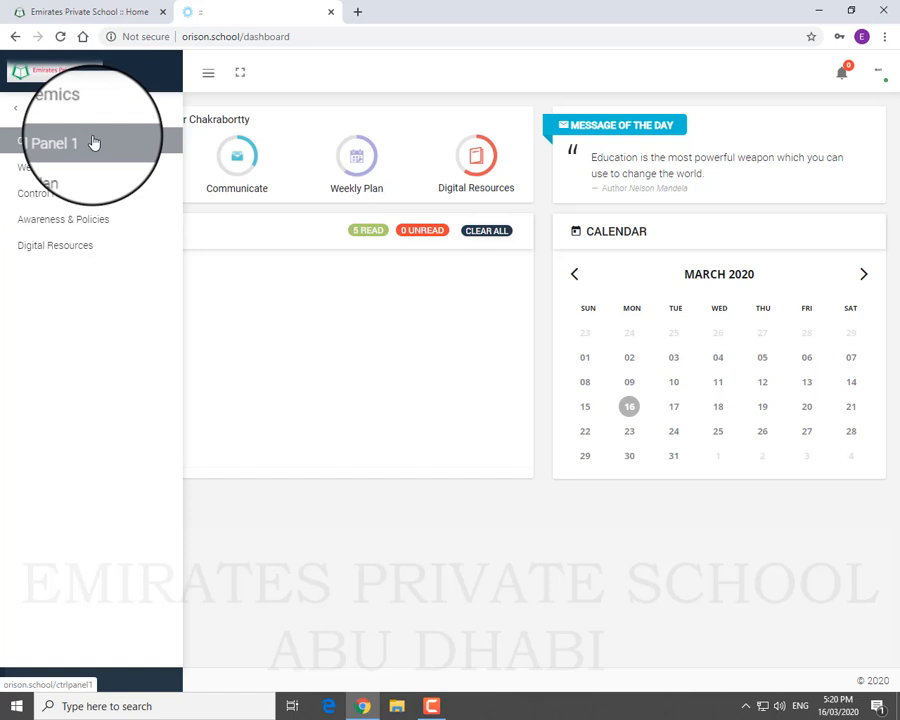
left_click(60, 144)
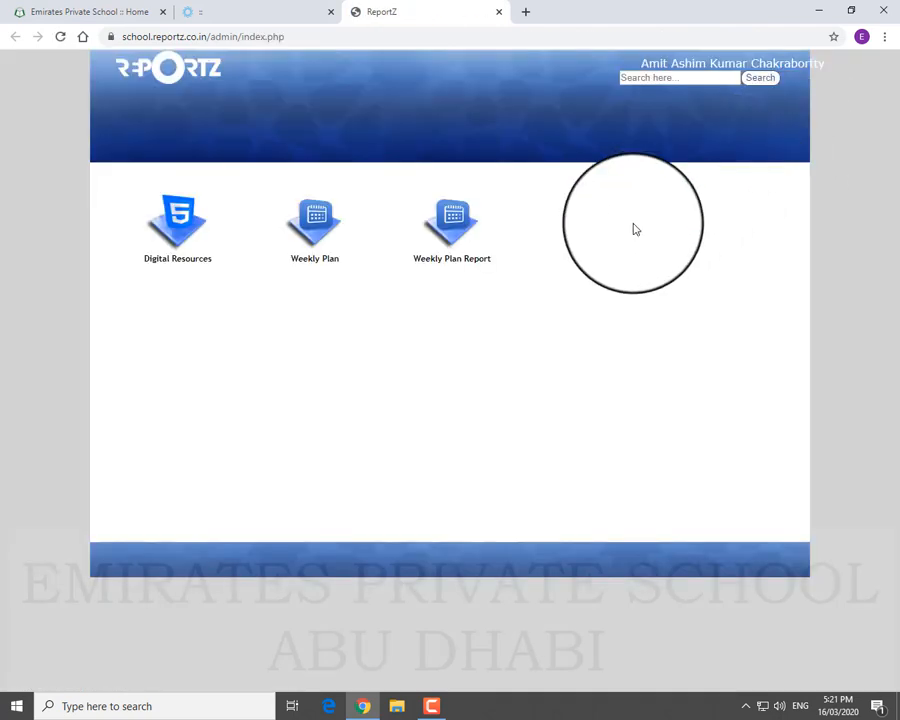
mouse_move(188, 232)
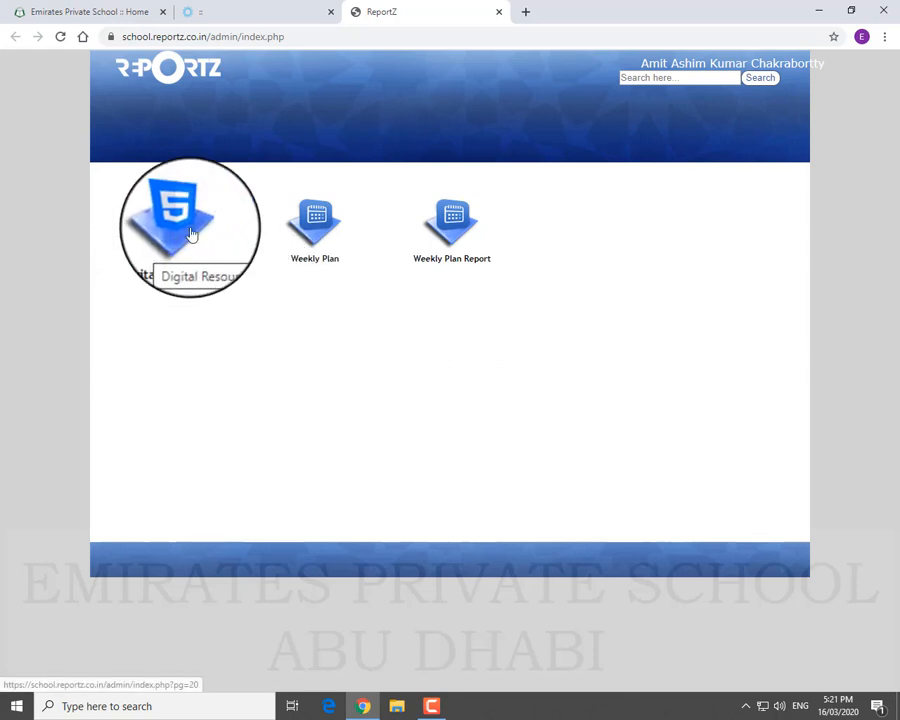
mouse_move(454, 232)
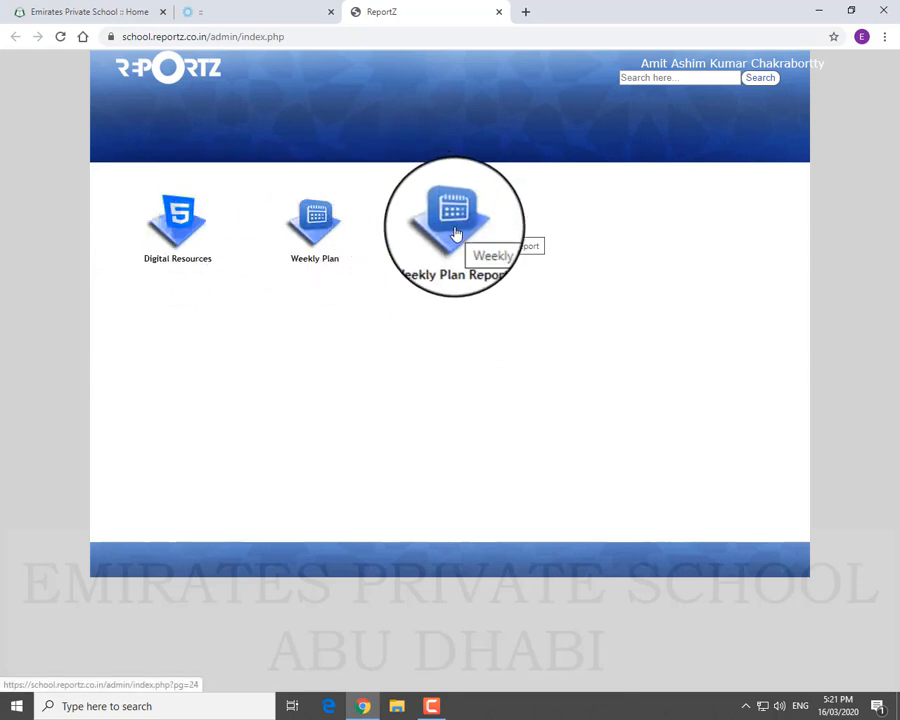
mouse_move(202, 260)
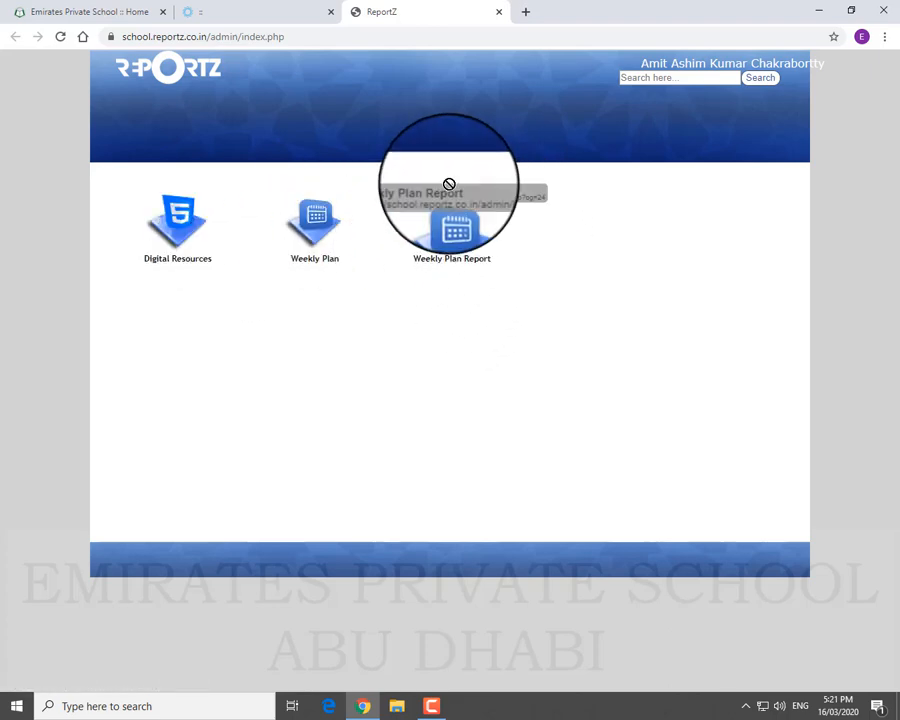
mouse_move(416, 218)
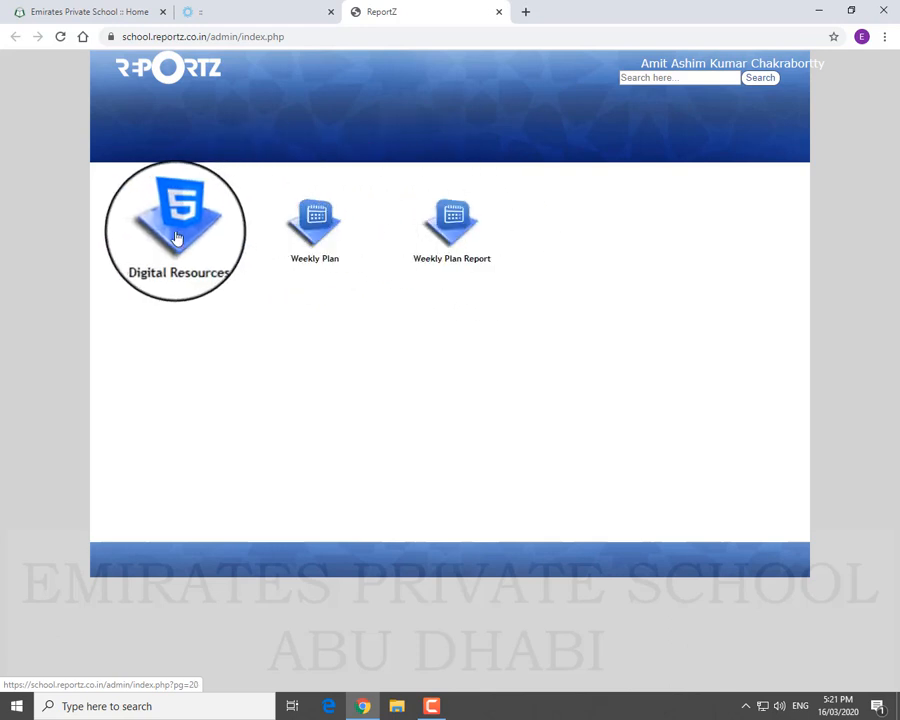
Step: Enter the Digital Resources section showing the existing content categories
left_click(176, 224)
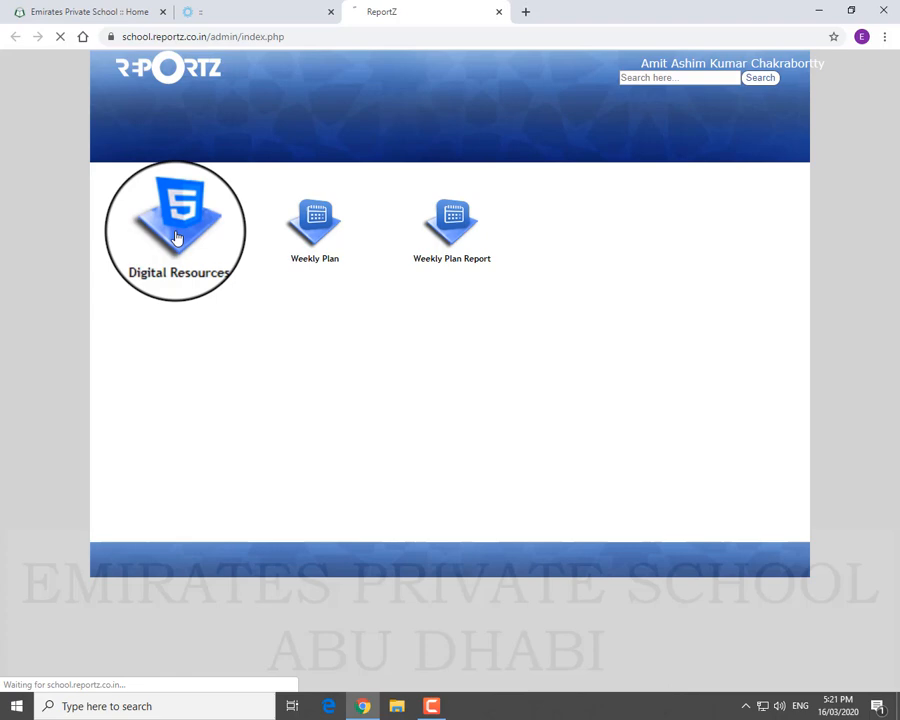
left_click(176, 230)
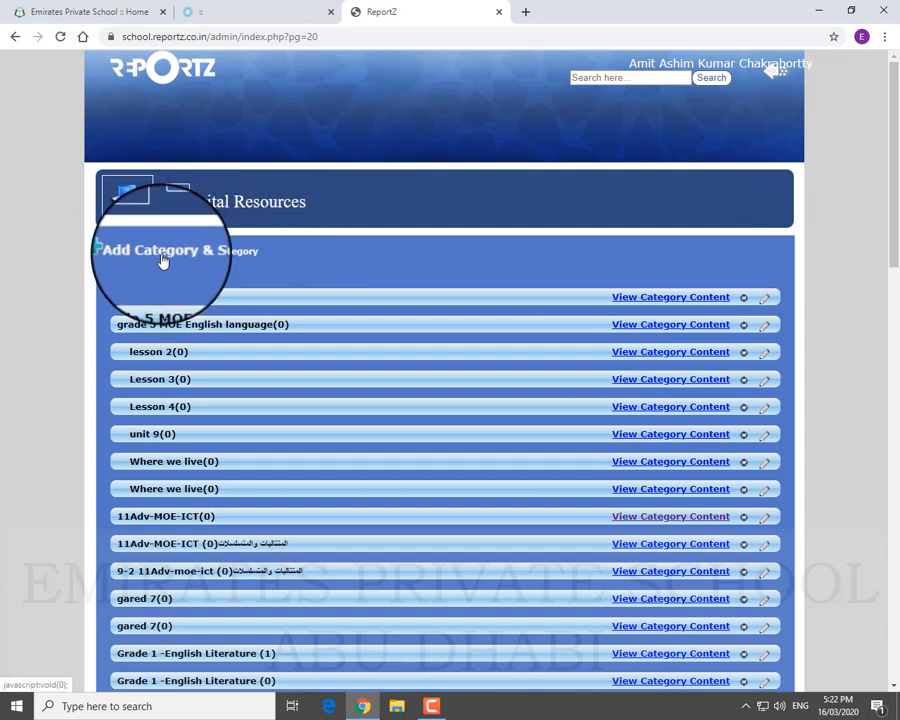
Step: Add a top-level category named 'Grade 10 A-B ICT' with no parent and save it
left_click(160, 250)
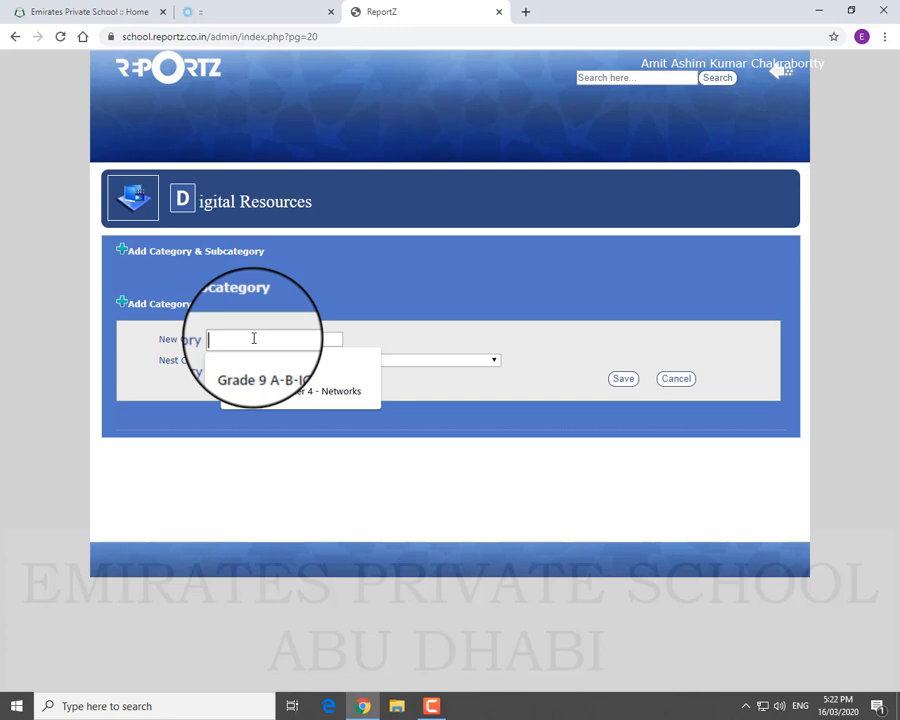
type("Grade 10 A-B ICT")
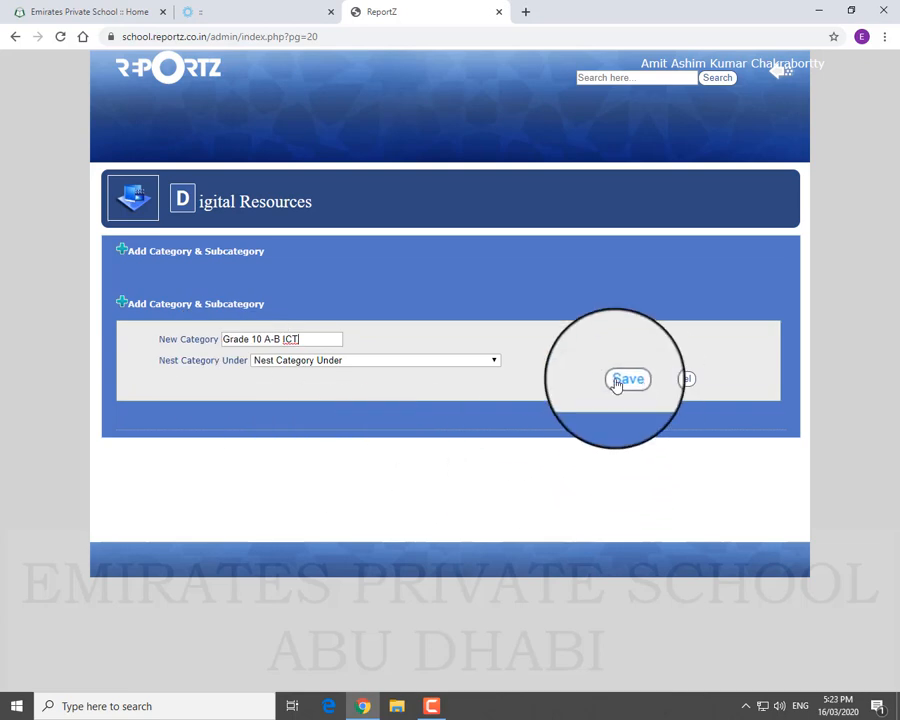
left_click(628, 378)
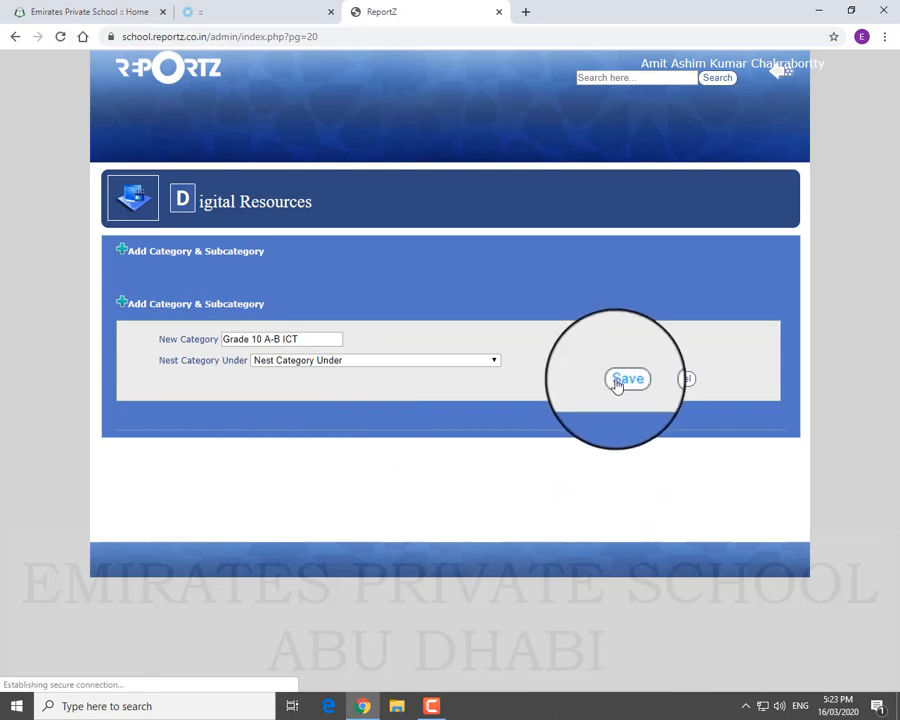
left_click(628, 378)
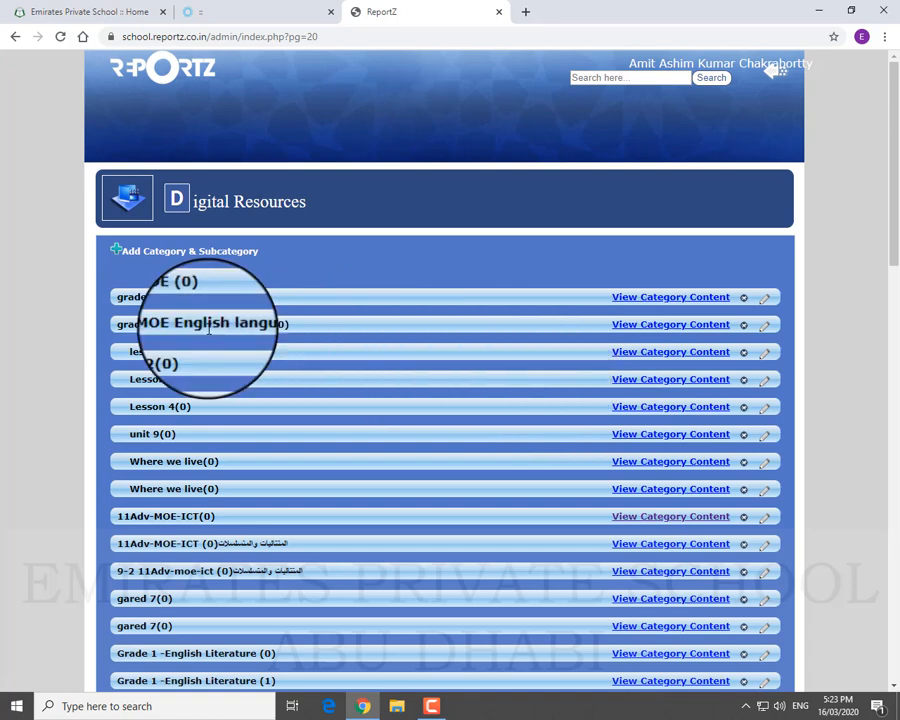
scroll("down", 3)
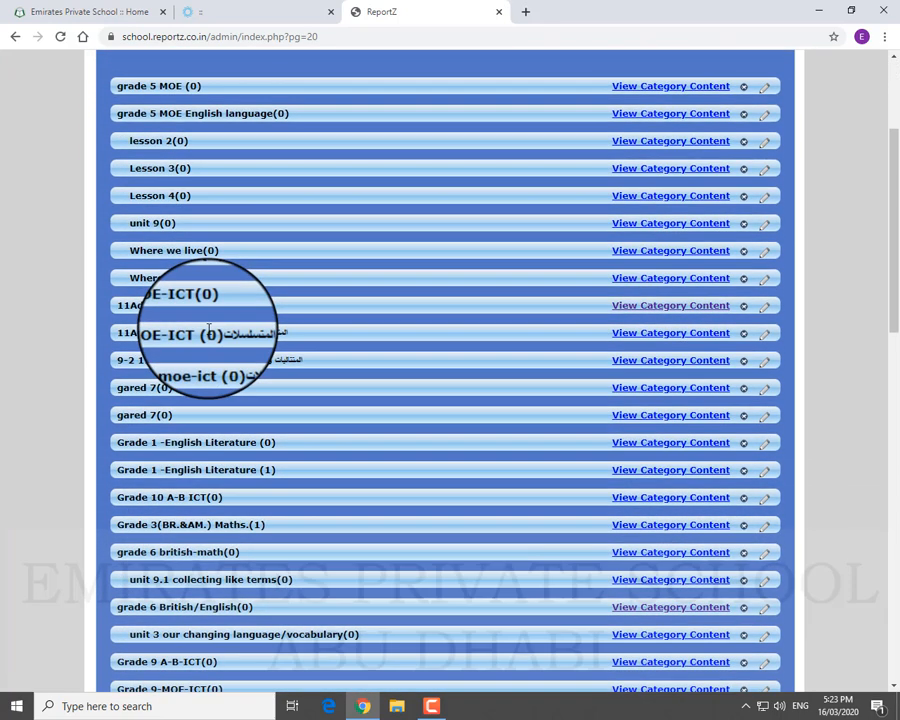
scroll("down", 3)
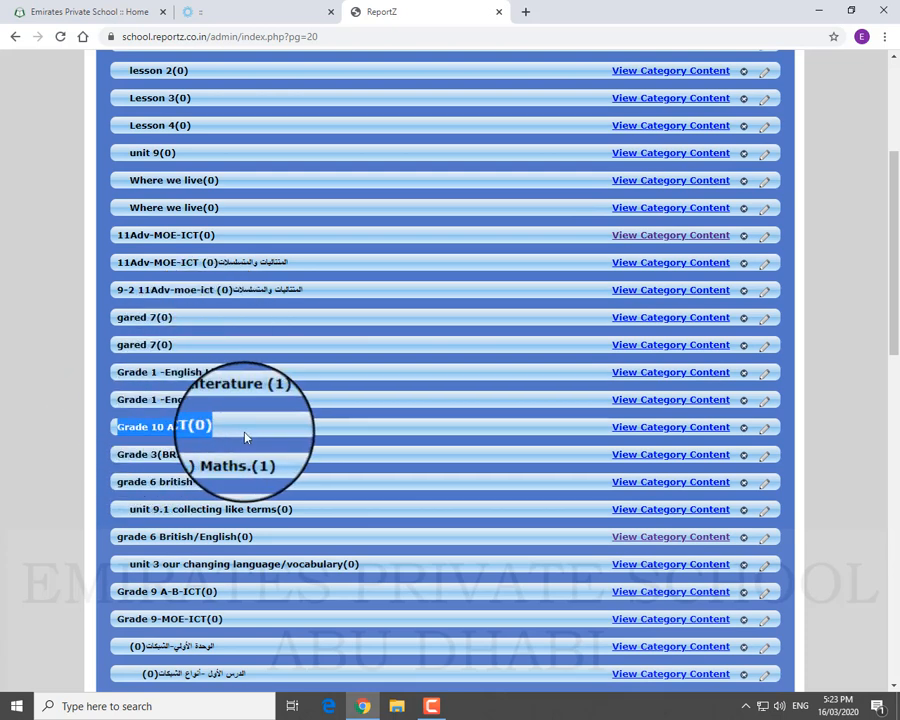
mouse_move(232, 434)
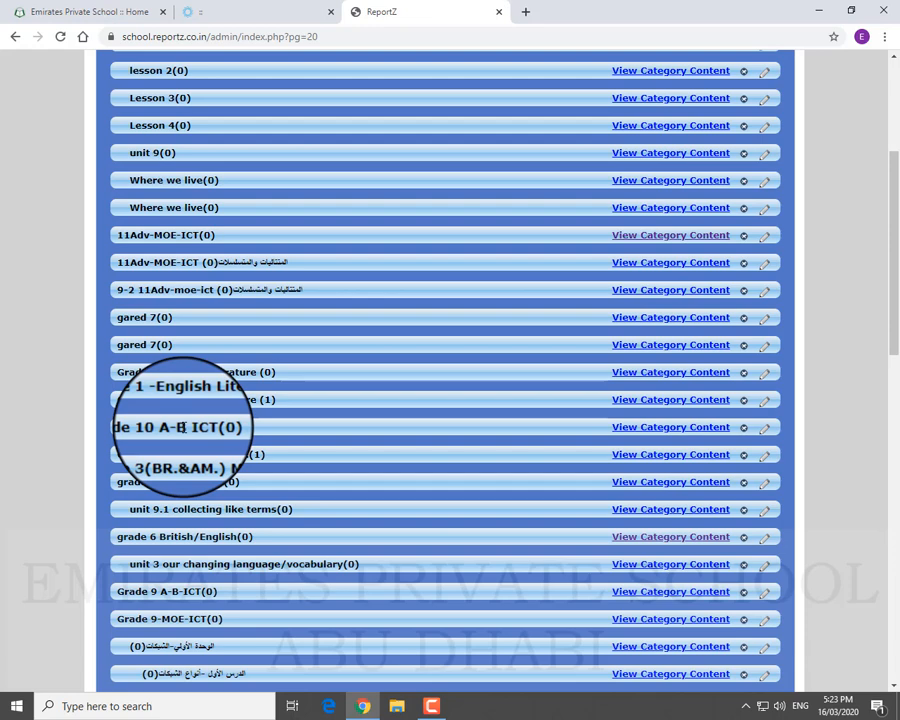
scroll("up", 3)
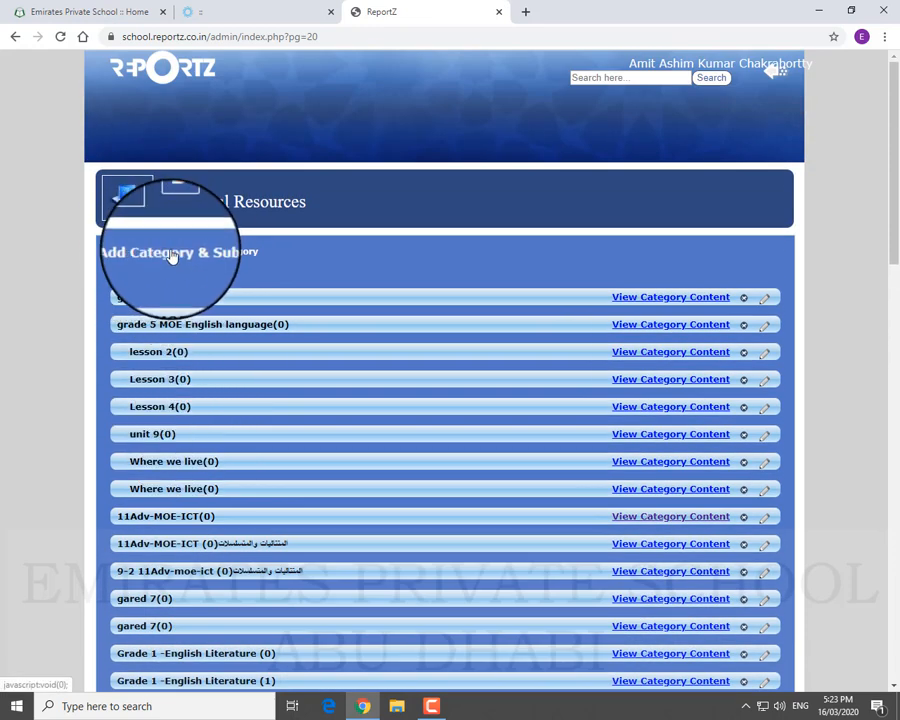
Step: Add a 'Lesson 1 - Chapter 8' category nested under Grade 10 A-B ICT and save it
left_click(170, 252)
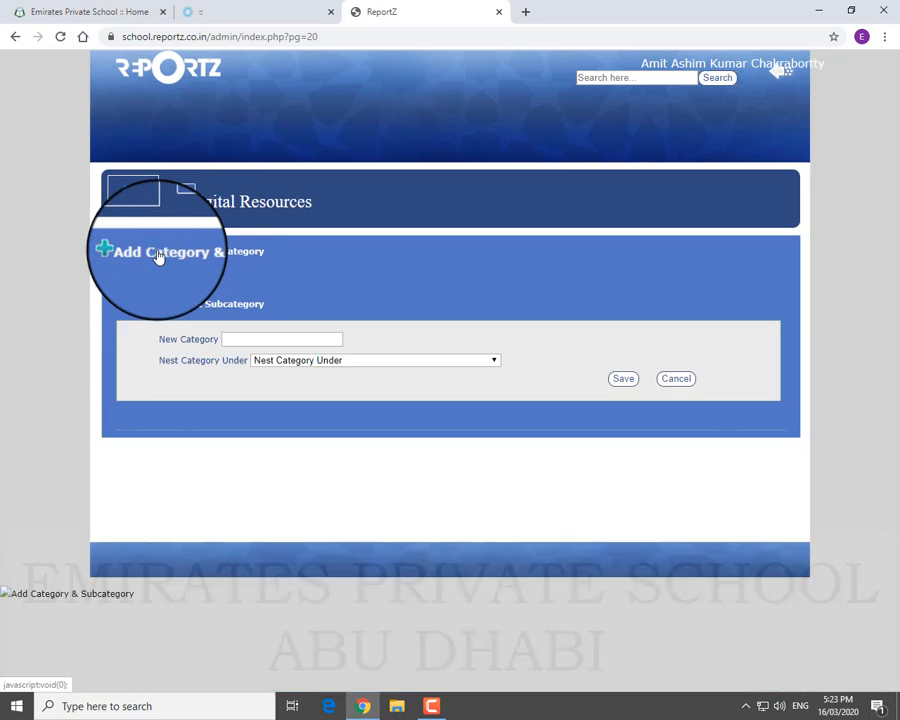
left_click(282, 340)
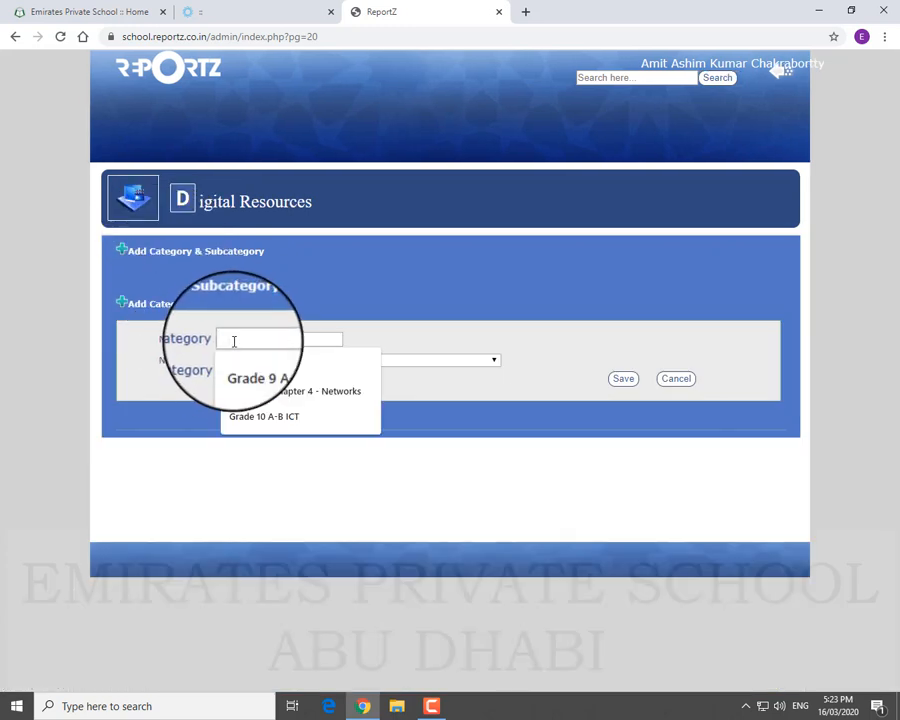
type("Lesson 1 - Chapter 8 - Syste")
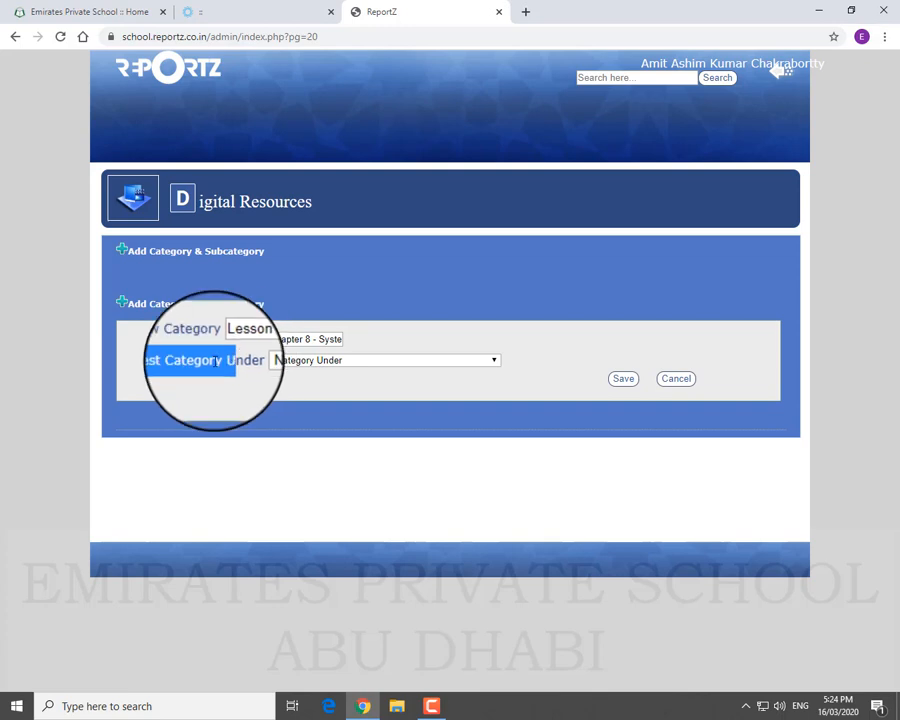
left_click(384, 360)
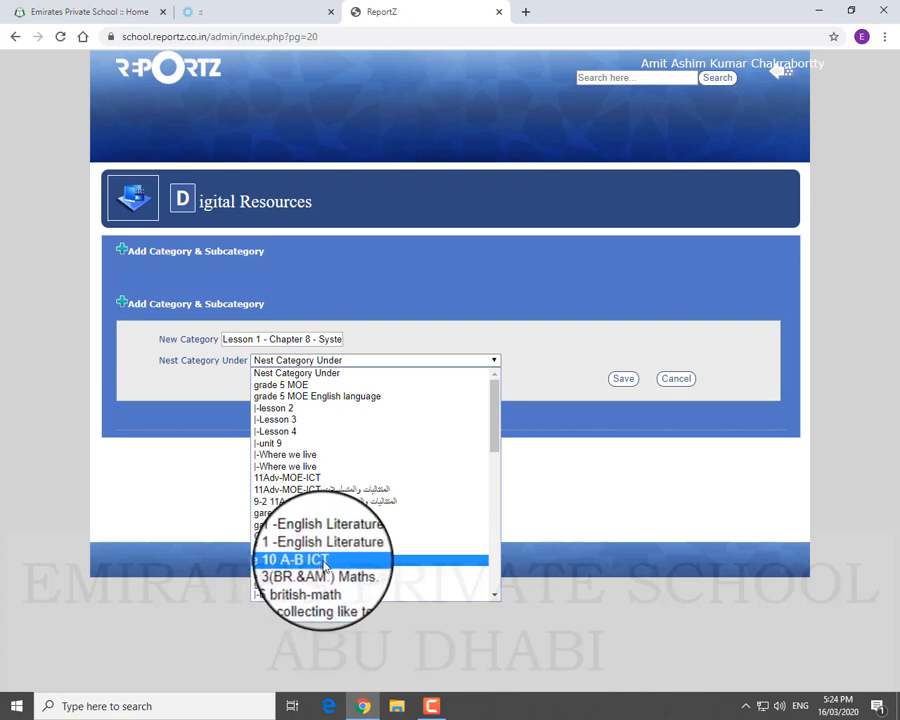
left_click(290, 580)
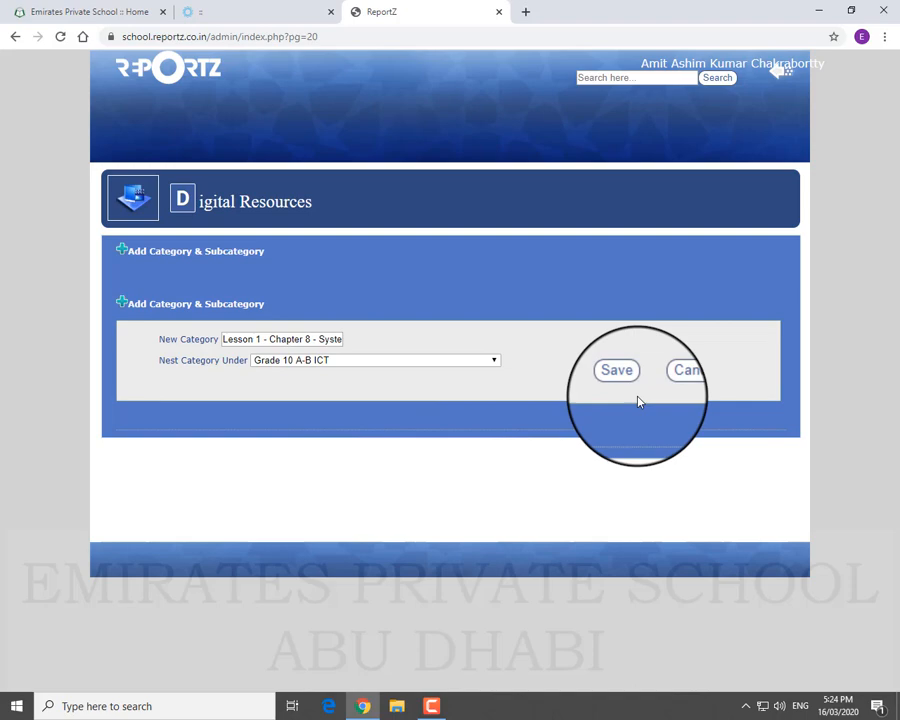
left_click(624, 380)
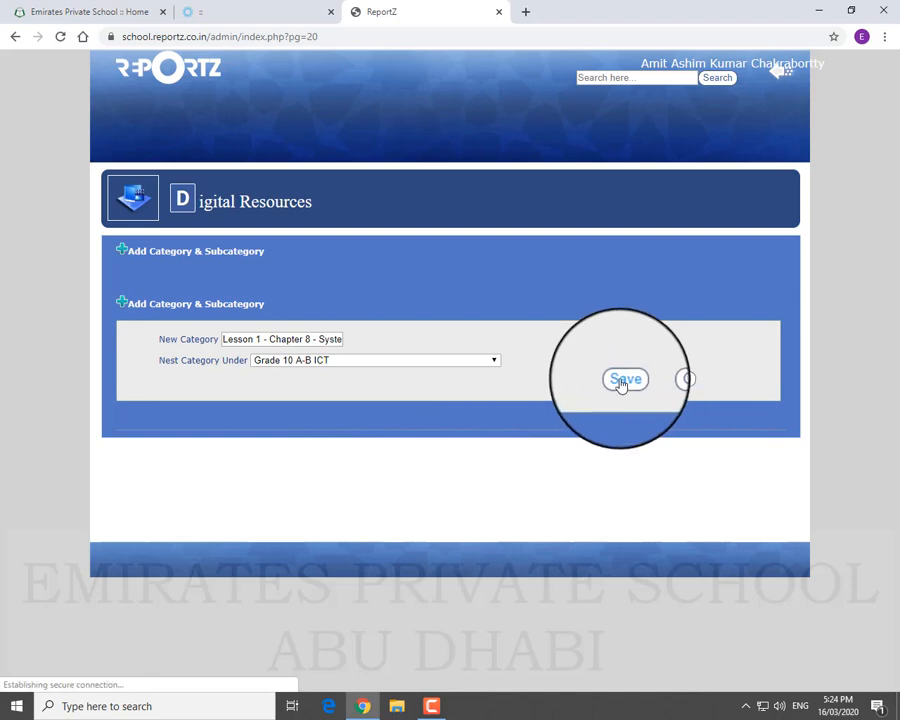
Step: Locate the saved Lesson 1 - Chapter 8 - System Analysis category and view its content
left_click(626, 380)
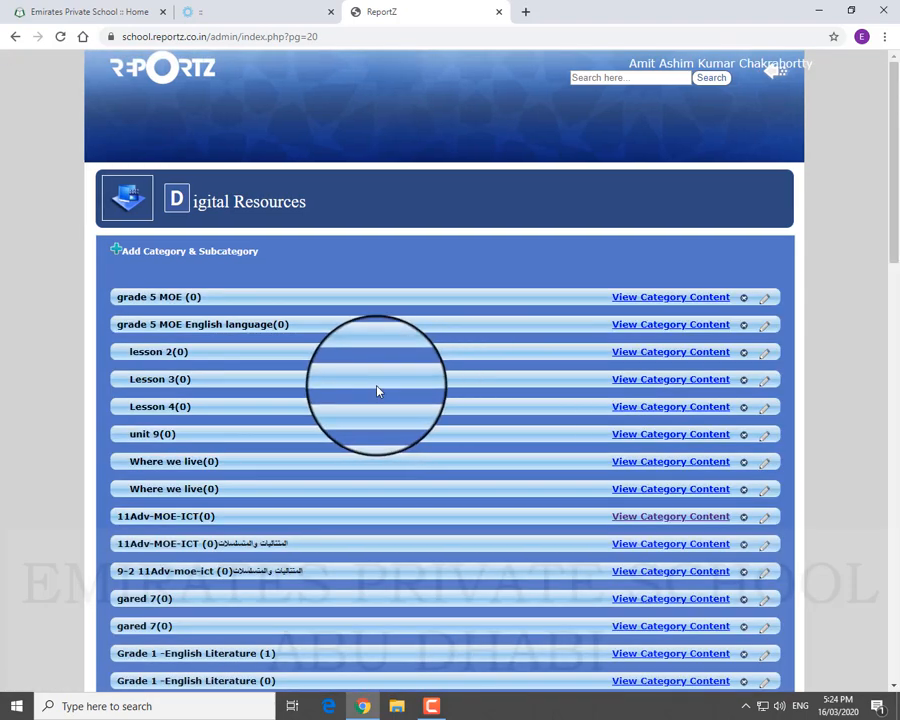
scroll("down", 3)
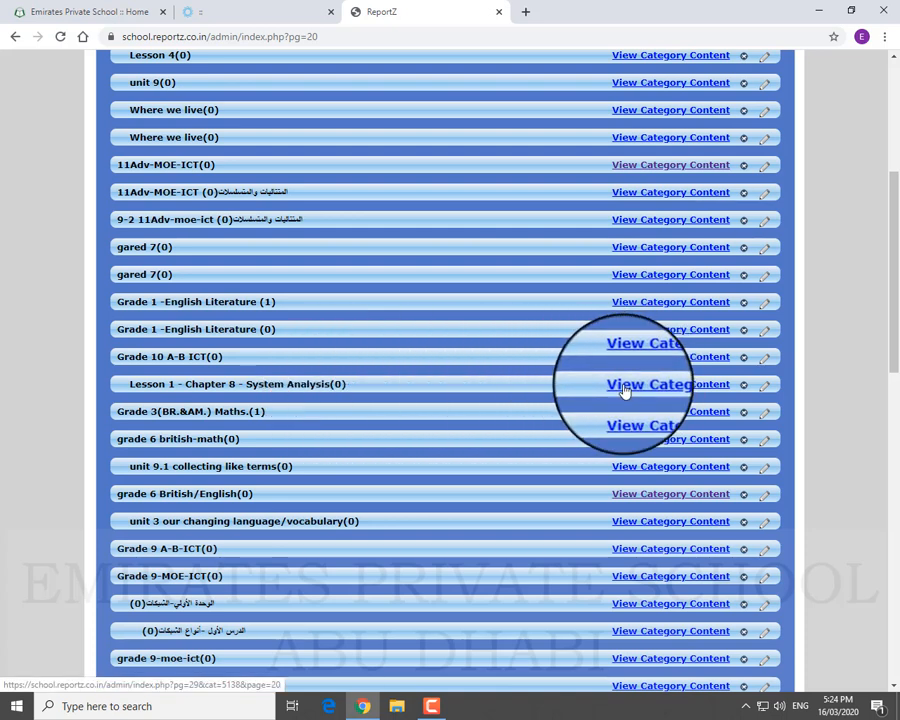
left_click(670, 384)
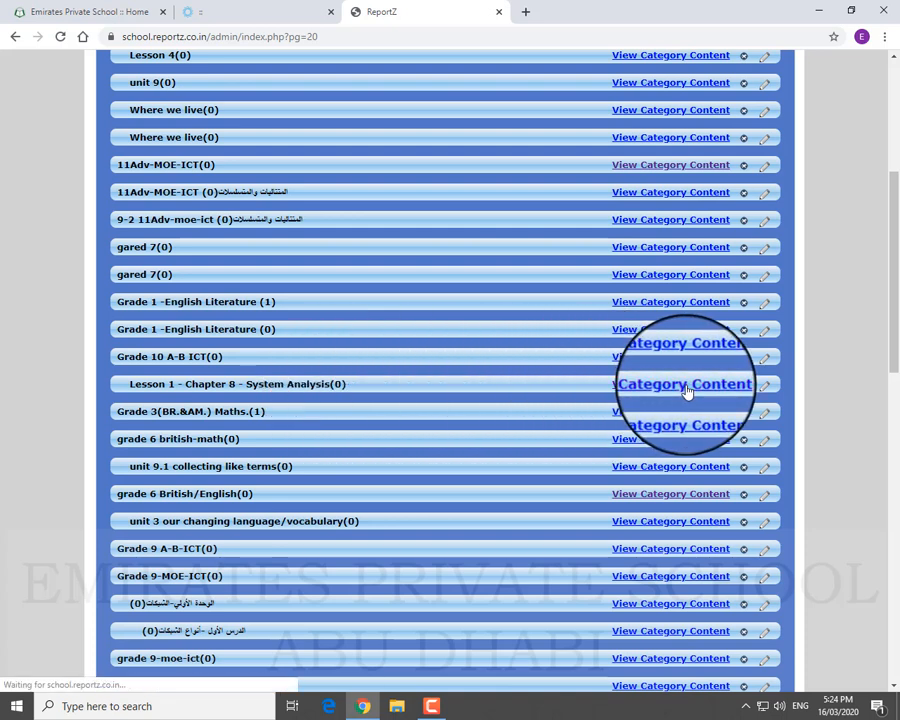
Step: Add a new resource with 'System Analysis' as both title and short description
left_click(670, 384)
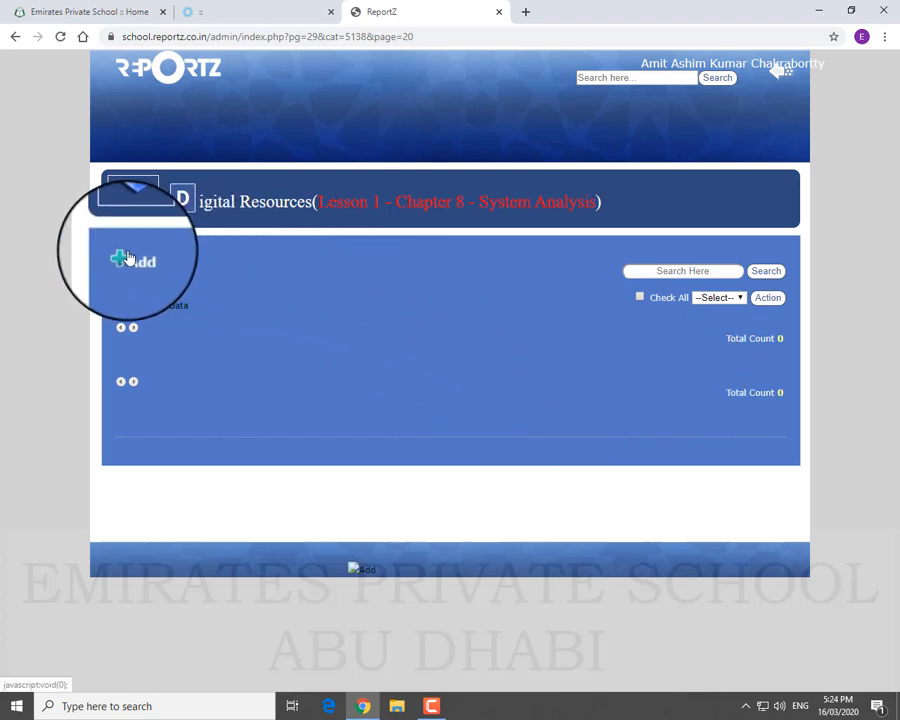
left_click(120, 264)
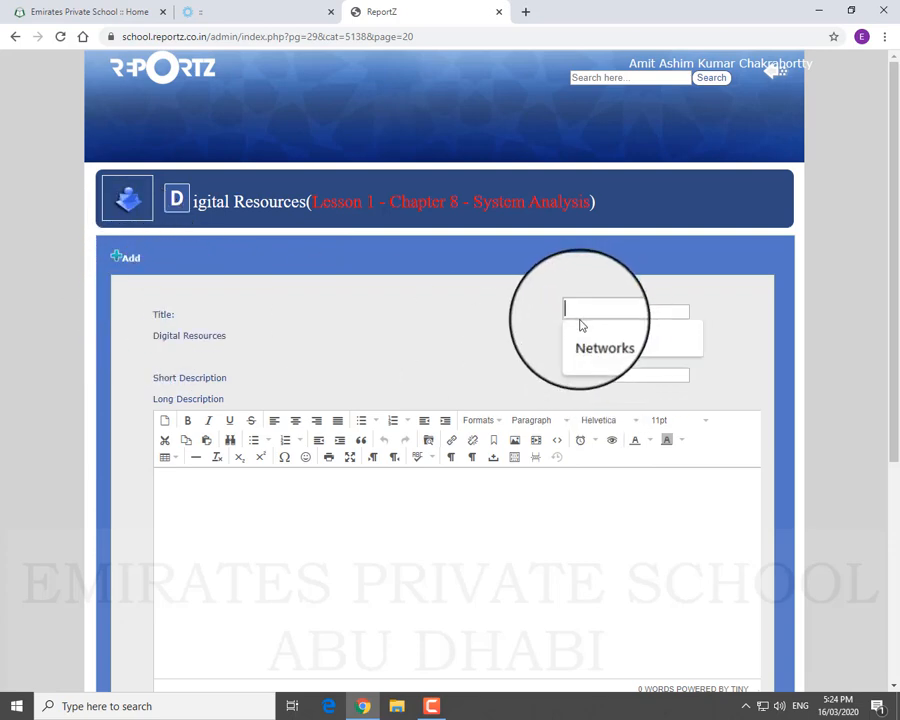
type("St")
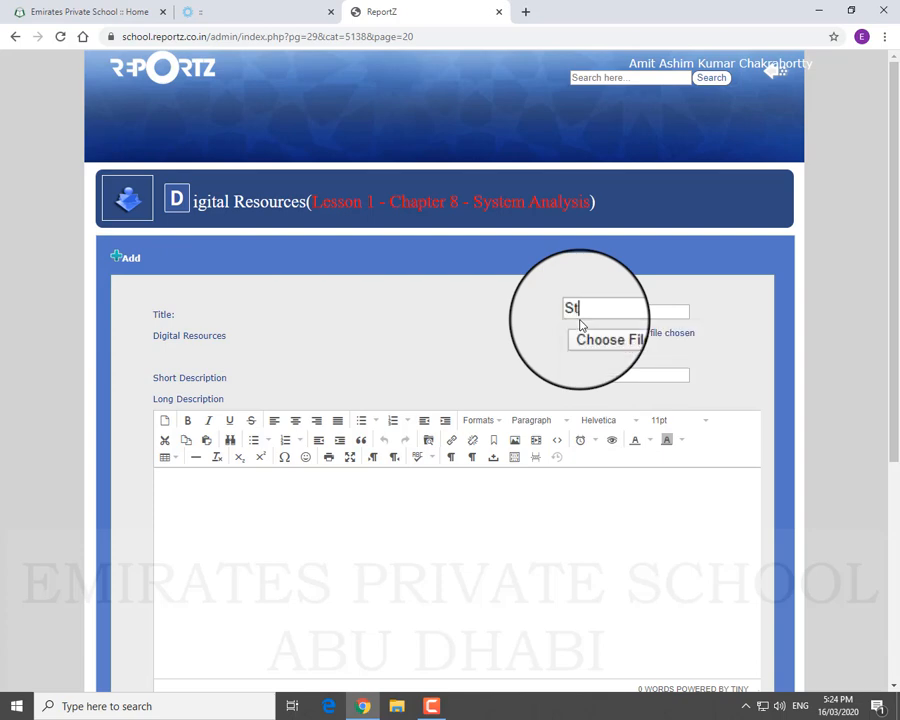
type("ystem Analysis")
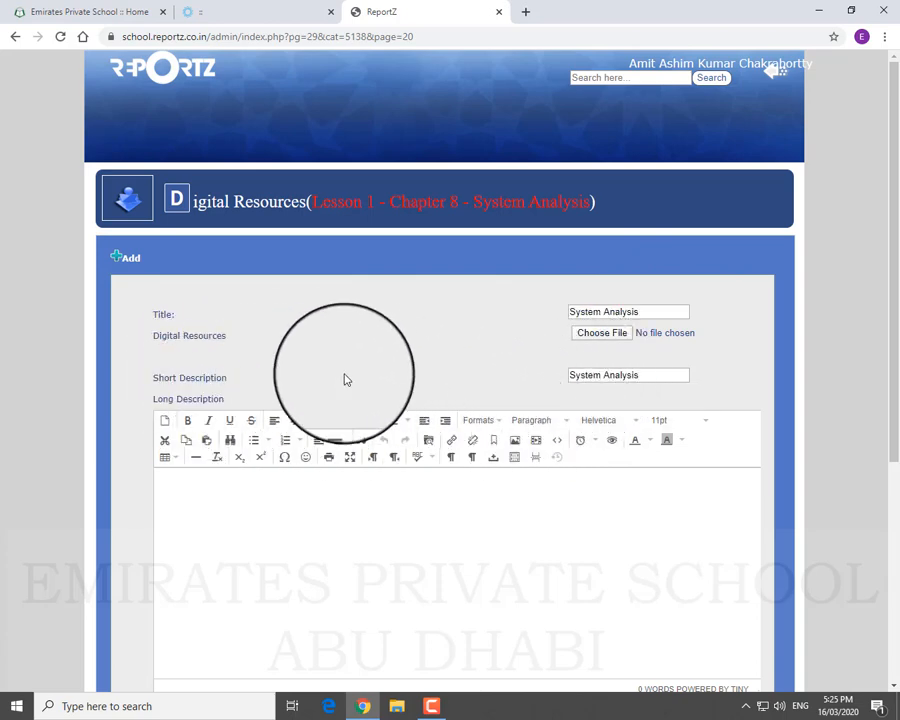
scroll("down", 3)
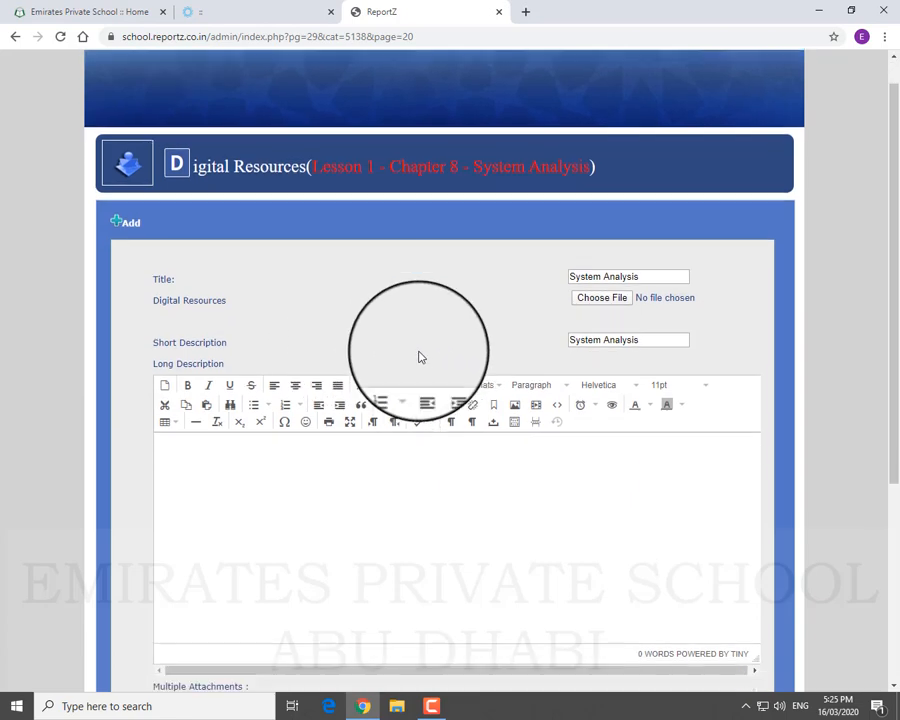
scroll("down", 3)
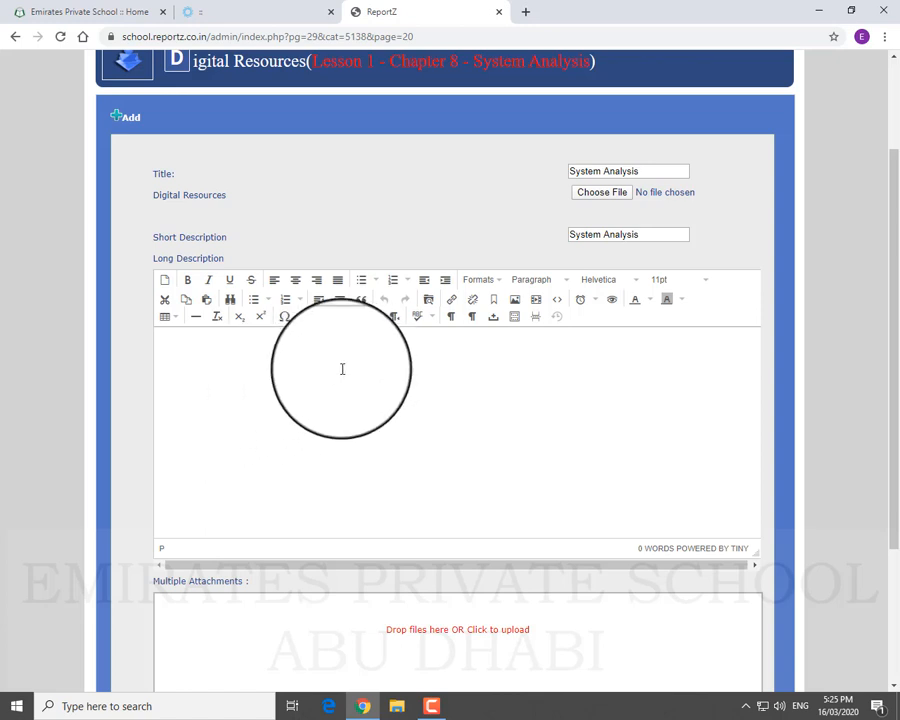
scroll("down", 3)
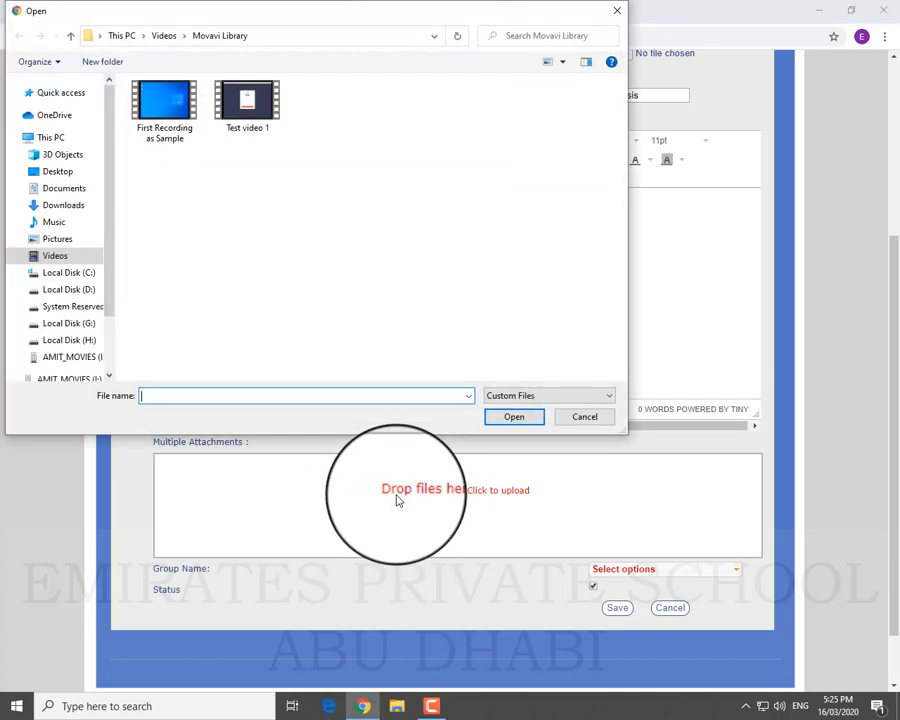
mouse_move(54, 172)
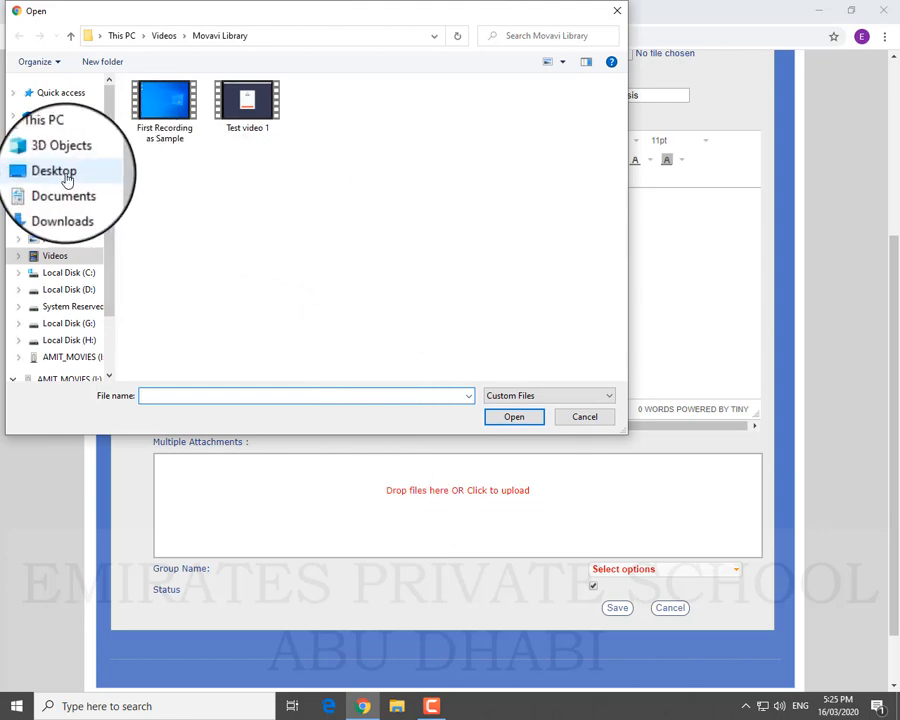
Step: Browse in the Open dialog to the Resources folder on the Desktop
left_click(54, 170)
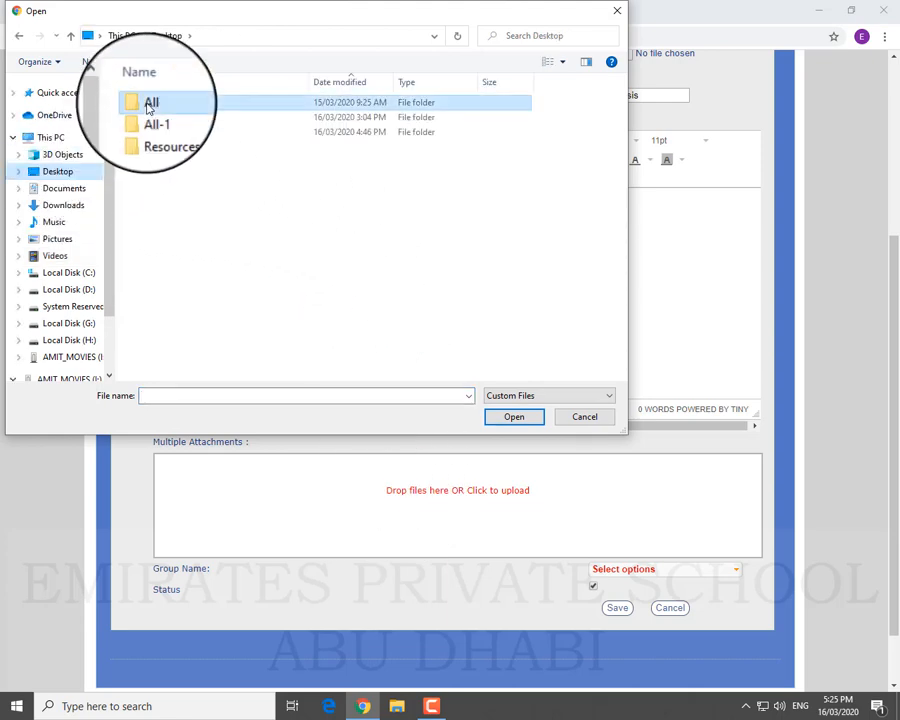
double_click(166, 100)
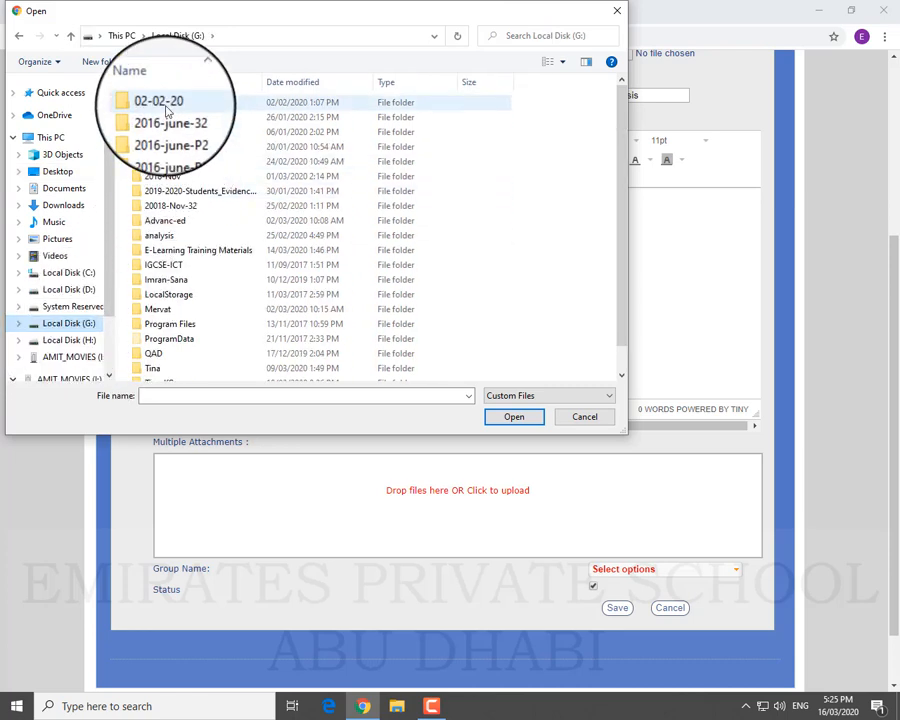
left_click(196, 250)
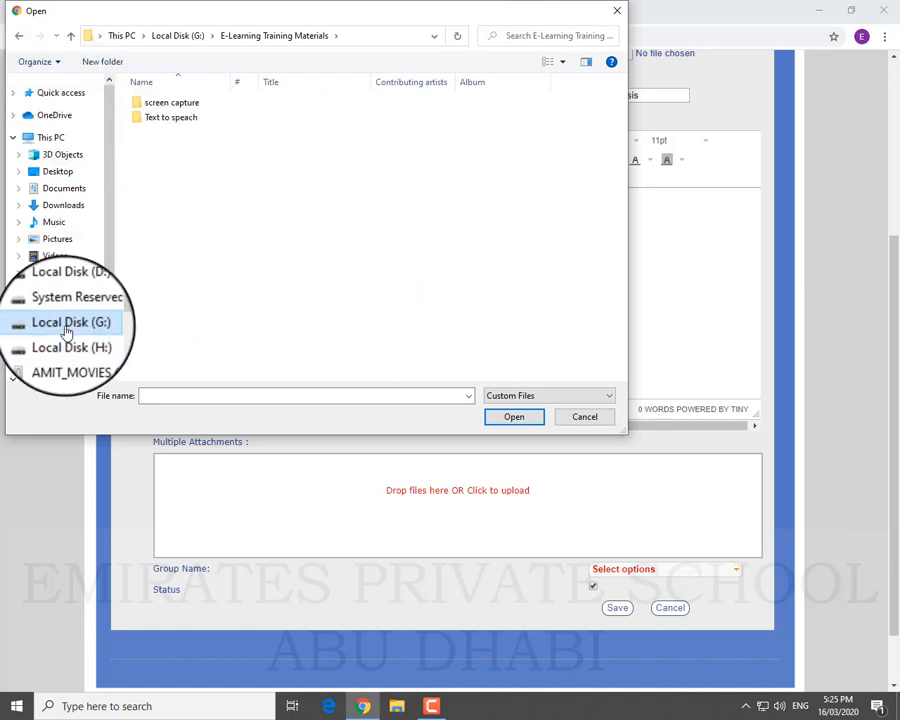
double_click(64, 322)
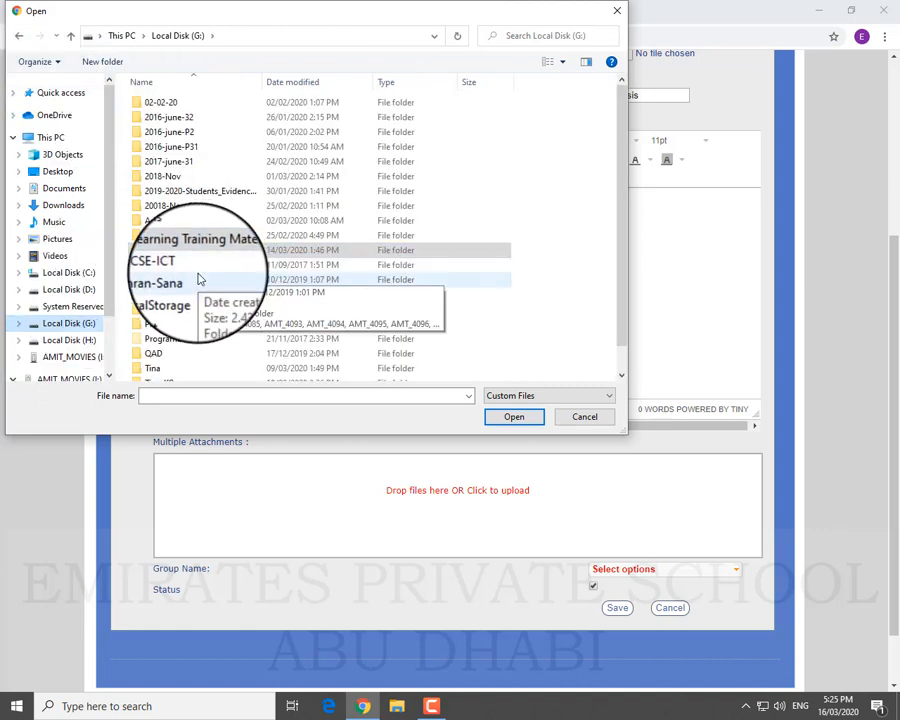
left_click(164, 292)
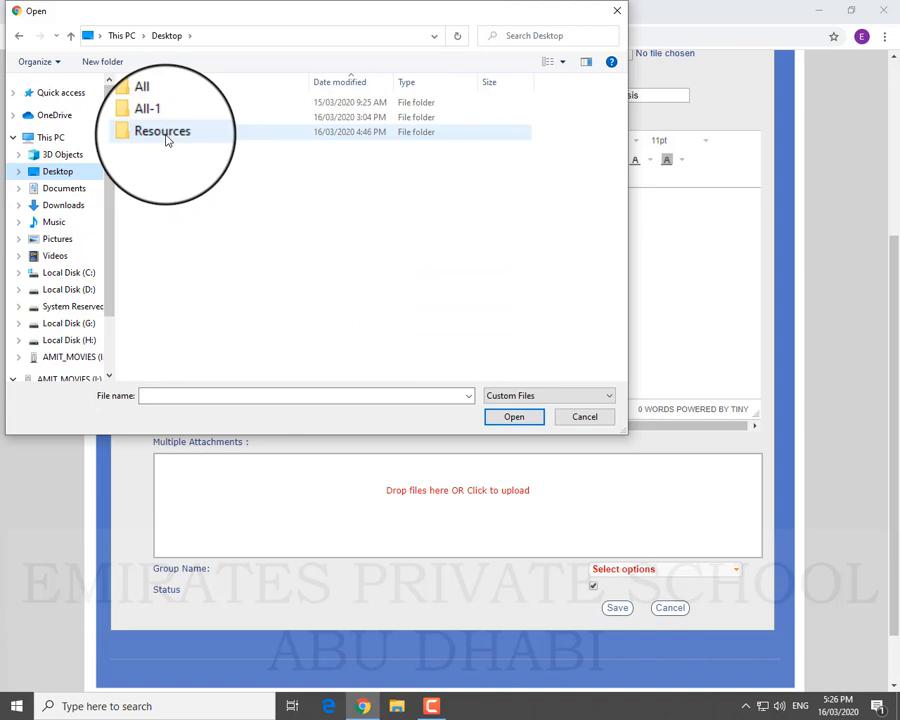
double_click(162, 132)
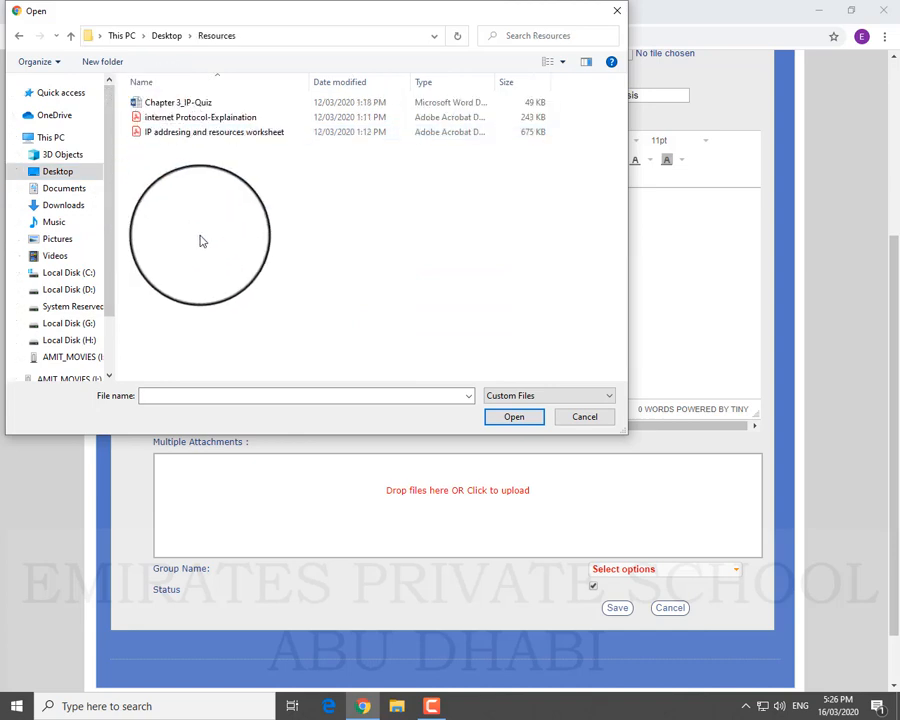
Step: Select all three files — quiz, Internet Protocol explanation, IP addressing worksheet — and attach them
left_click(200, 116)
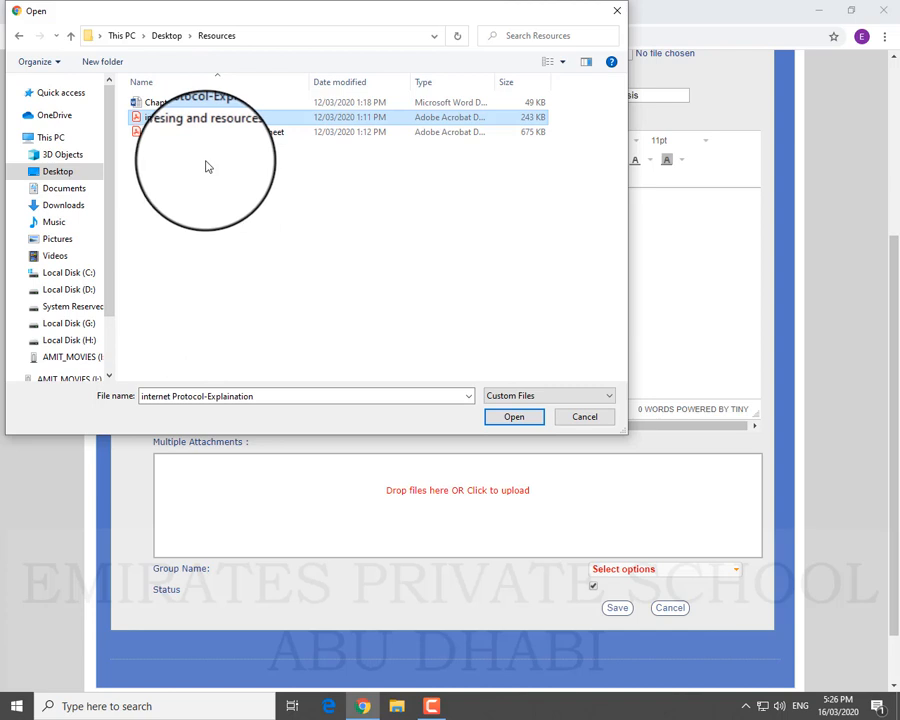
mouse_move(184, 116)
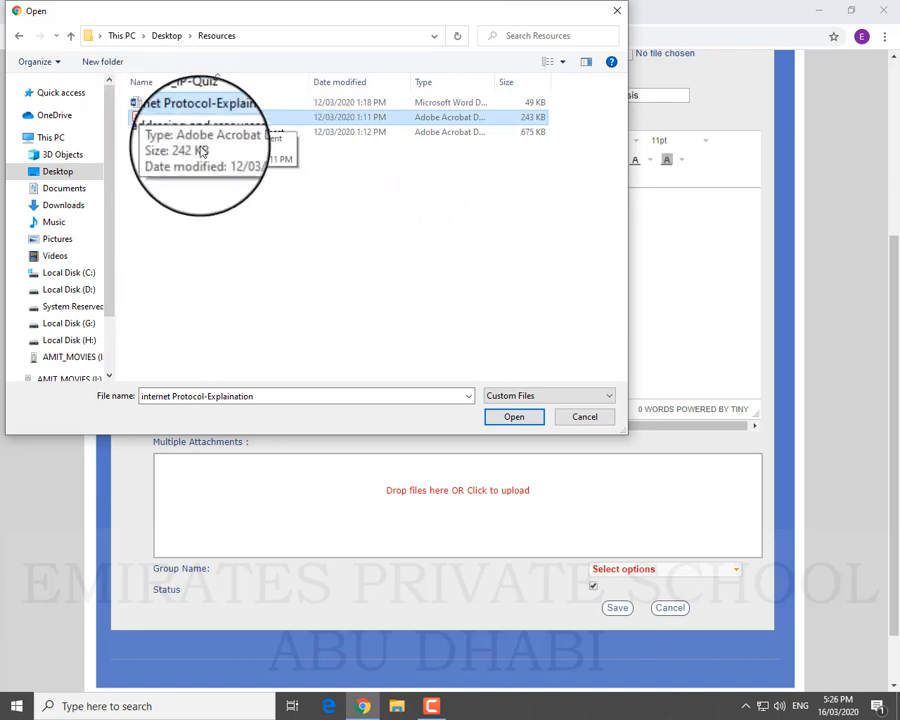
left_click(200, 132)
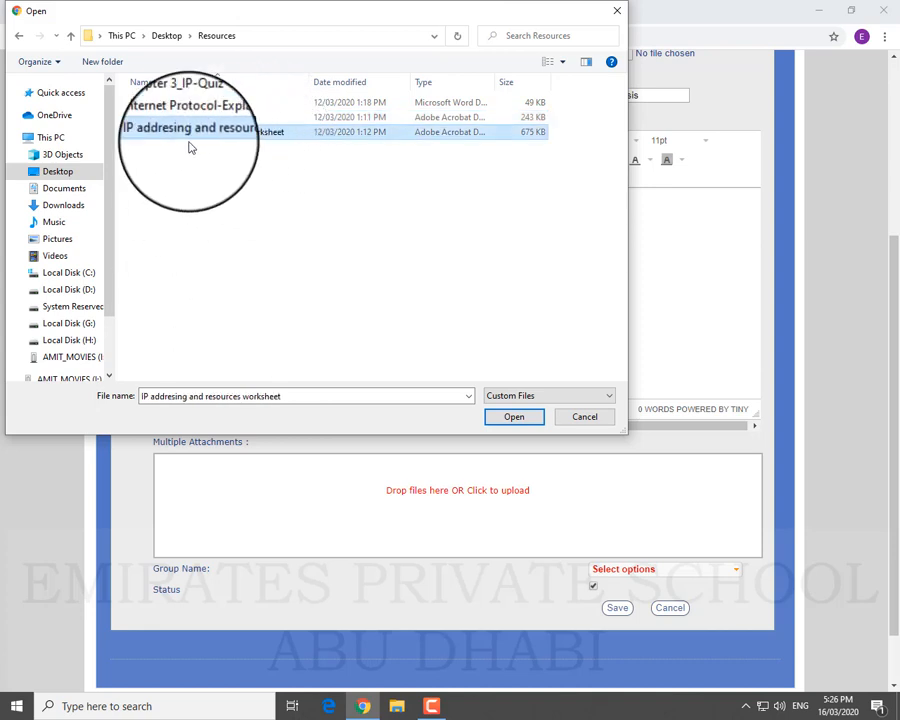
left_click(176, 104)
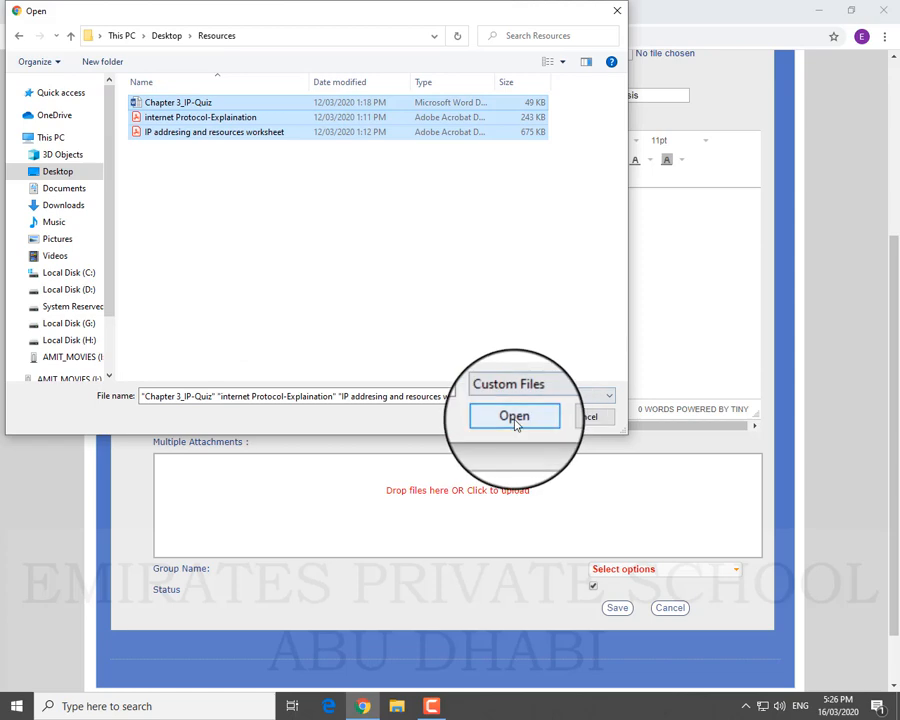
left_click(514, 414)
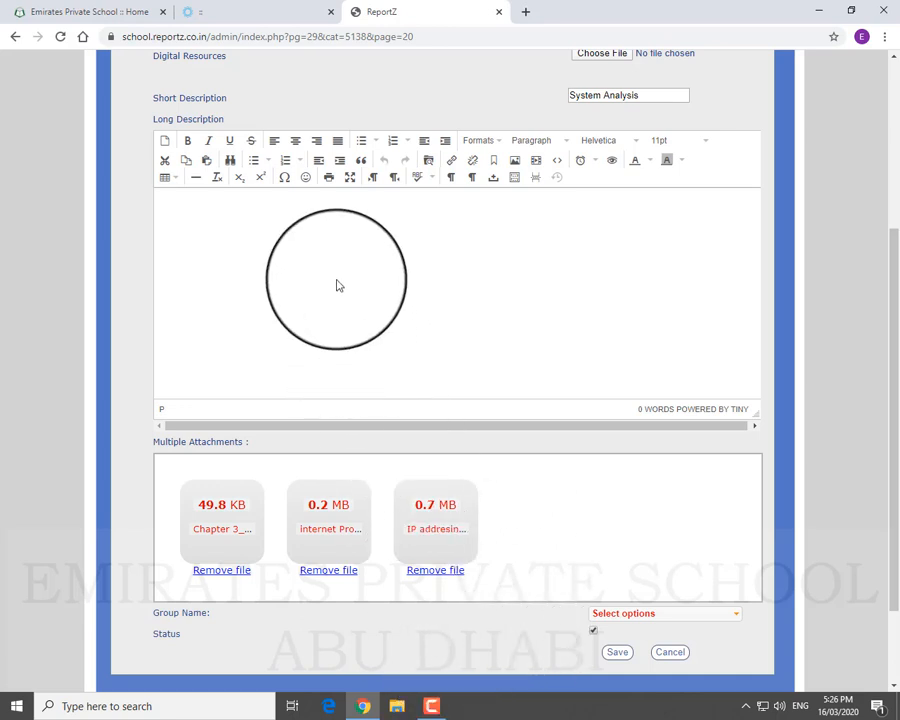
Step: Begin the long description with the heading 'Chapter 8 - System Analysis'
type("Cha")
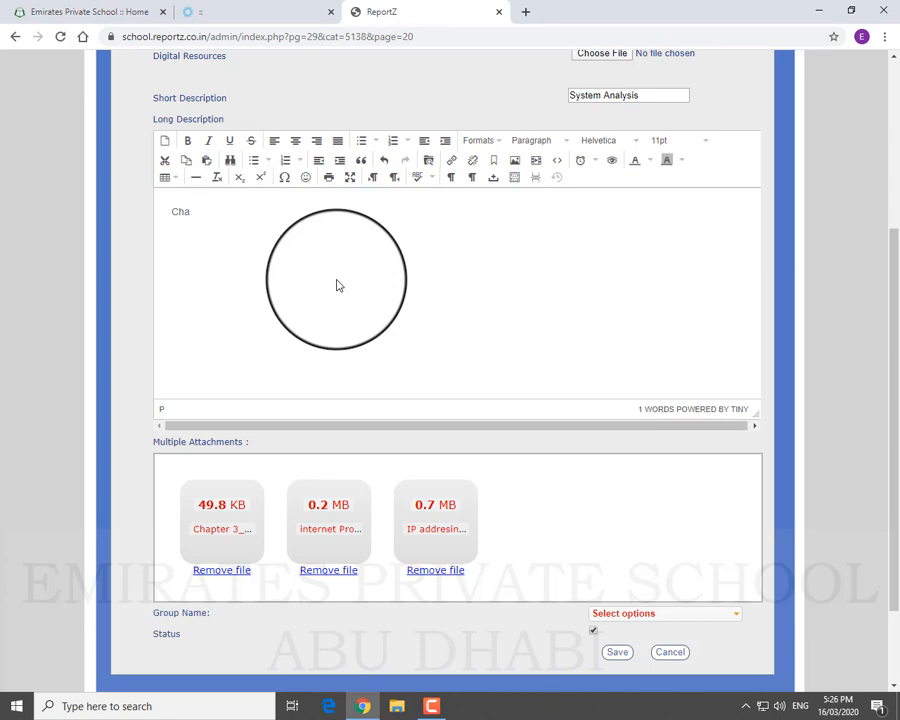
type("pter")
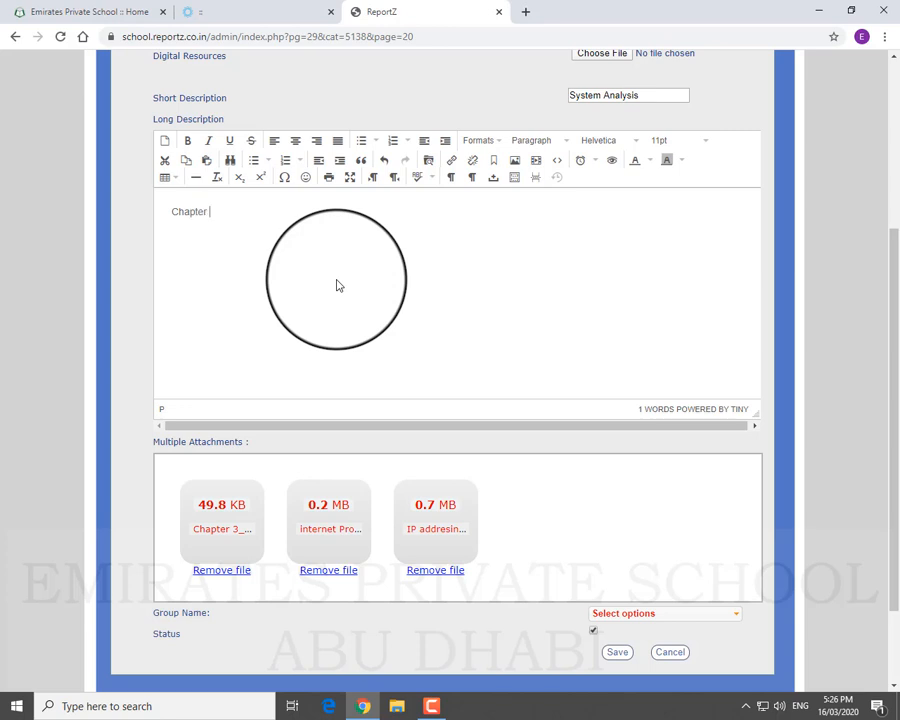
type("8 - System Analysis")
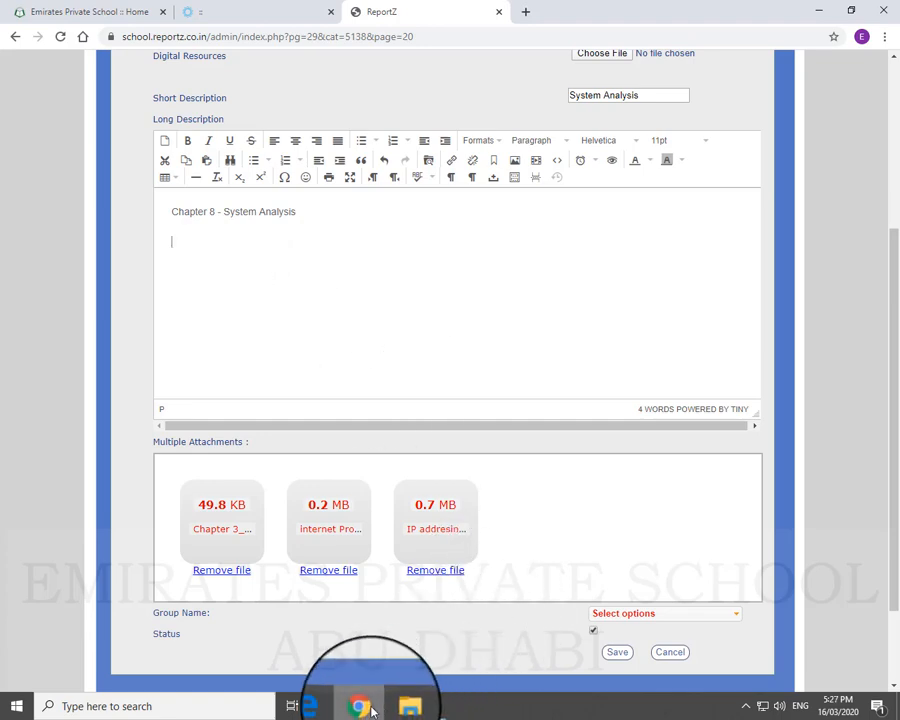
left_click(402, 706)
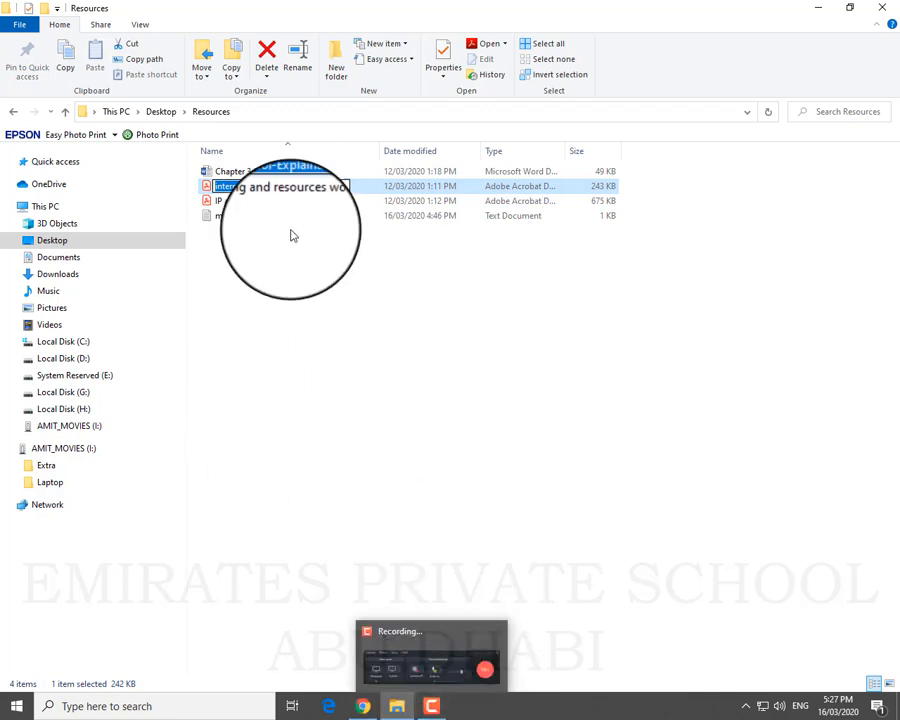
Step: Copy the 'Internet Protocol-Explanation' and worksheet file names into the description via Rename
right_click(290, 186)
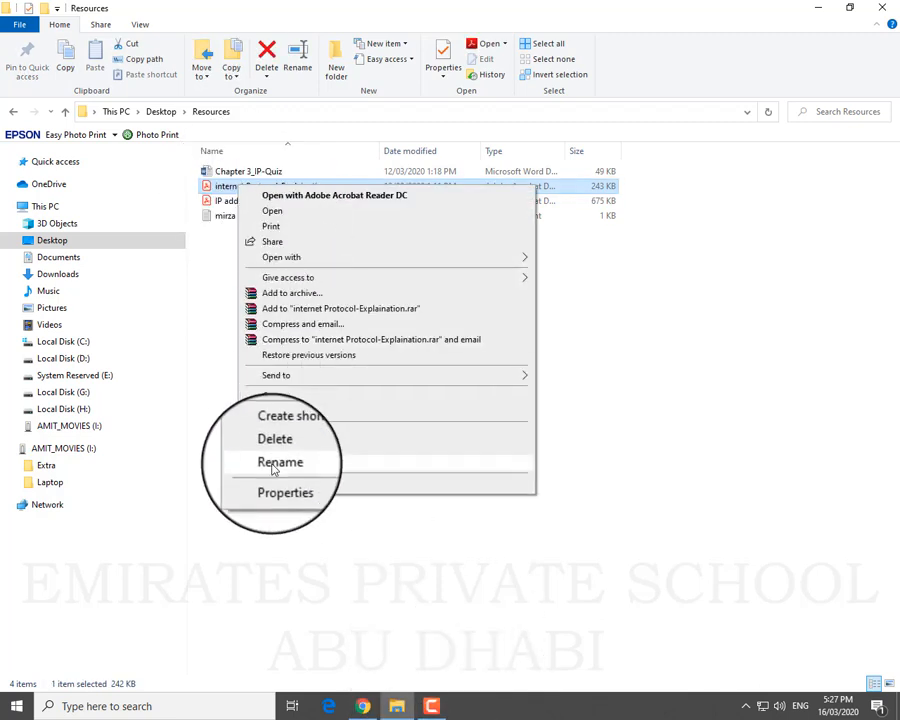
left_click(280, 462)
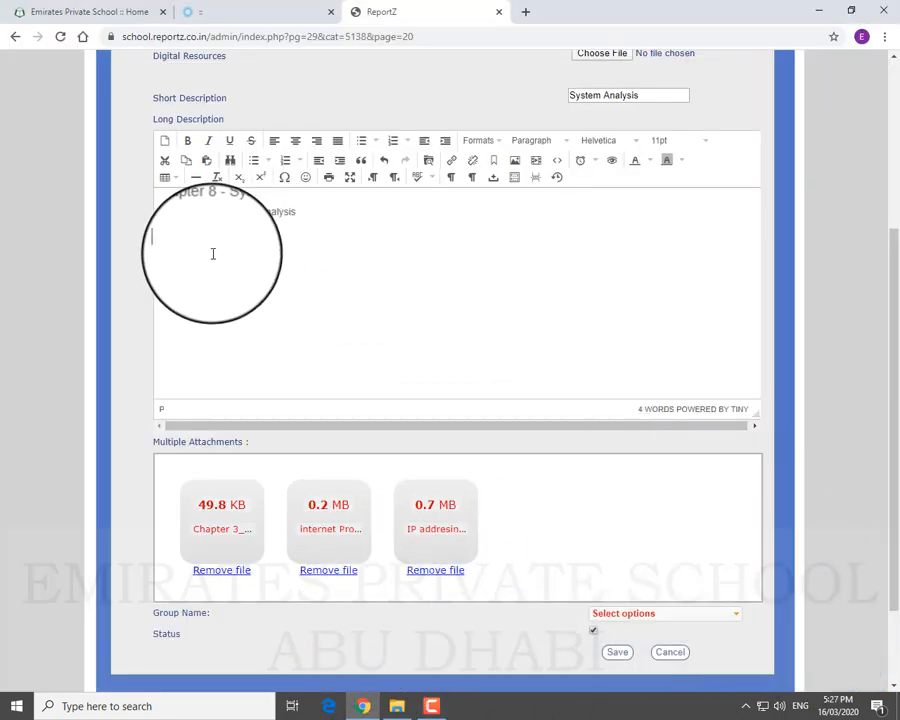
type("internet Protocol-Exp")
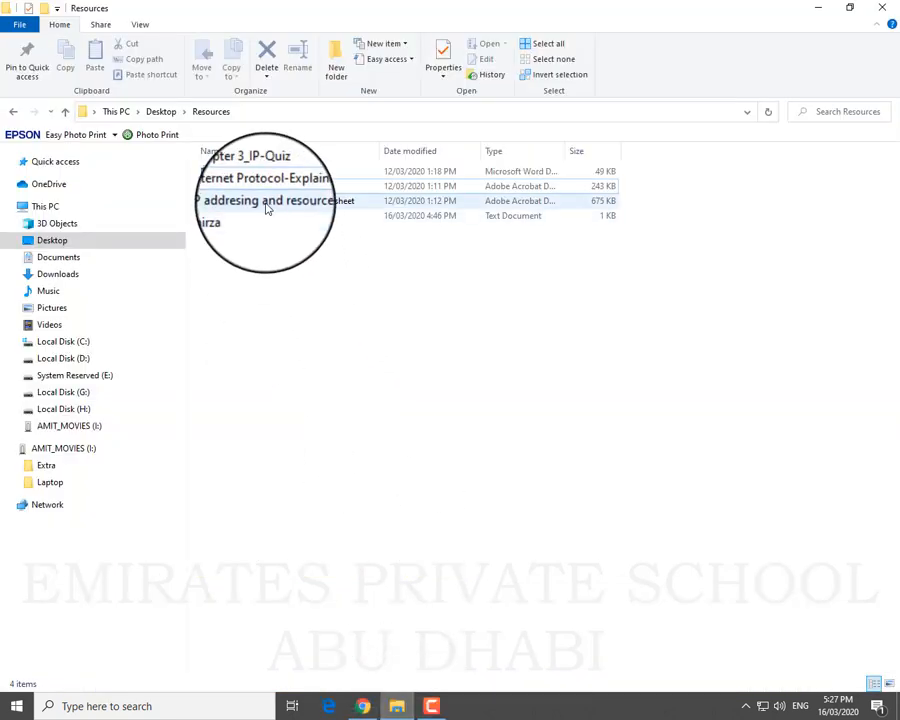
right_click(268, 200)
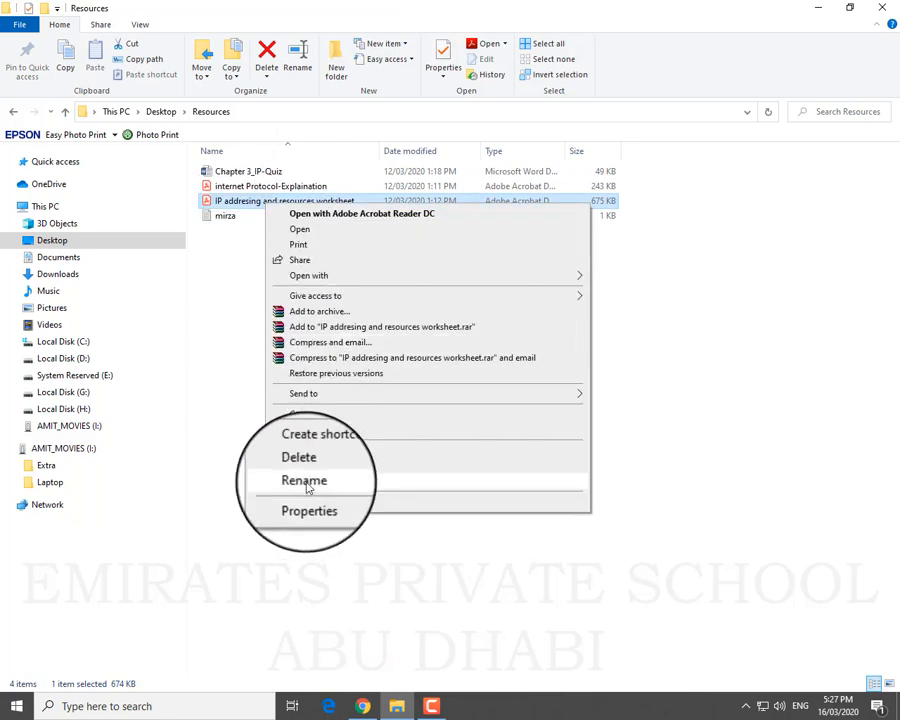
left_click(304, 480)
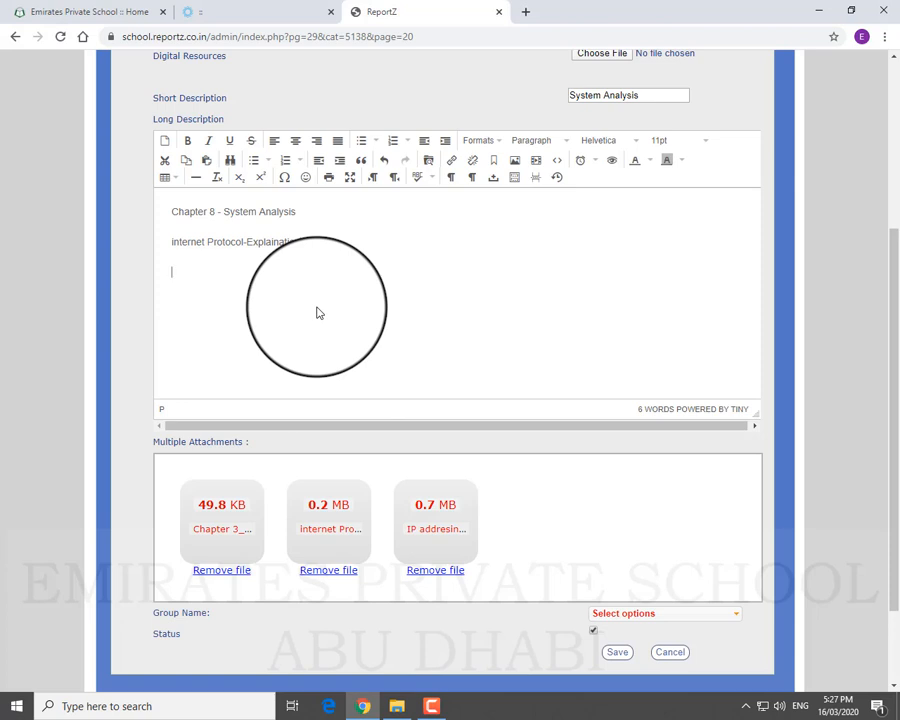
Step: List the worksheet and 'Chapter 3_IP' quiz names, then add 'Read through the Digital Resources' after the explanation
type("IP addresing and resources worksheet")
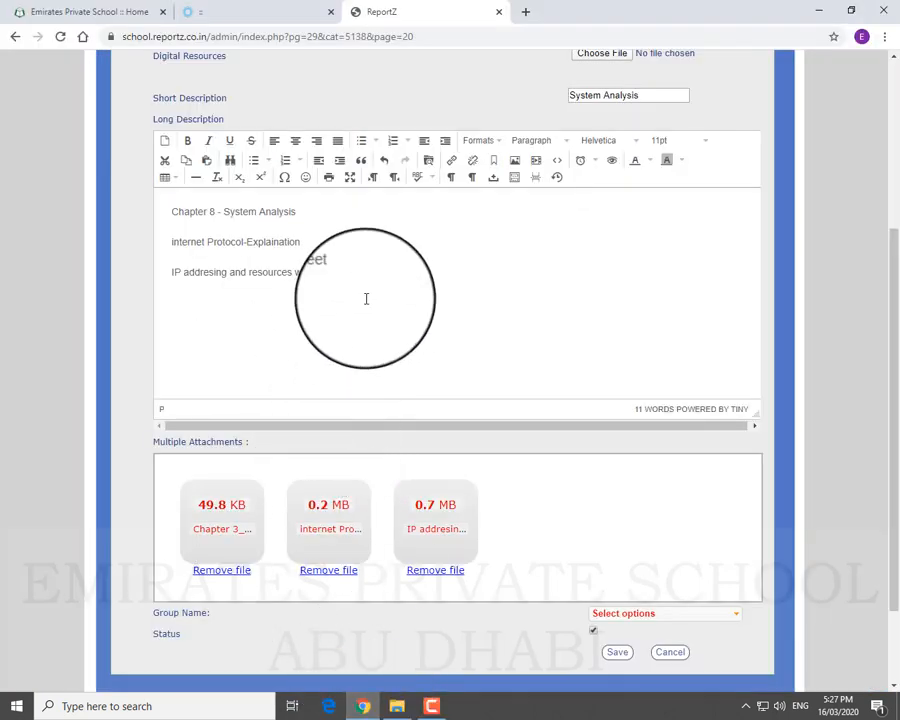
type("Chapter 3_IP-O")
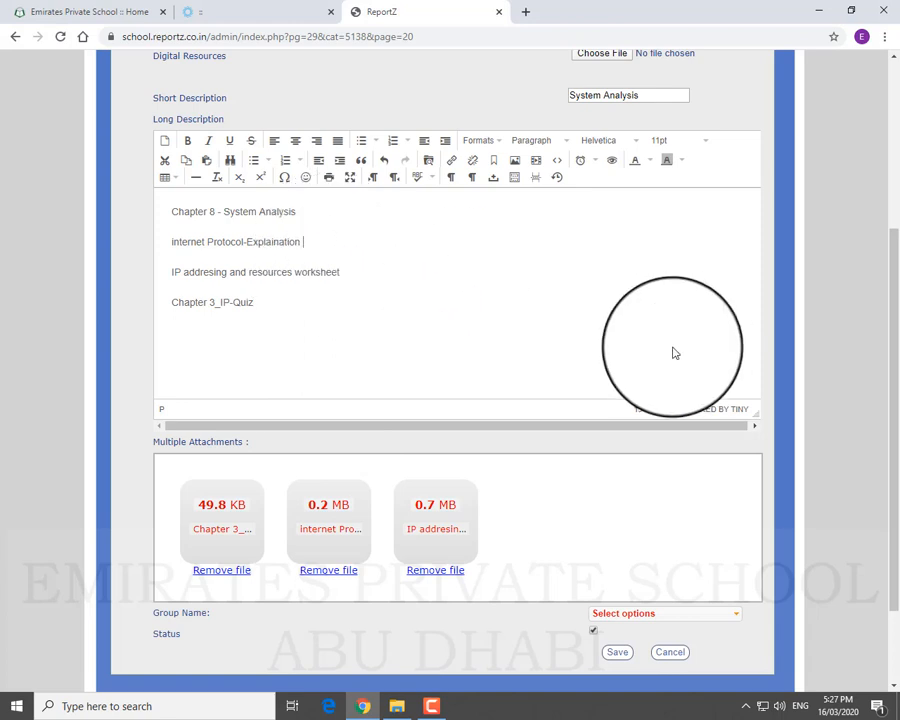
type("-")
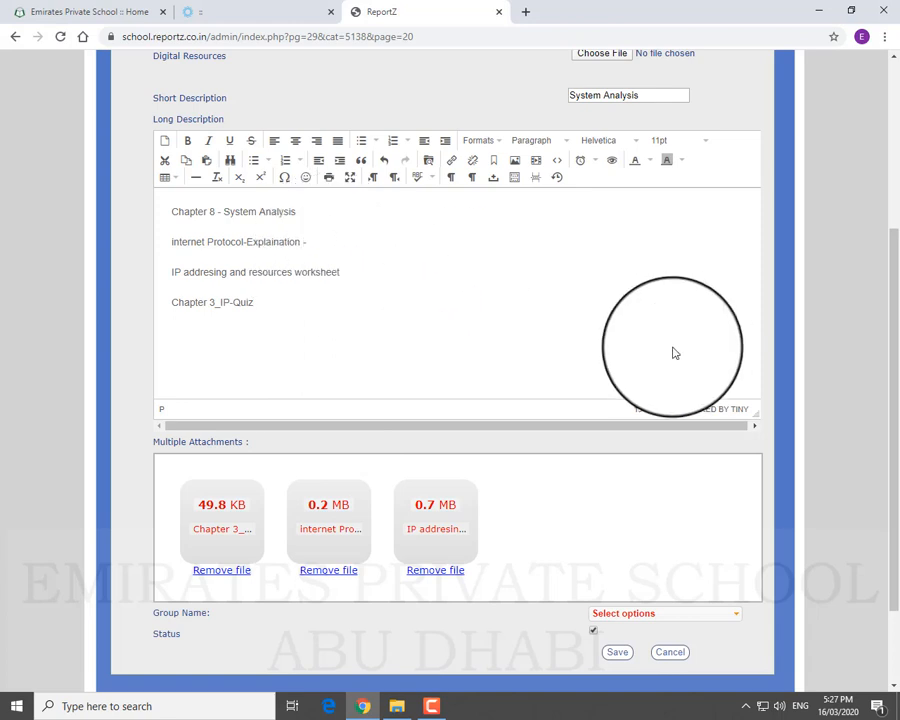
type("Read")
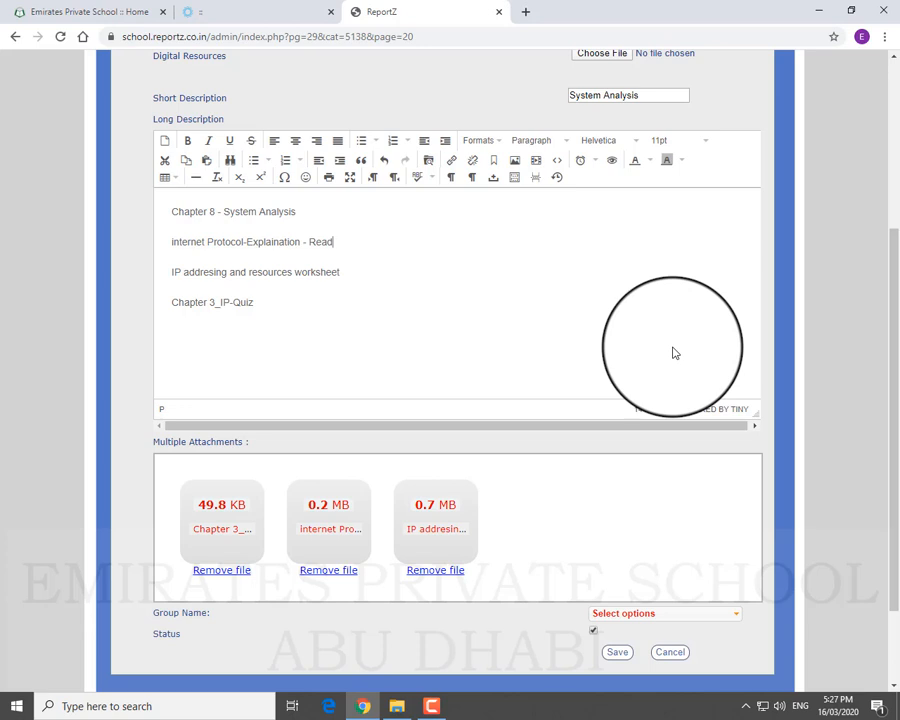
type("through the file for explaination of")
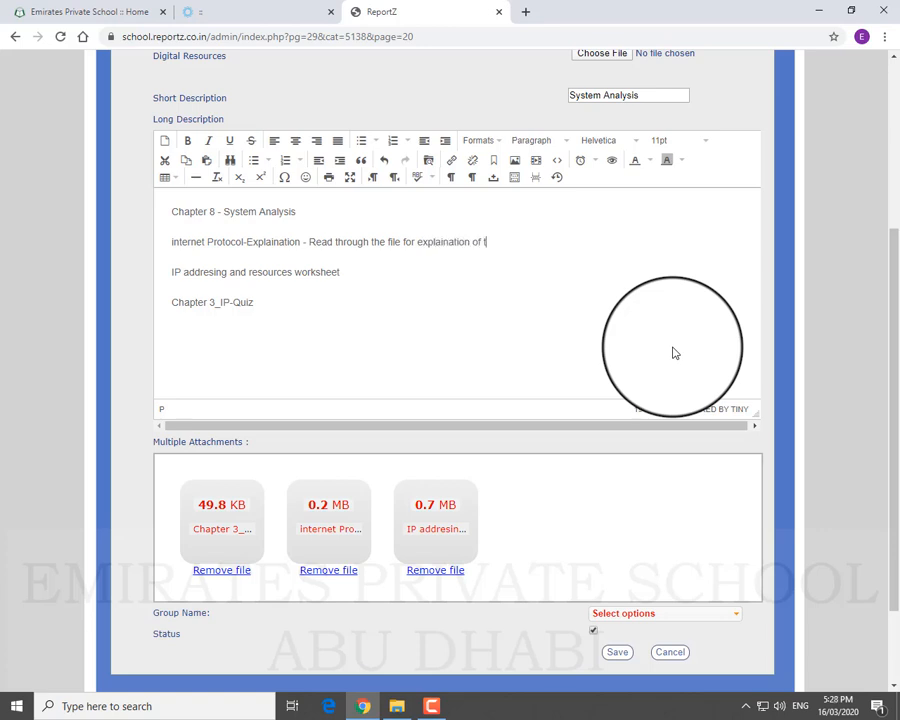
type("the Digital R")
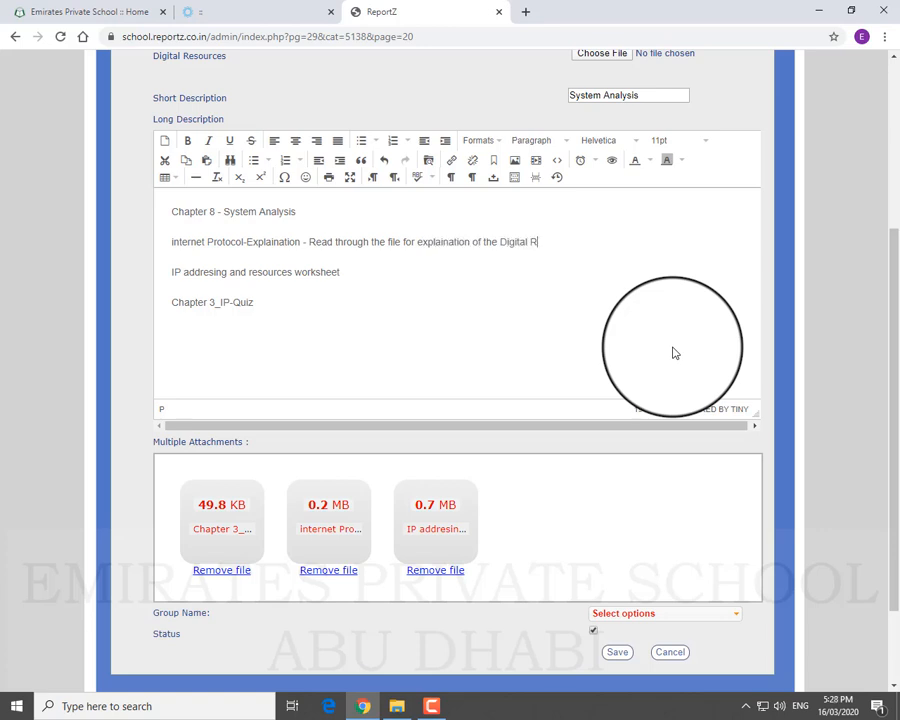
type("esources")
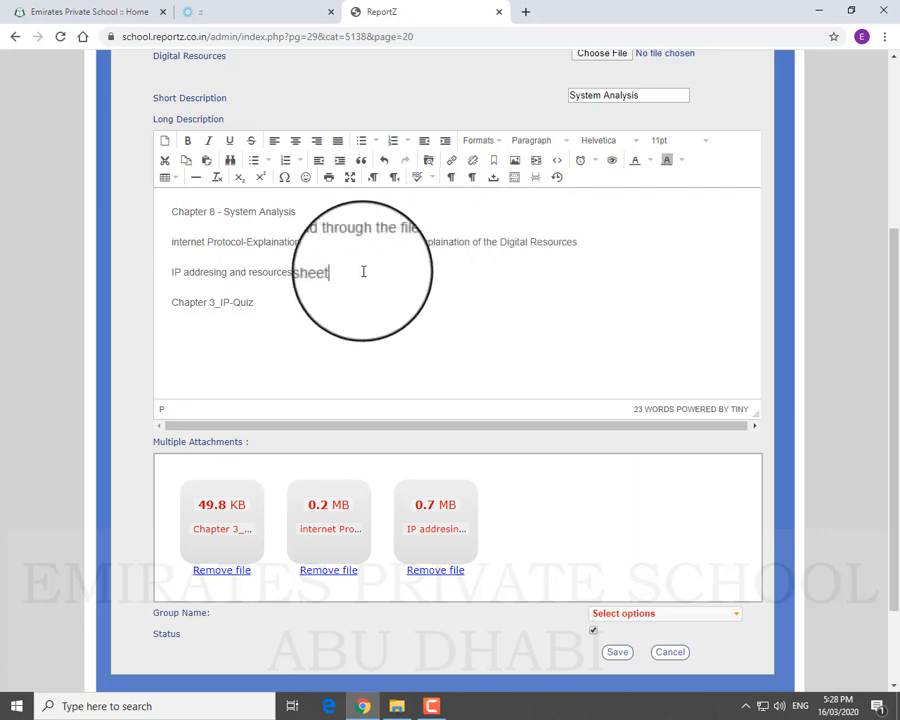
Step: Add 'After completing, complete the worksheet without the help' and the 'Mr Amit' sign-off
type("-")
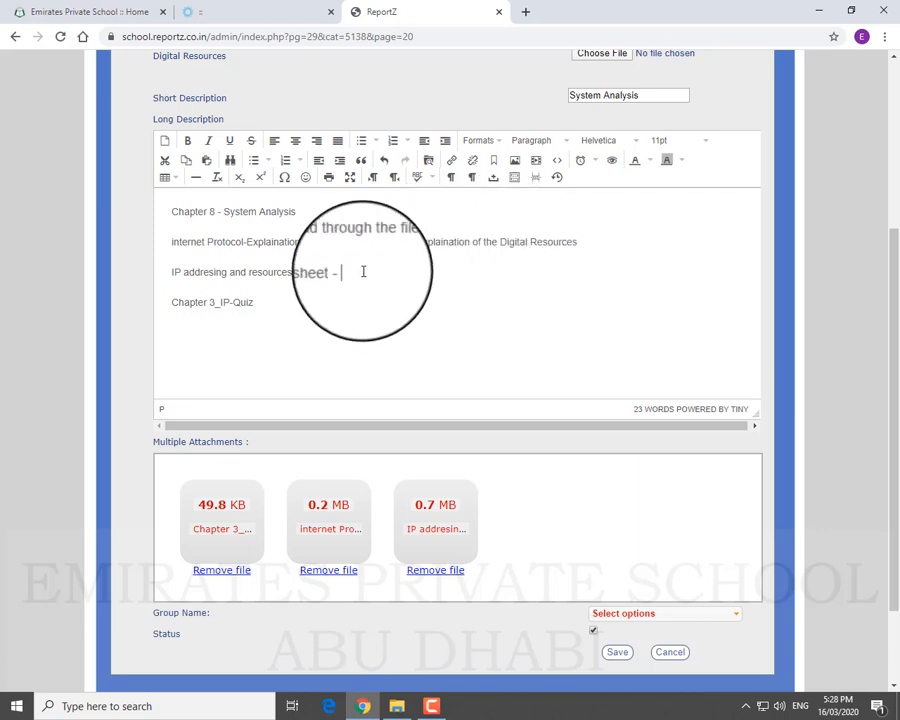
type("Aftr compl")
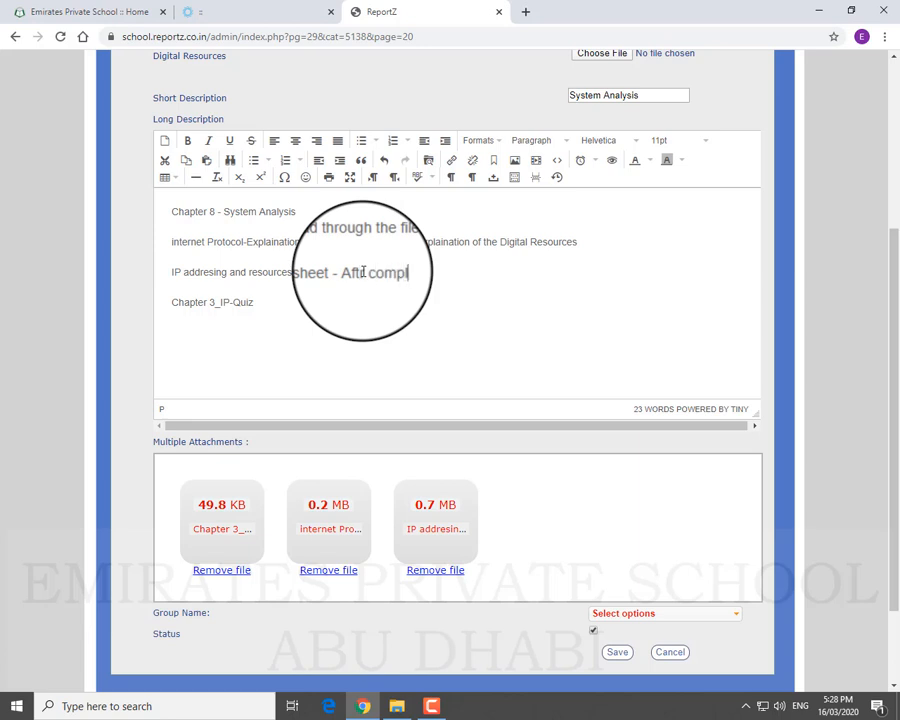
type("etin reading")
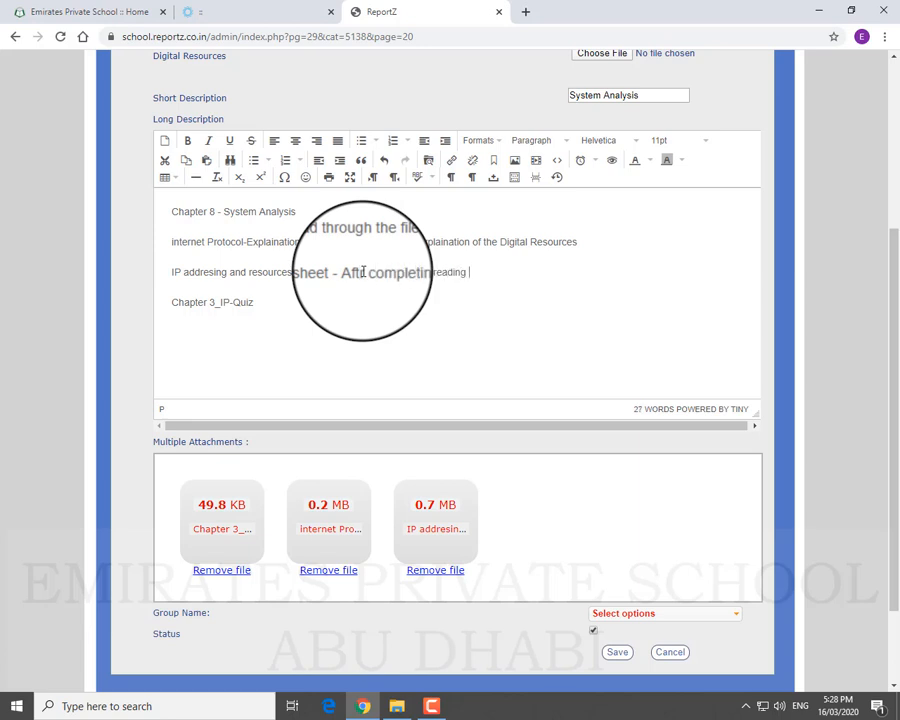
type("complete")
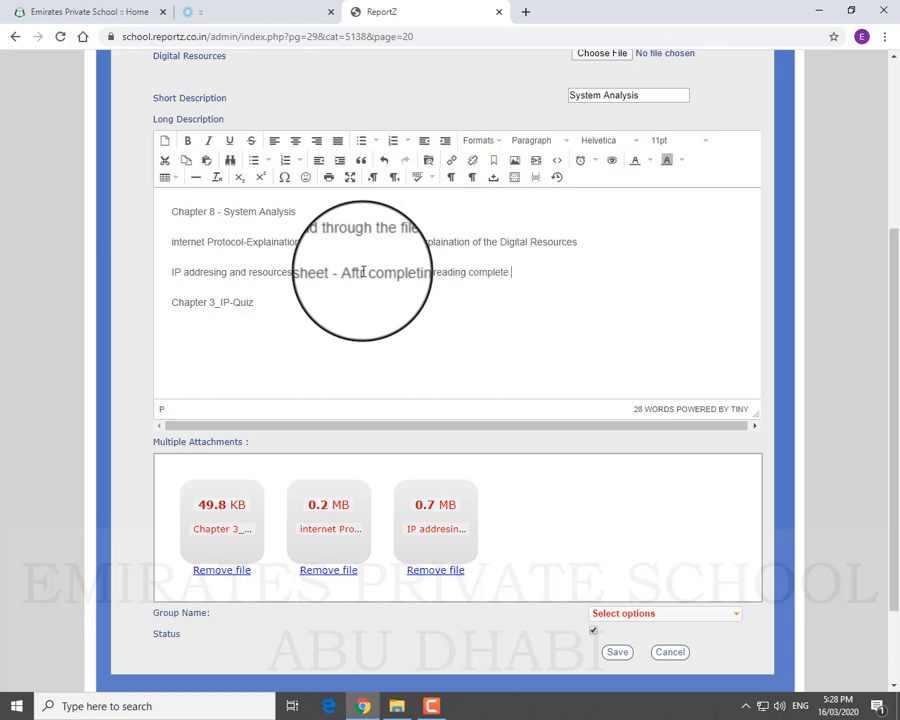
type("the worksheet")
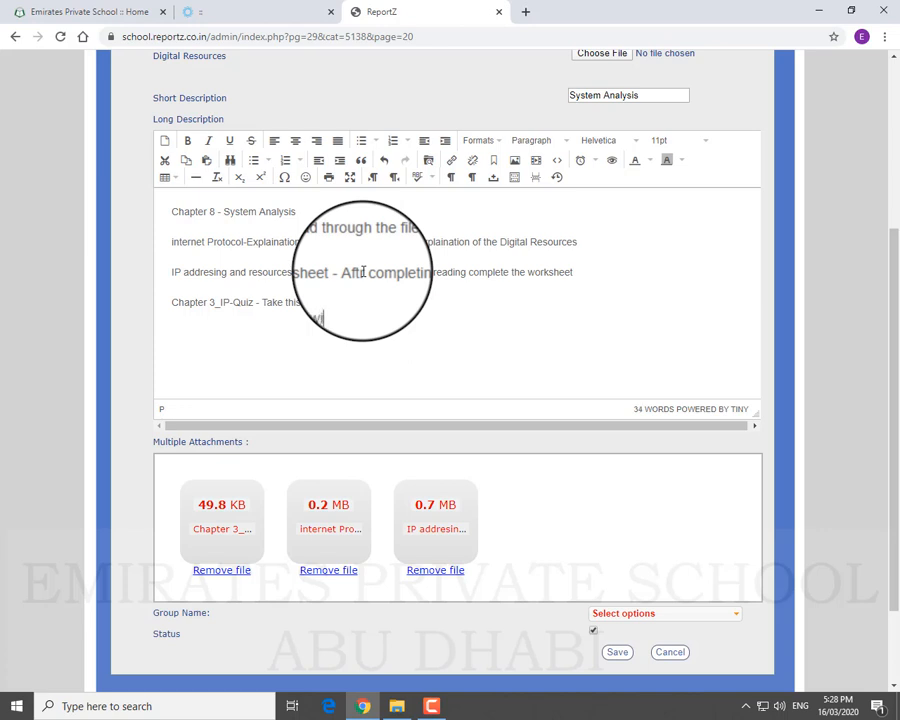
type("without the help resources")
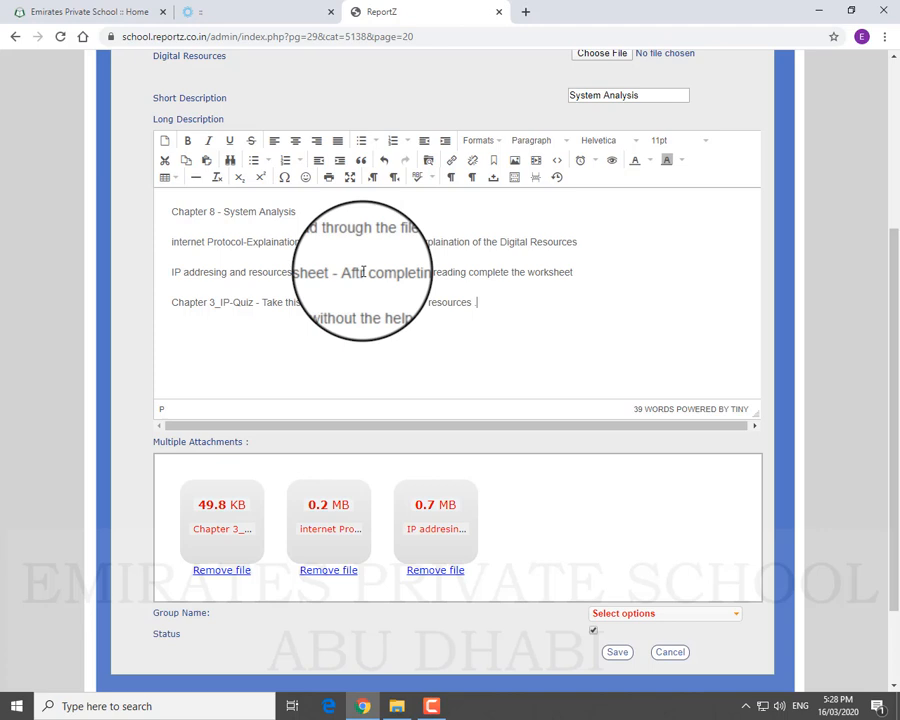
mouse_move(524, 272)
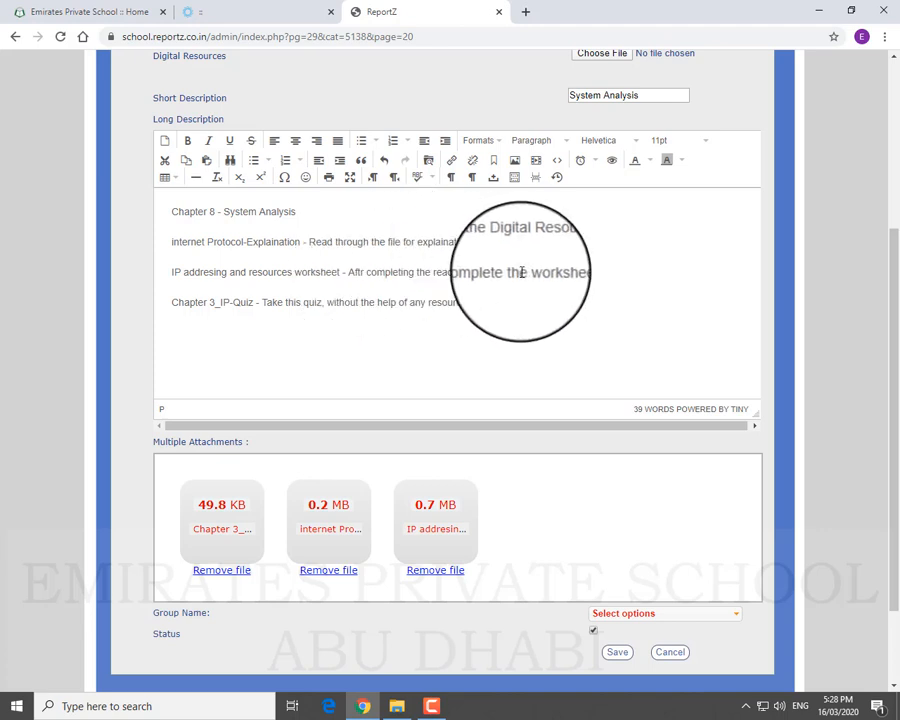
mouse_move(232, 352)
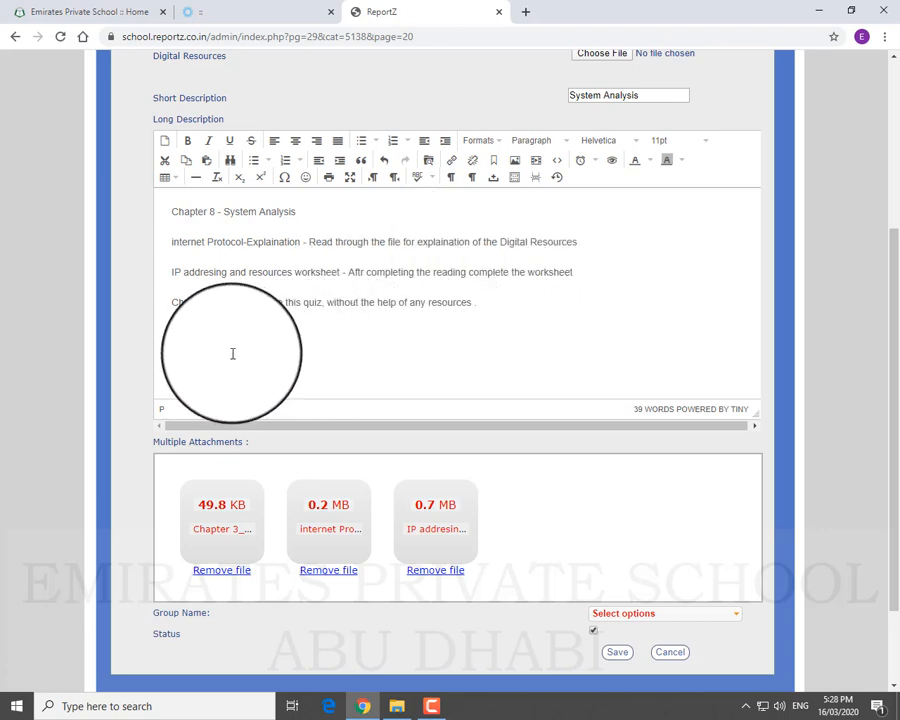
mouse_move(226, 352)
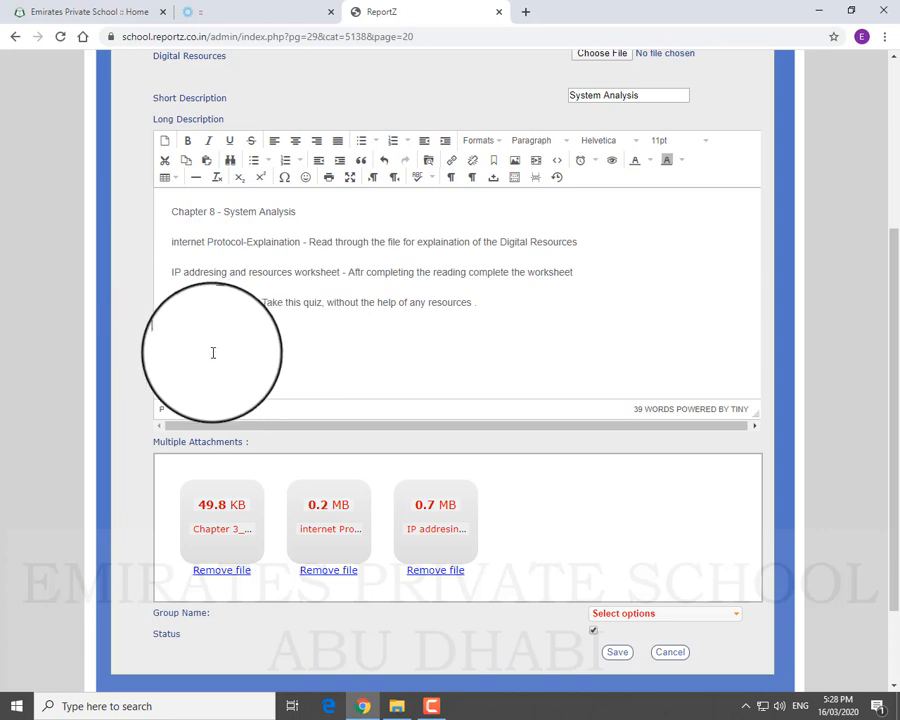
type("Mr Amit")
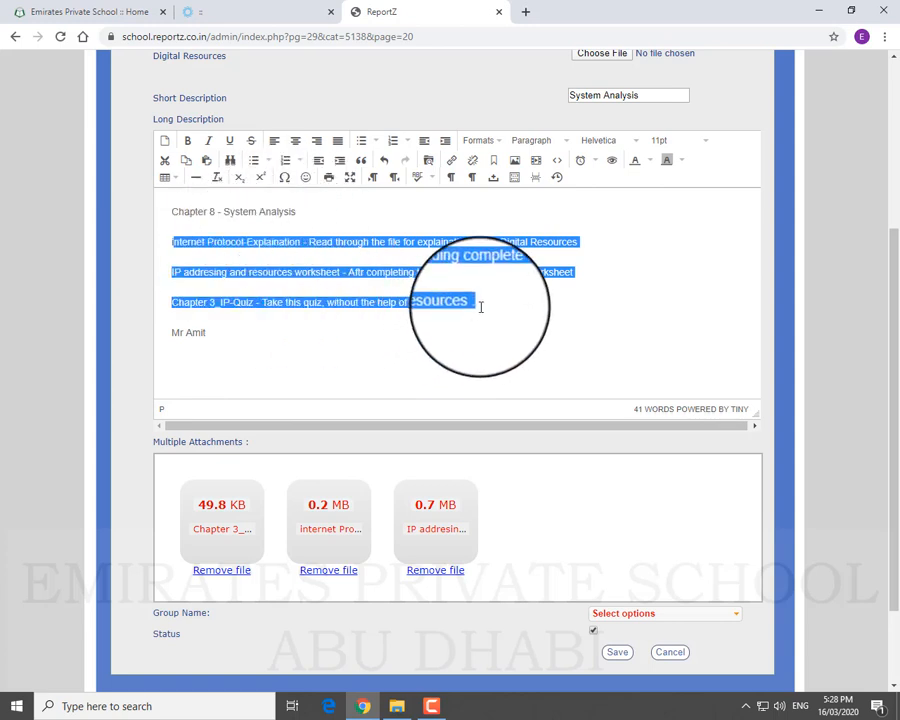
mouse_move(352, 206)
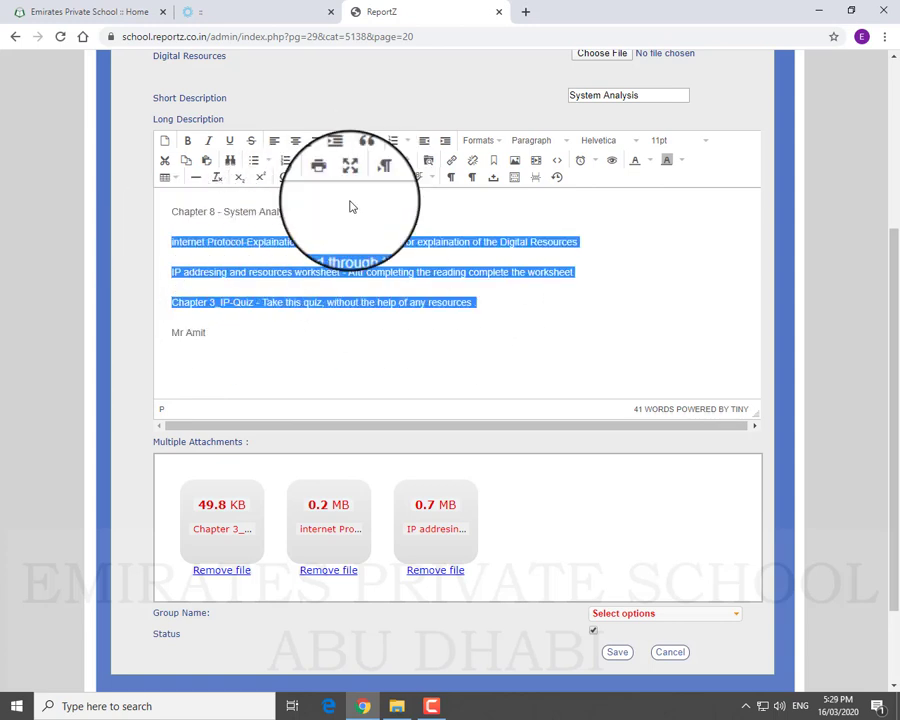
Step: Apply Default numbering to the three instruction lines and bold the file names
left_click(404, 140)
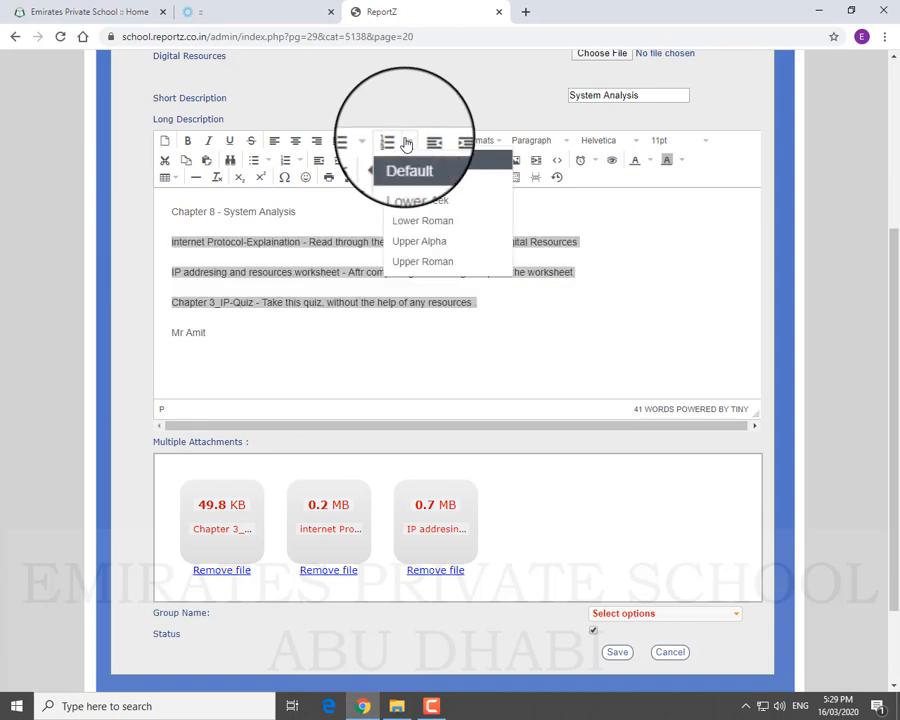
left_click(388, 140)
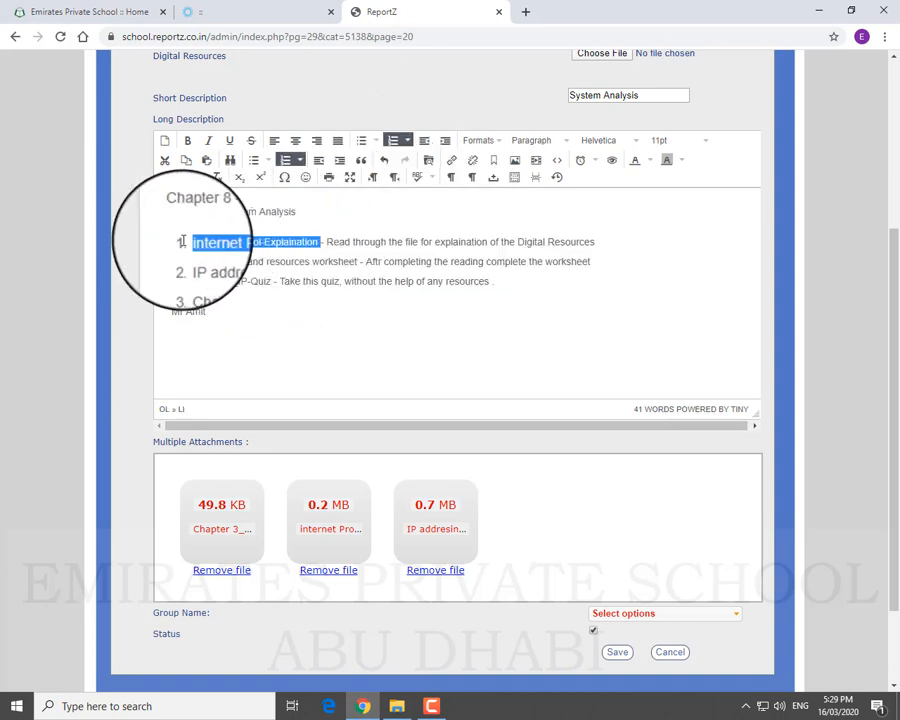
left_click(188, 140)
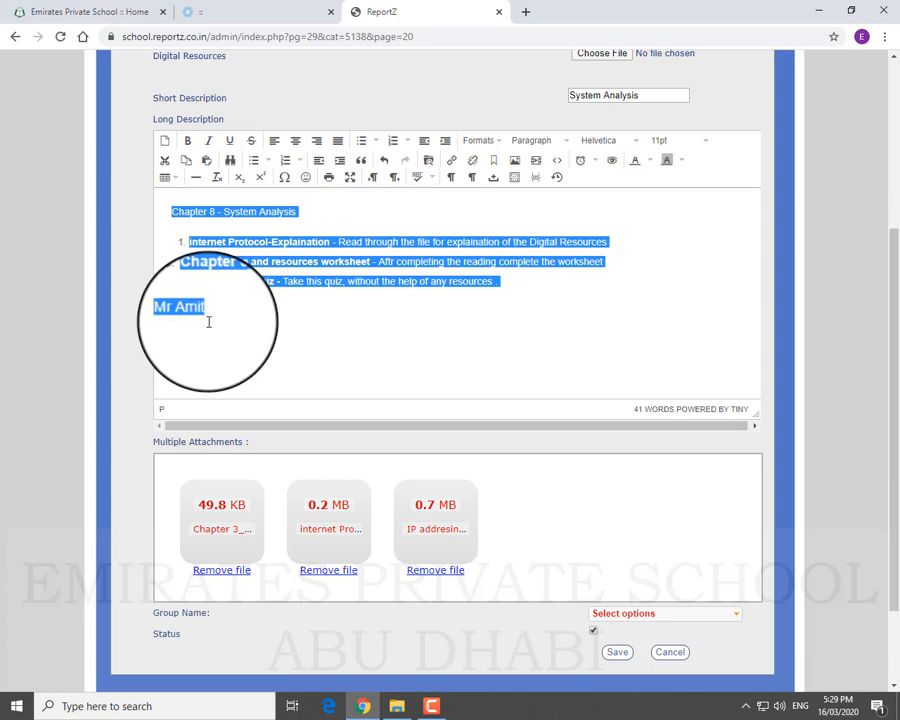
scroll("down", 3)
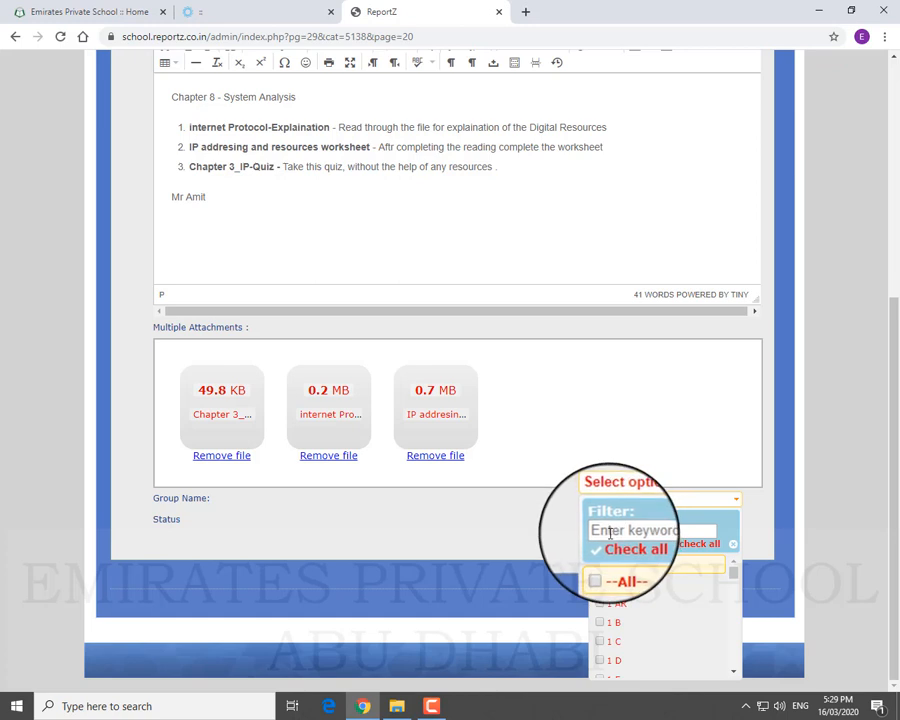
Step: Filter Group Name with '10', tick the two grade 10 groups and dismiss the file picker
type("1")
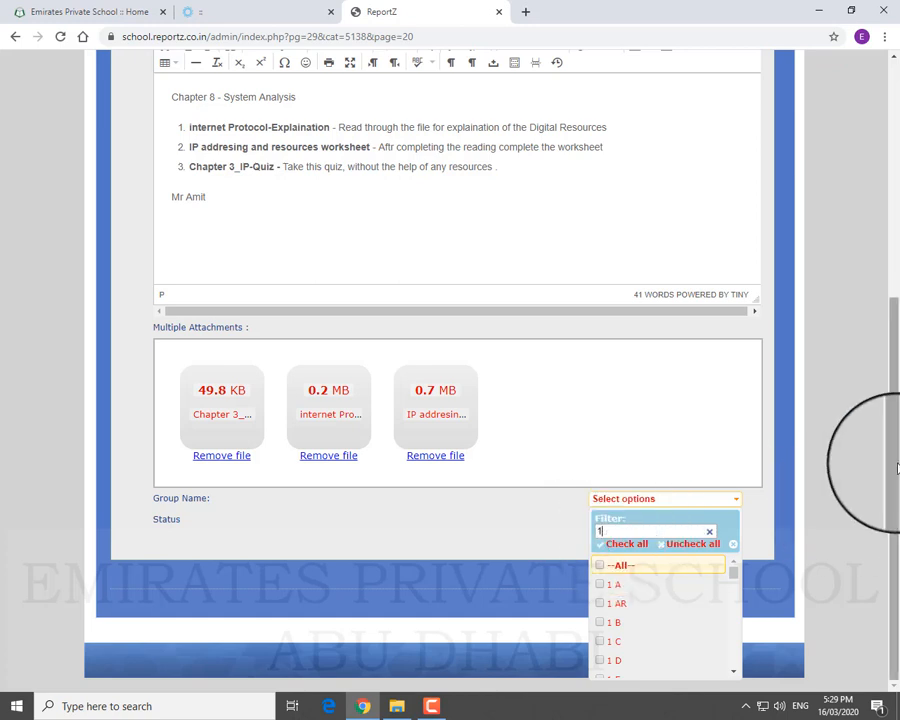
type("0")
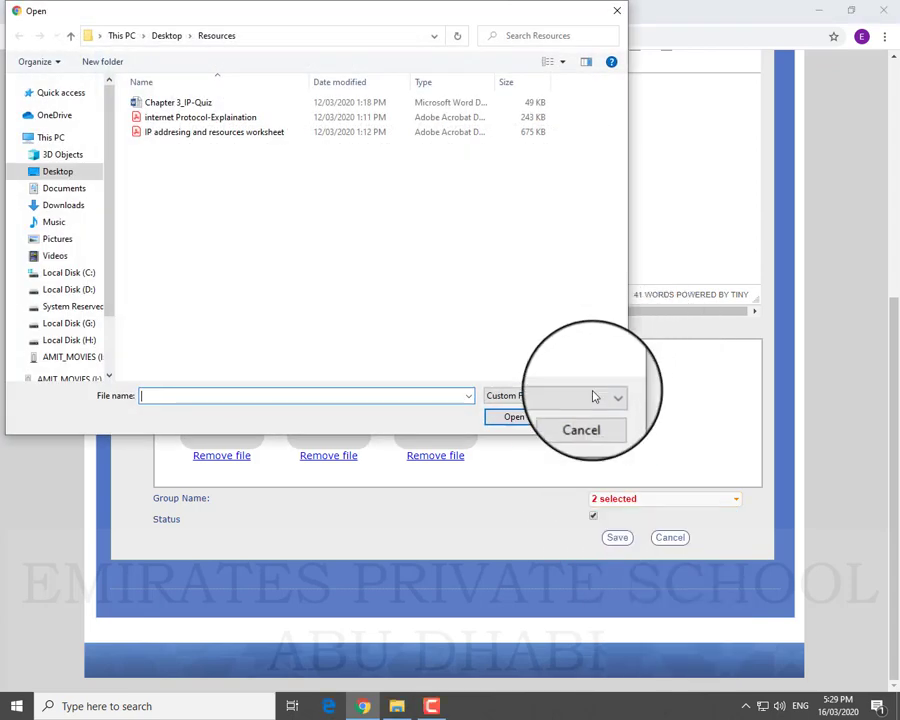
left_click(582, 430)
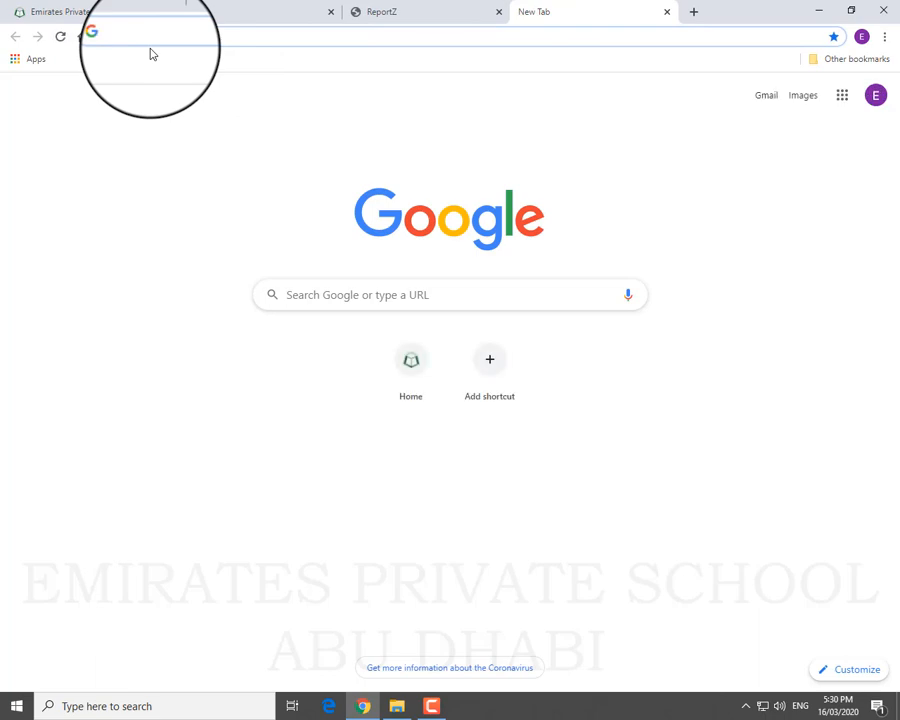
Step: Search youtube.com for 'system analysis' and open the Systems Innovation video in a new tab
type("youtube.com")
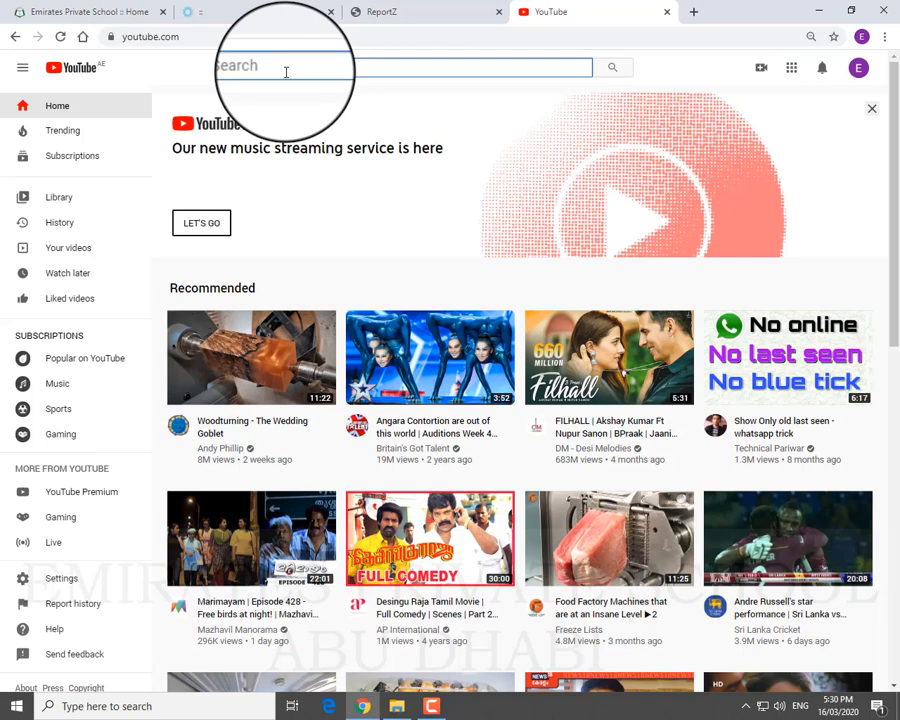
type("ystem analysis")
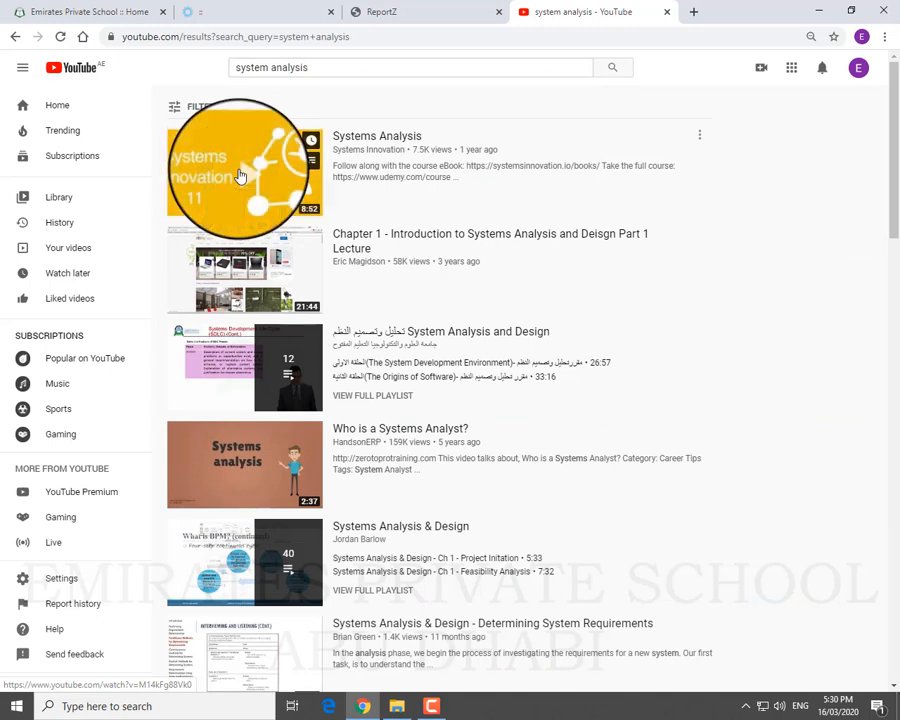
mouse_move(368, 448)
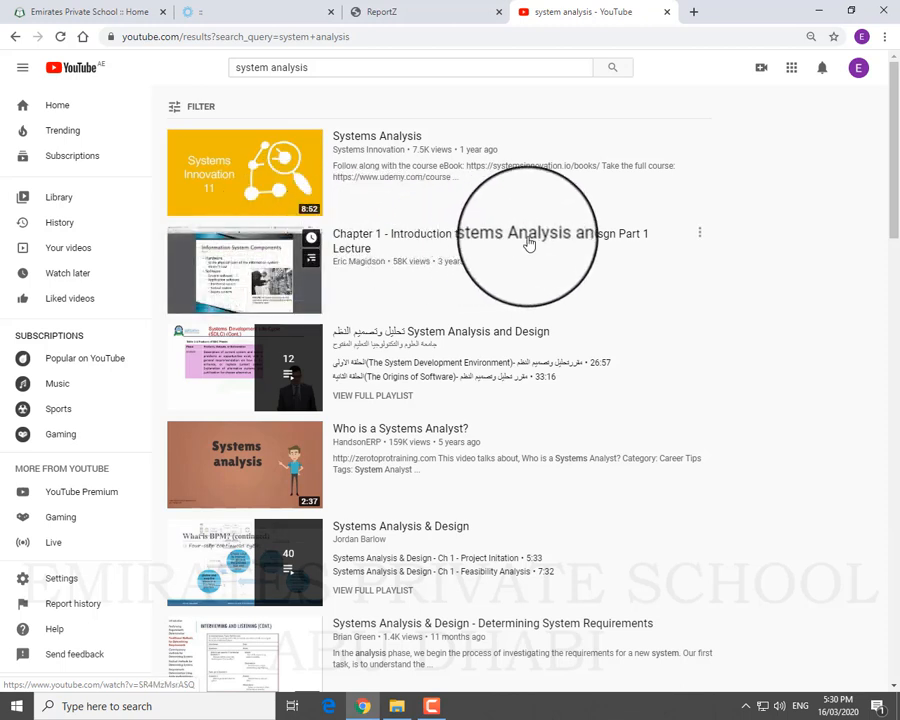
mouse_move(240, 276)
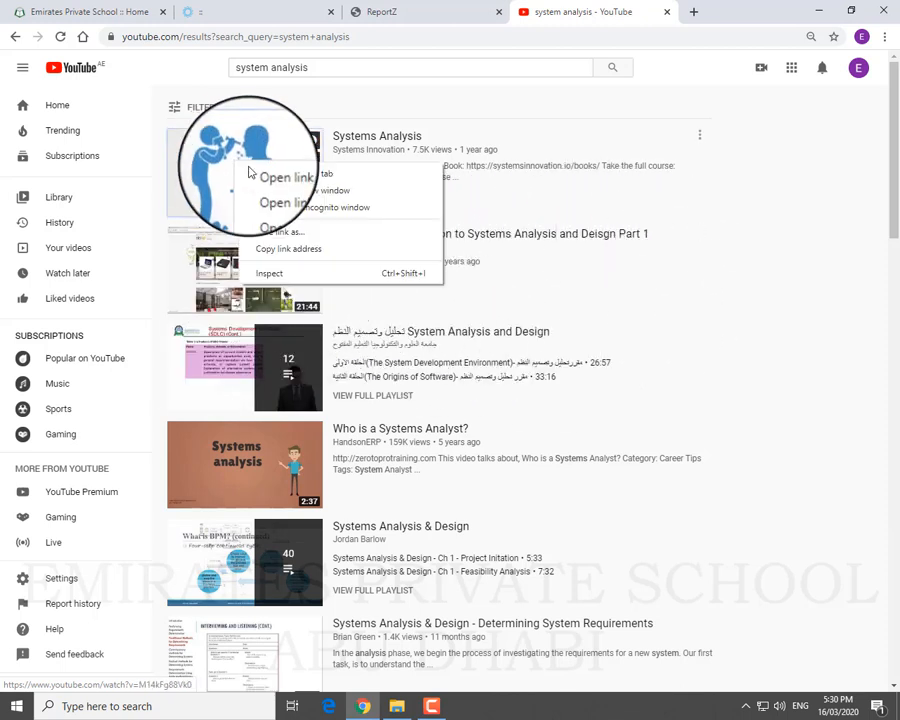
left_click(284, 176)
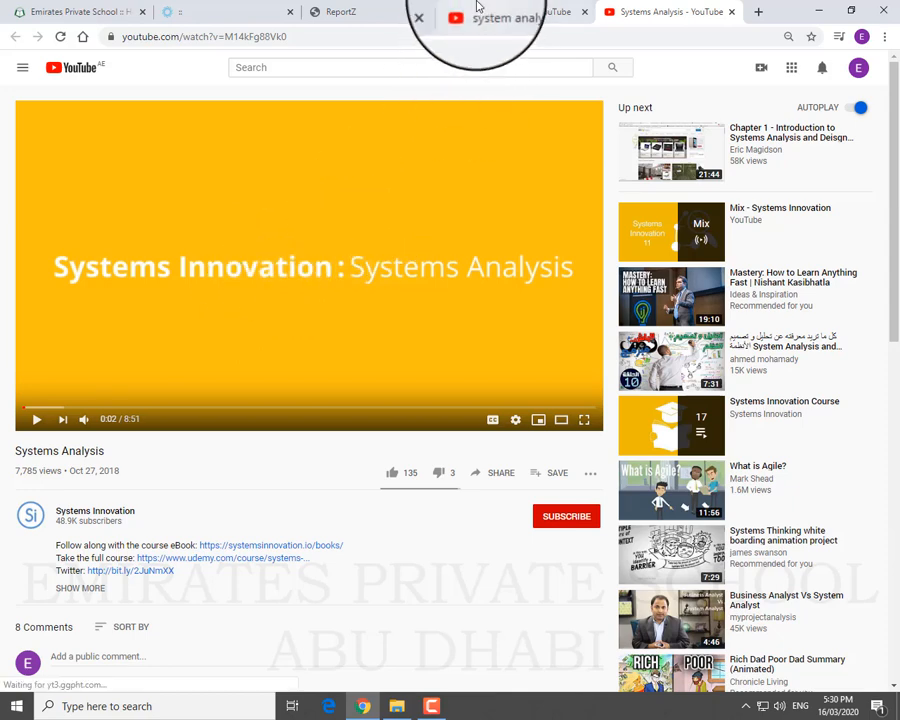
Step: From the video's Share > Embed panel, select the full iframe code and copy it
left_click(356, 12)
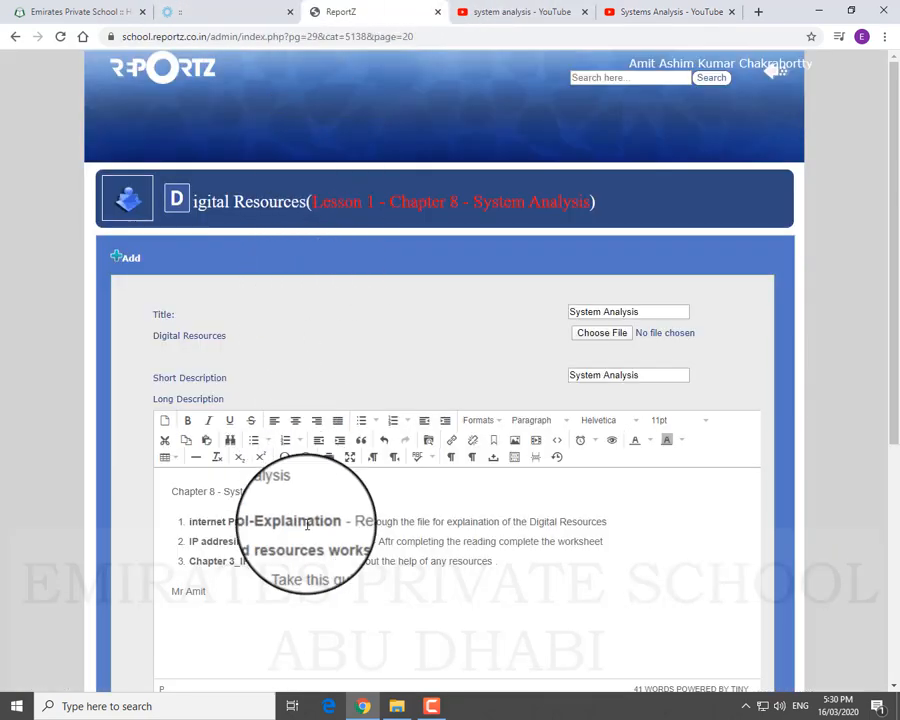
left_click(668, 16)
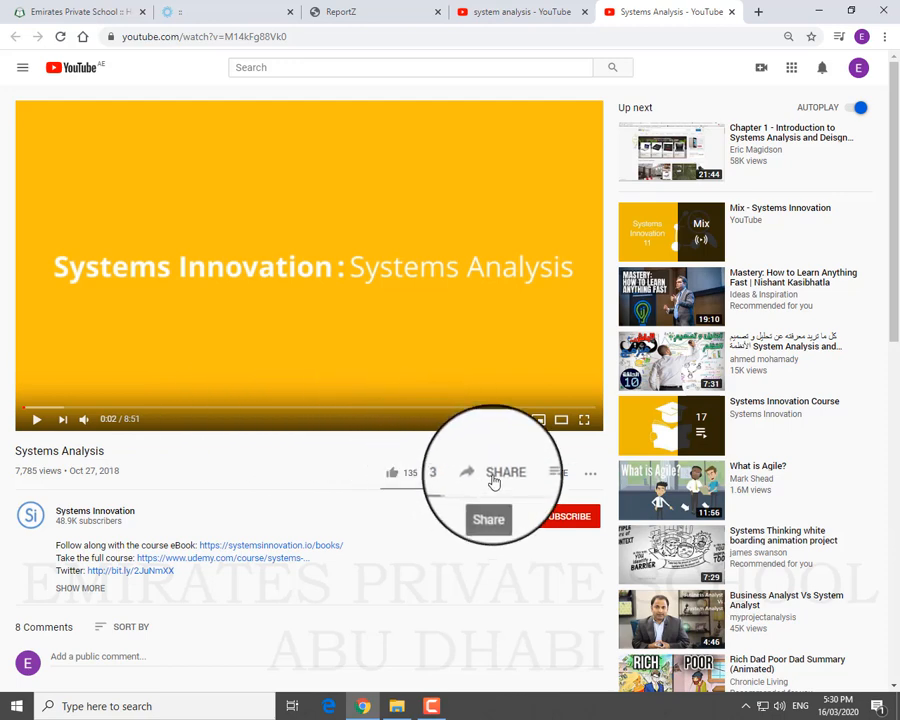
left_click(504, 472)
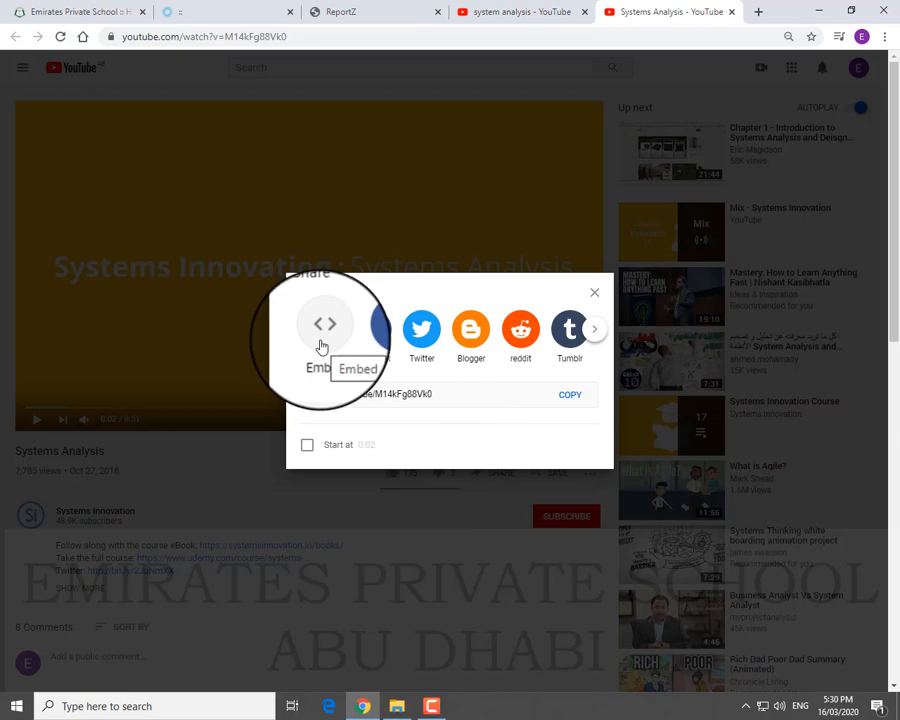
left_click(324, 324)
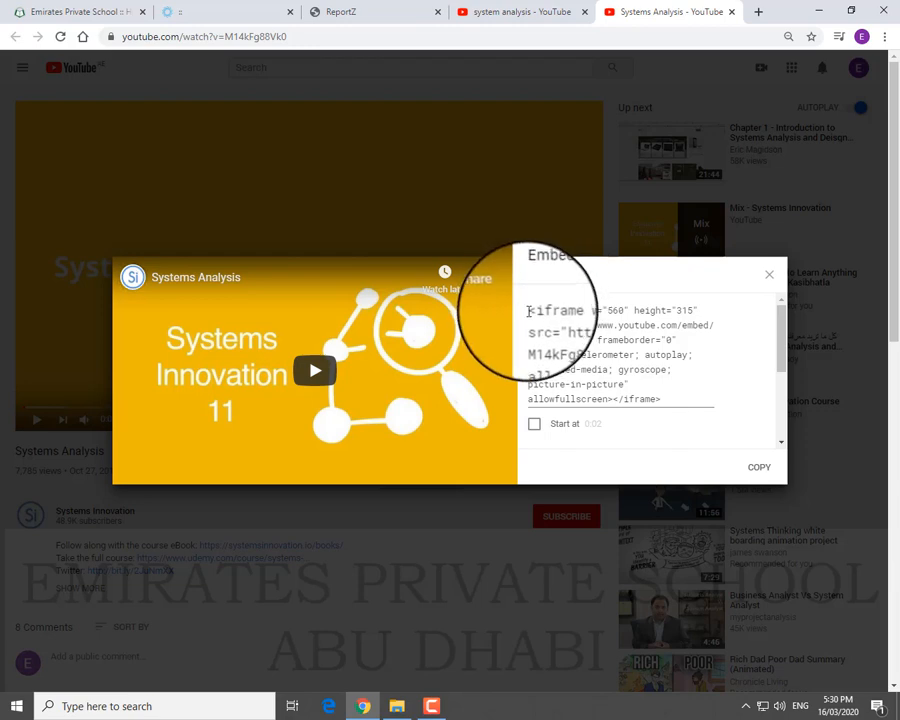
triple_click(640, 354)
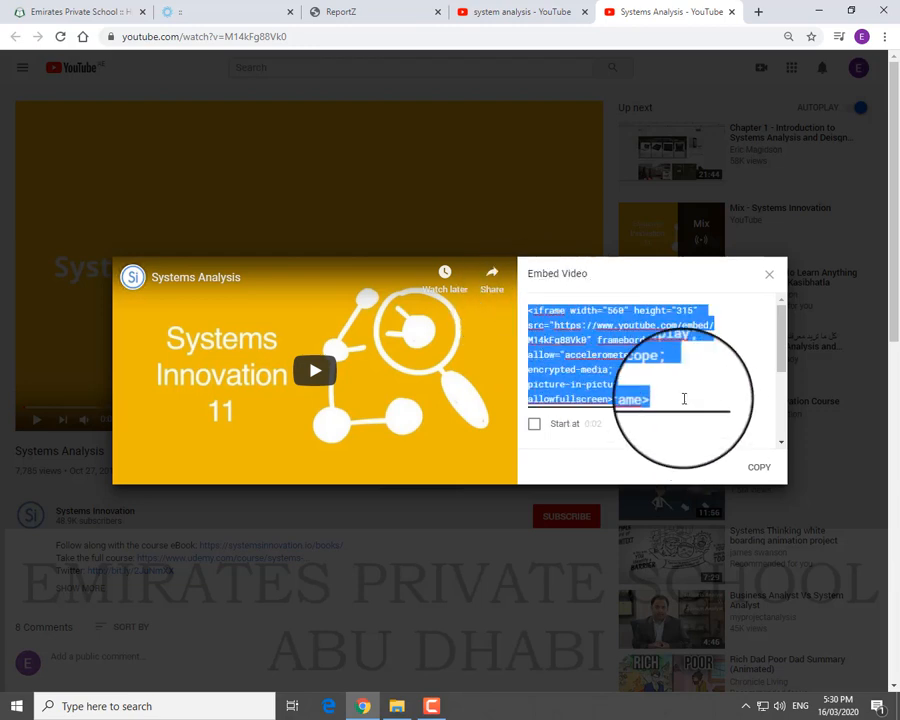
right_click(684, 398)
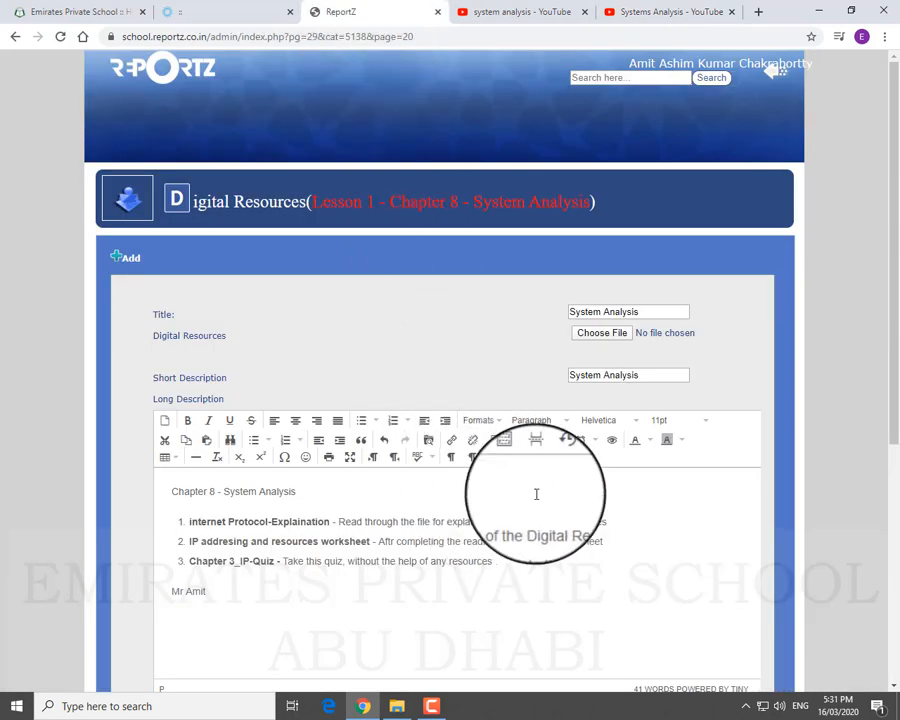
mouse_move(546, 440)
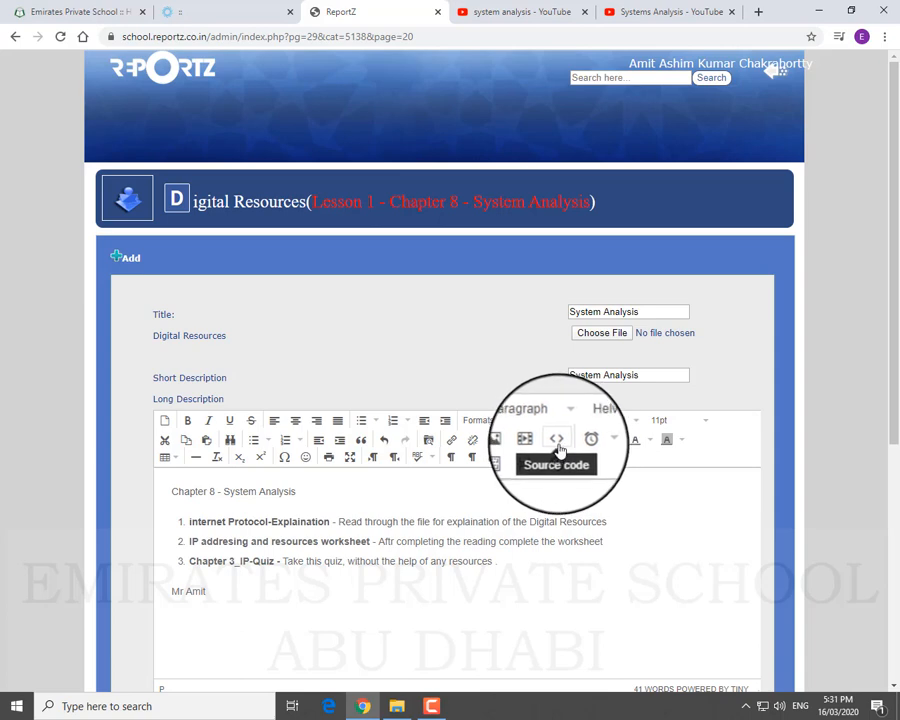
Step: Paste the Systems Analysis iframe embed code into the description's HTML source and apply it
left_click(556, 438)
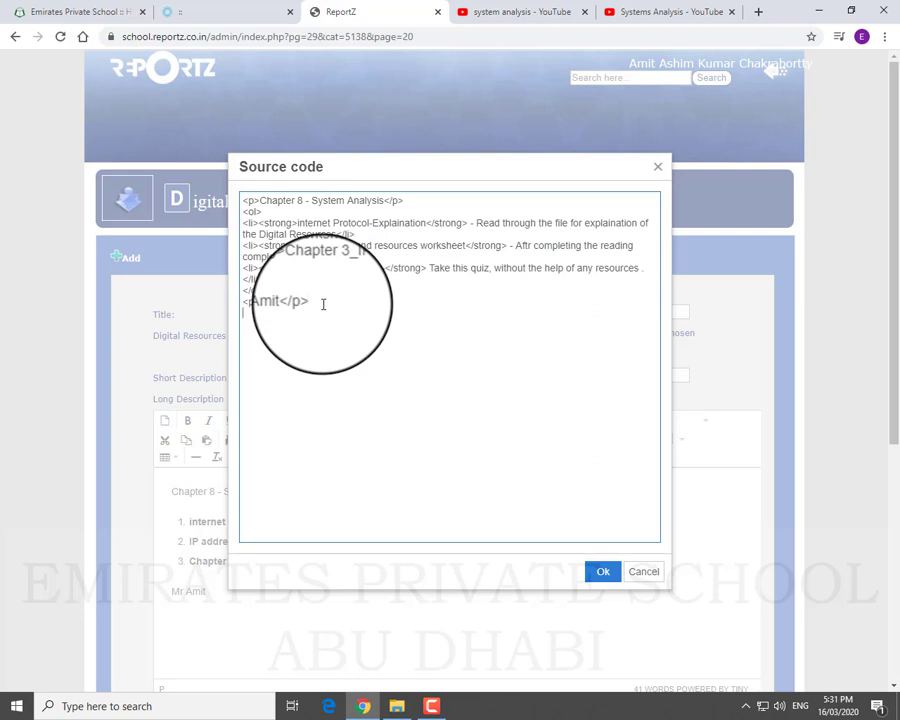
type("<iframe width=\"560\" height=\"315\" src=\"https://www.youtube.com/embed/M14kFg88Vk0\" frameborder=\"0\" allow=\"accelerometer; autoplay; encrypted-media; gyroscope; picture-in-picture\" allowfullscreen></iframe>")
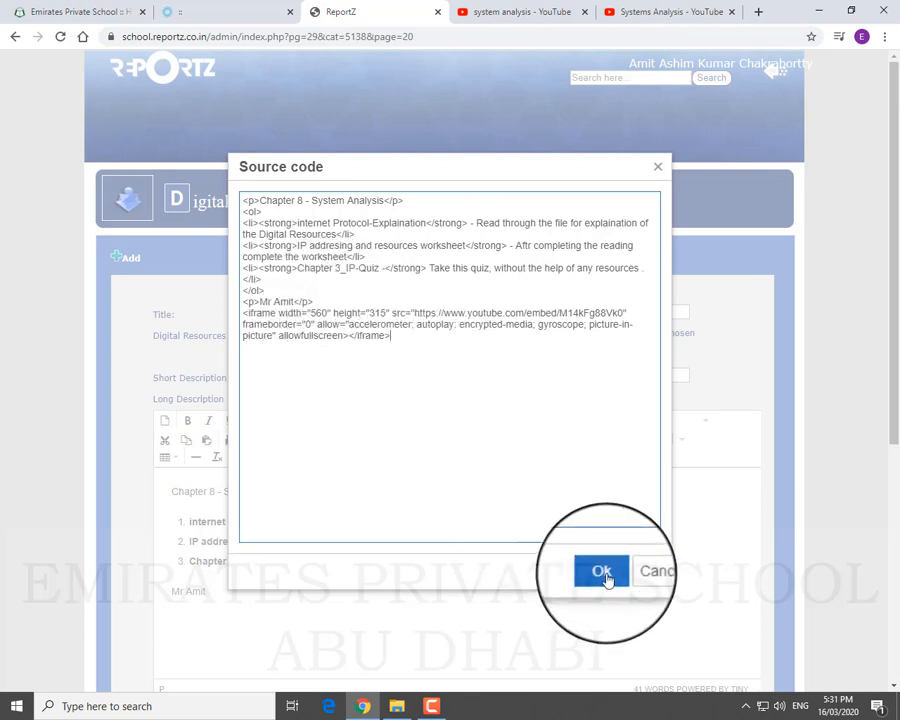
left_click(604, 568)
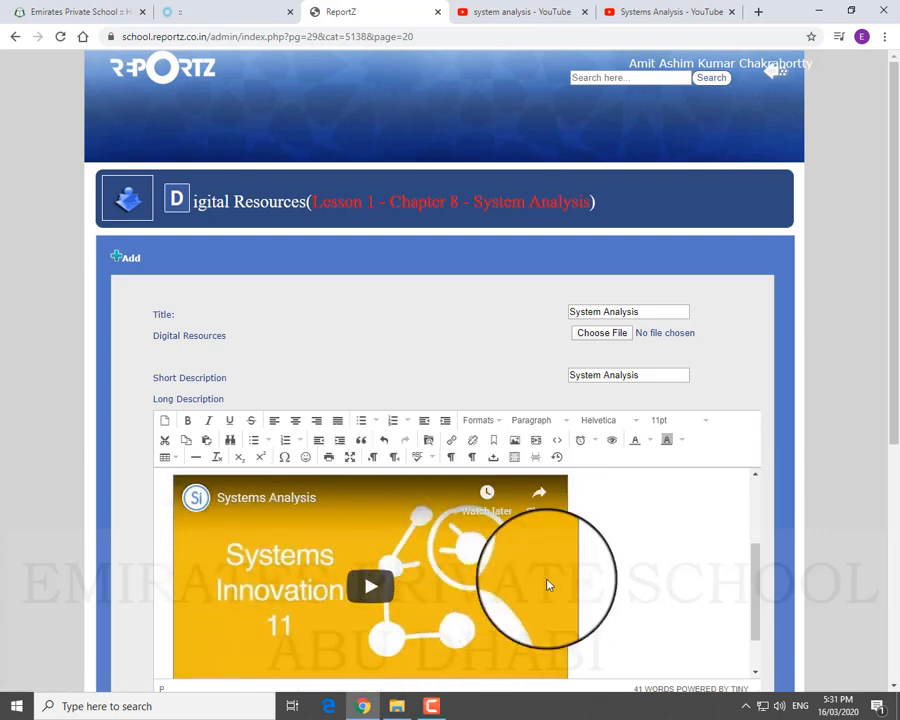
Step: Save the System Analysis resource and return to the Digital Resources list
scroll("down", 3)
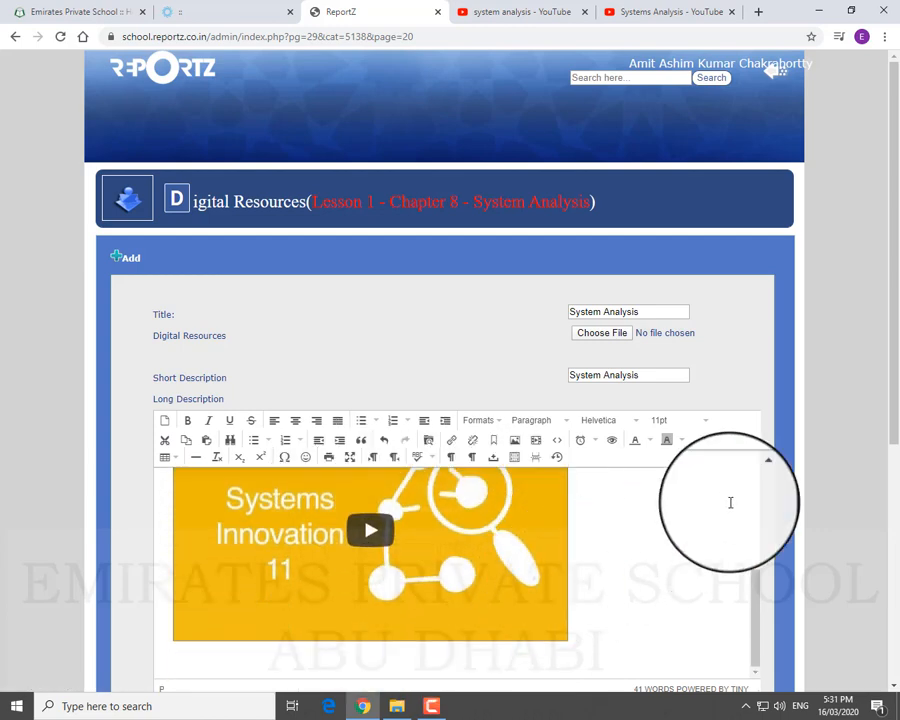
scroll("down", 3)
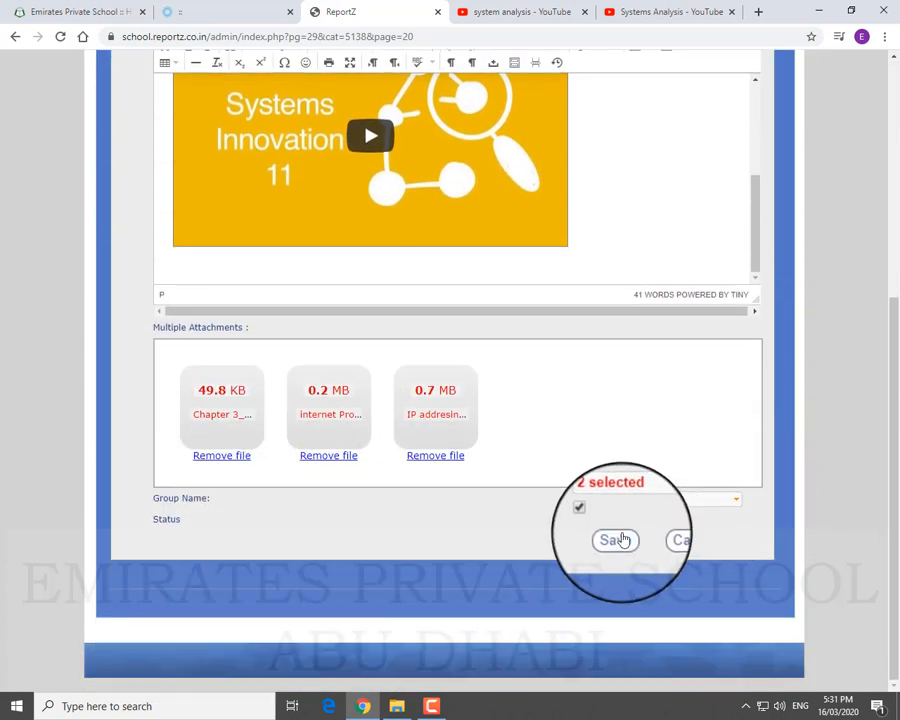
left_click(616, 540)
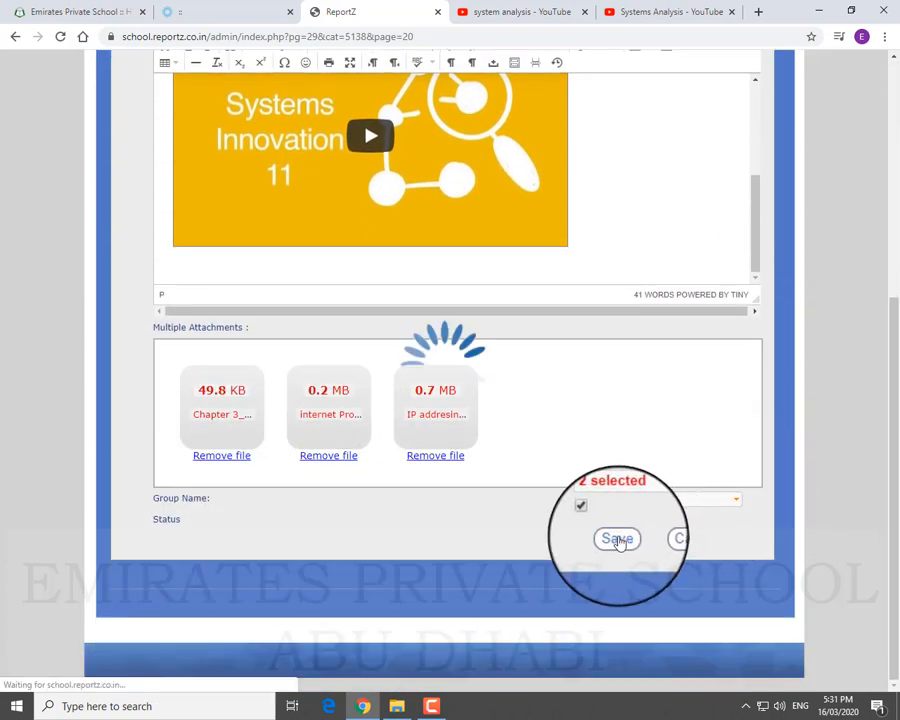
left_click(616, 538)
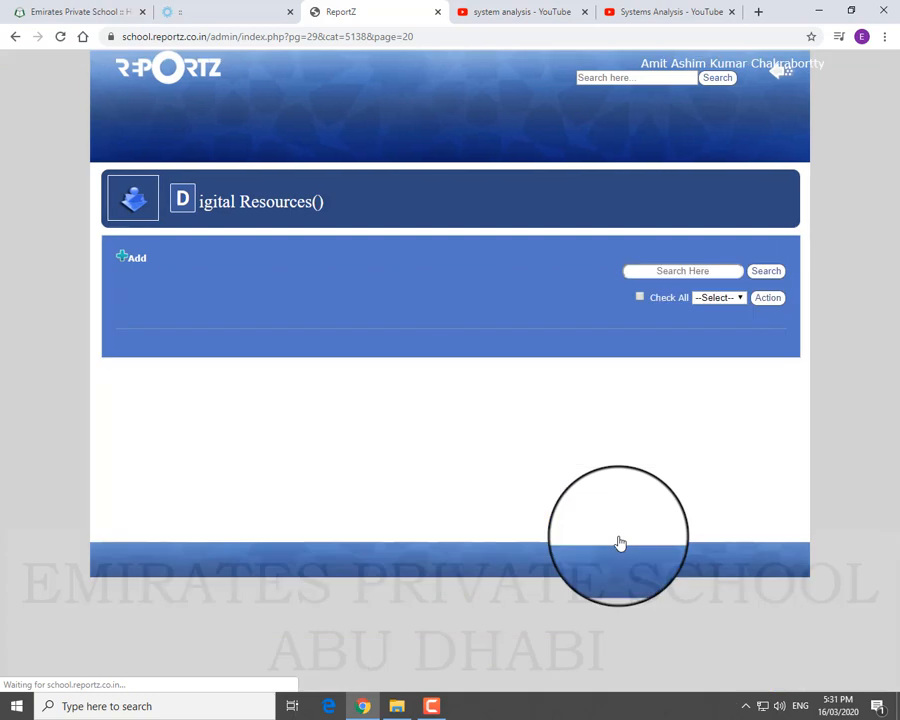